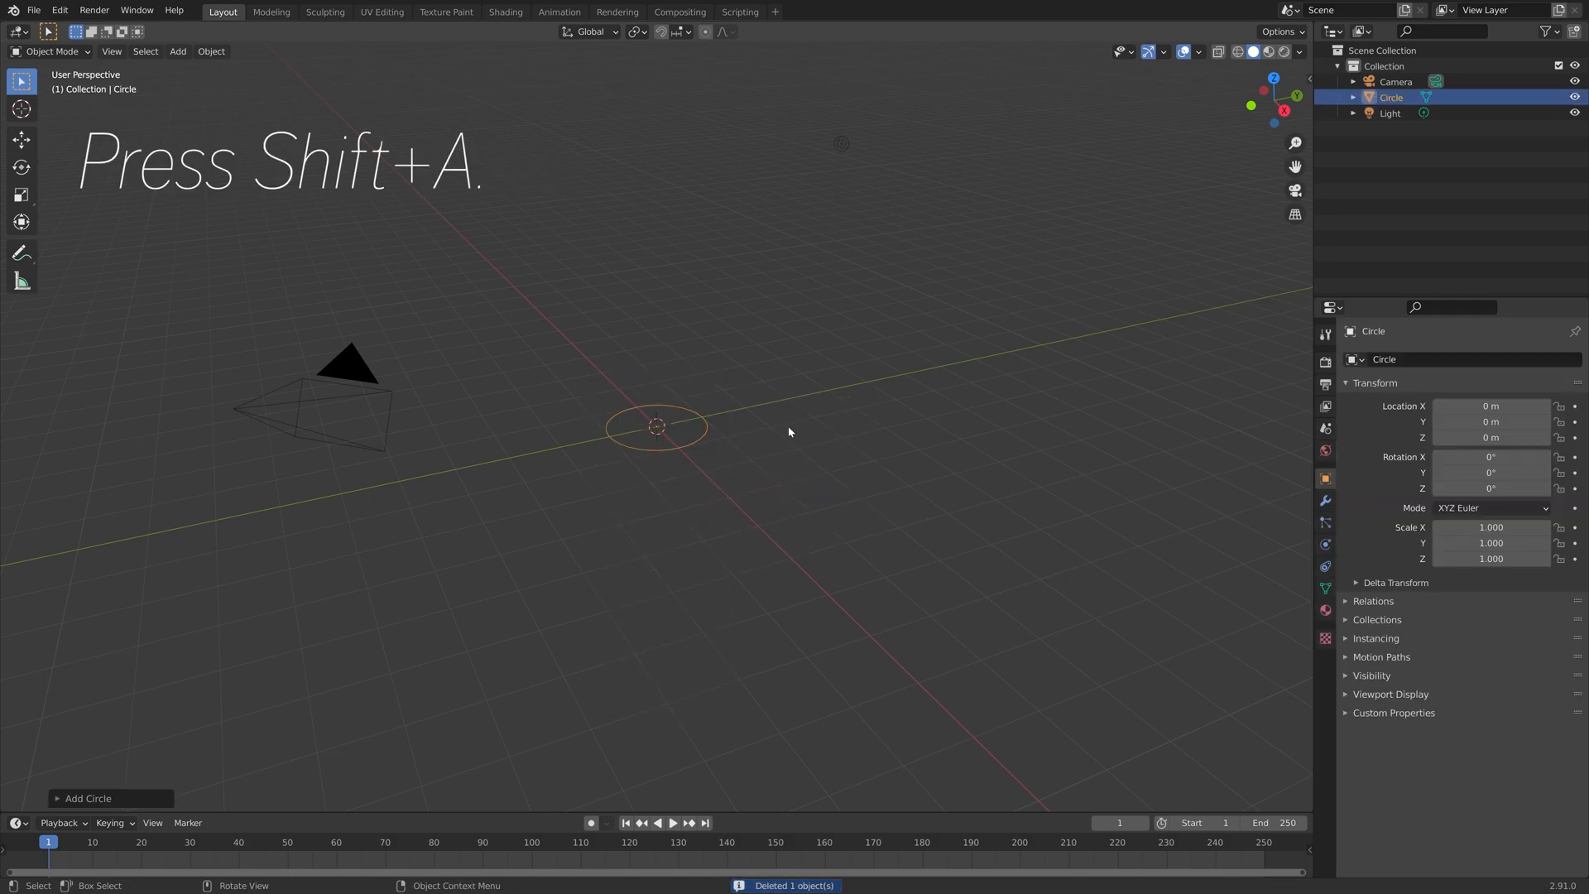
# Fill the circle into a solid disc and scale it up to about 3.47
pyautogui.press('Tab')
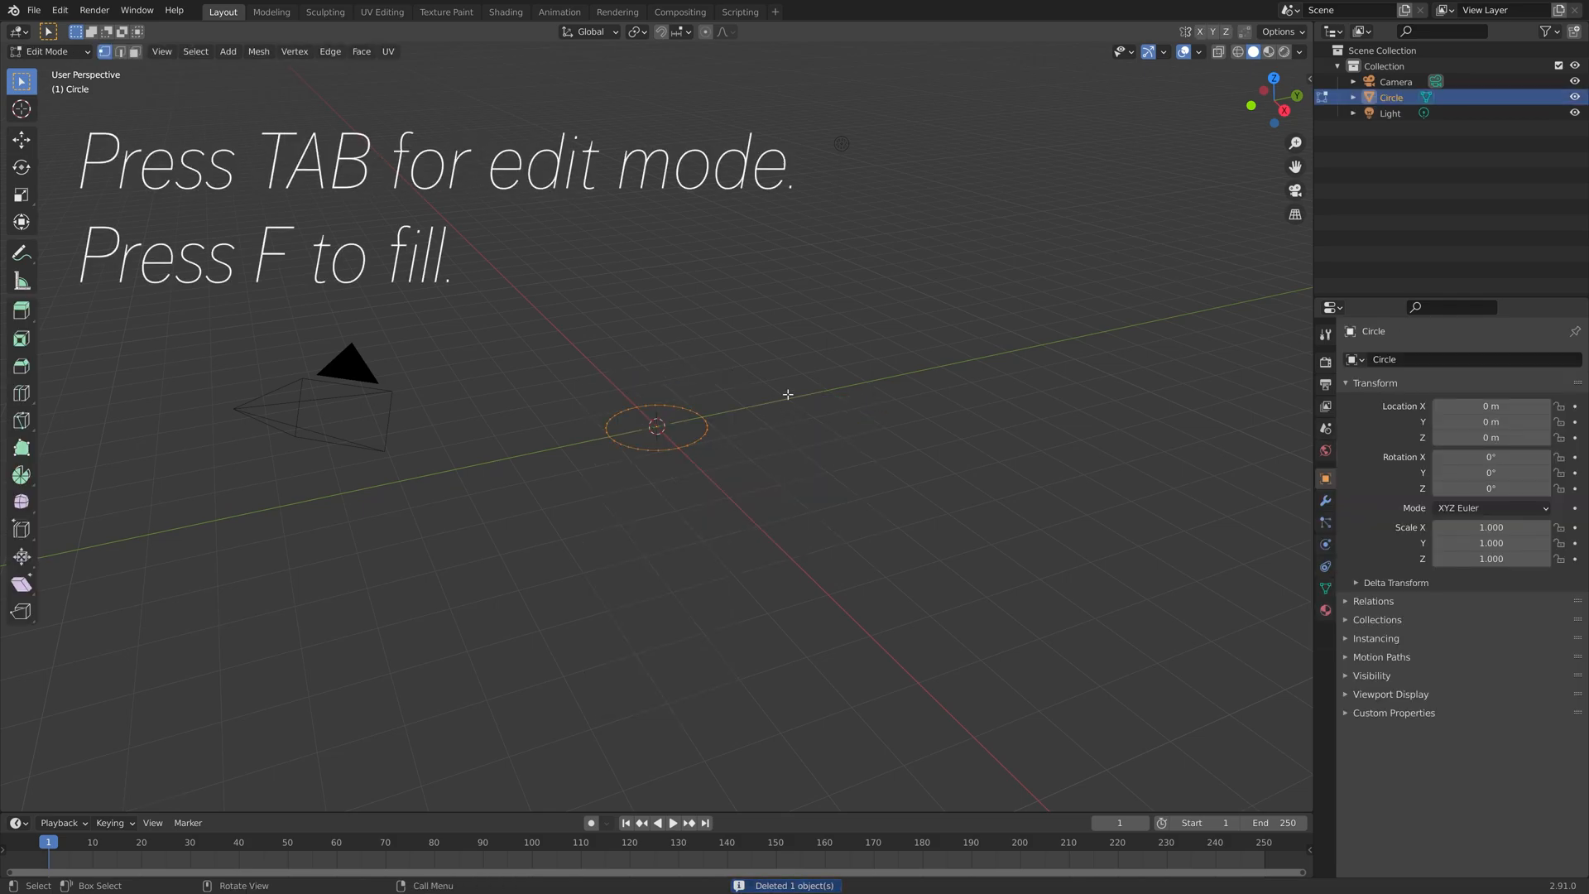
pyautogui.press('Tab')
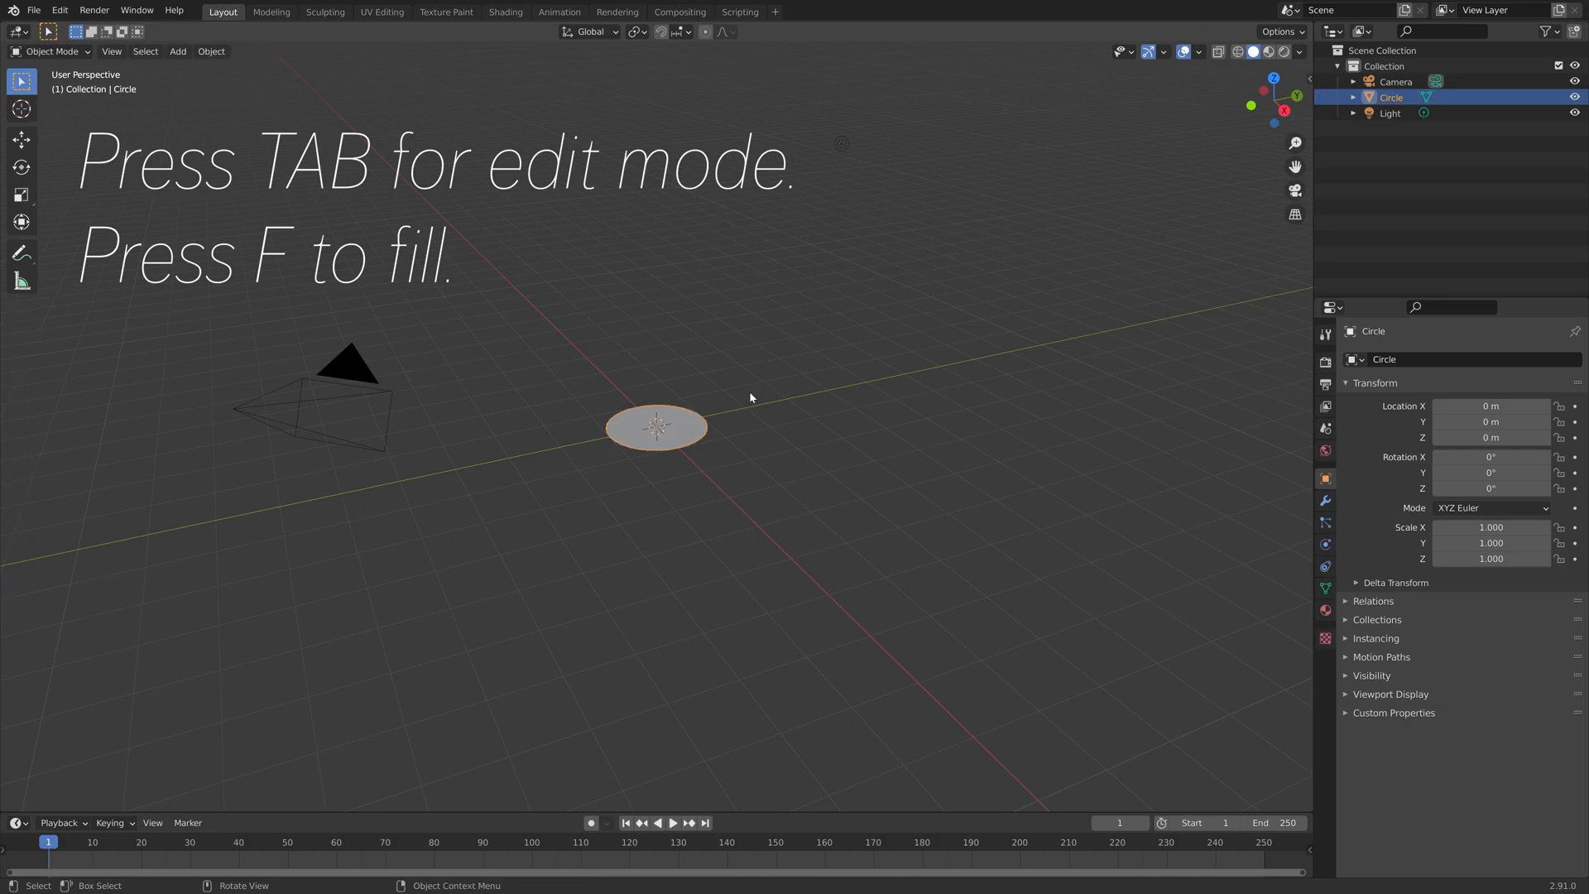
pyautogui.press('s')
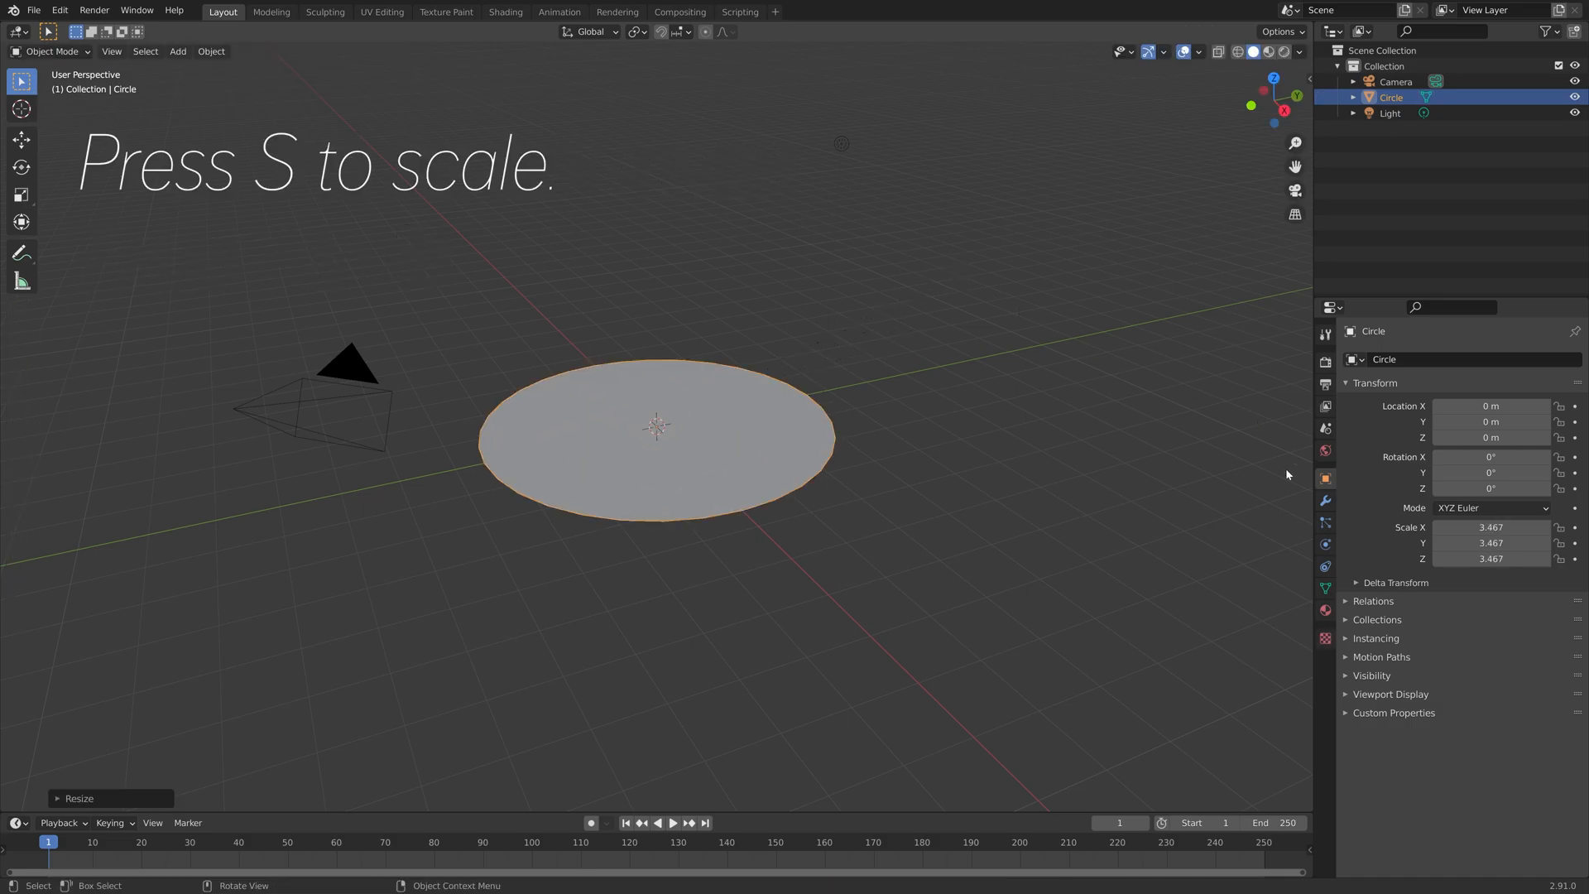
# Add a Subdivision Surface modifier at level 6, then select the scene's light
pyautogui.click(1460, 360)
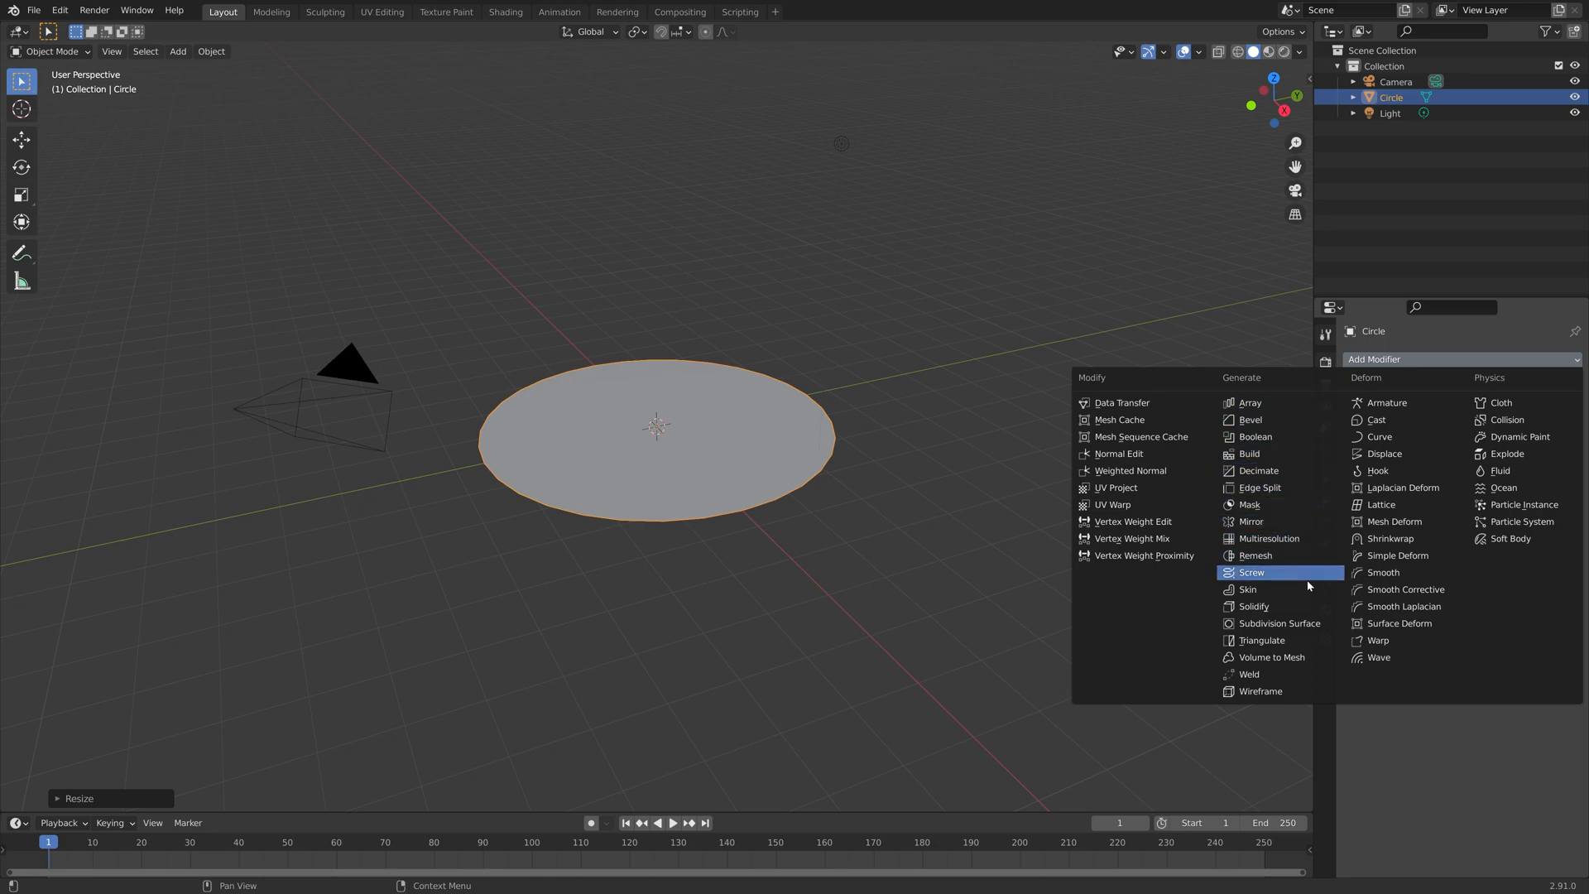
pyautogui.click(1270, 623)
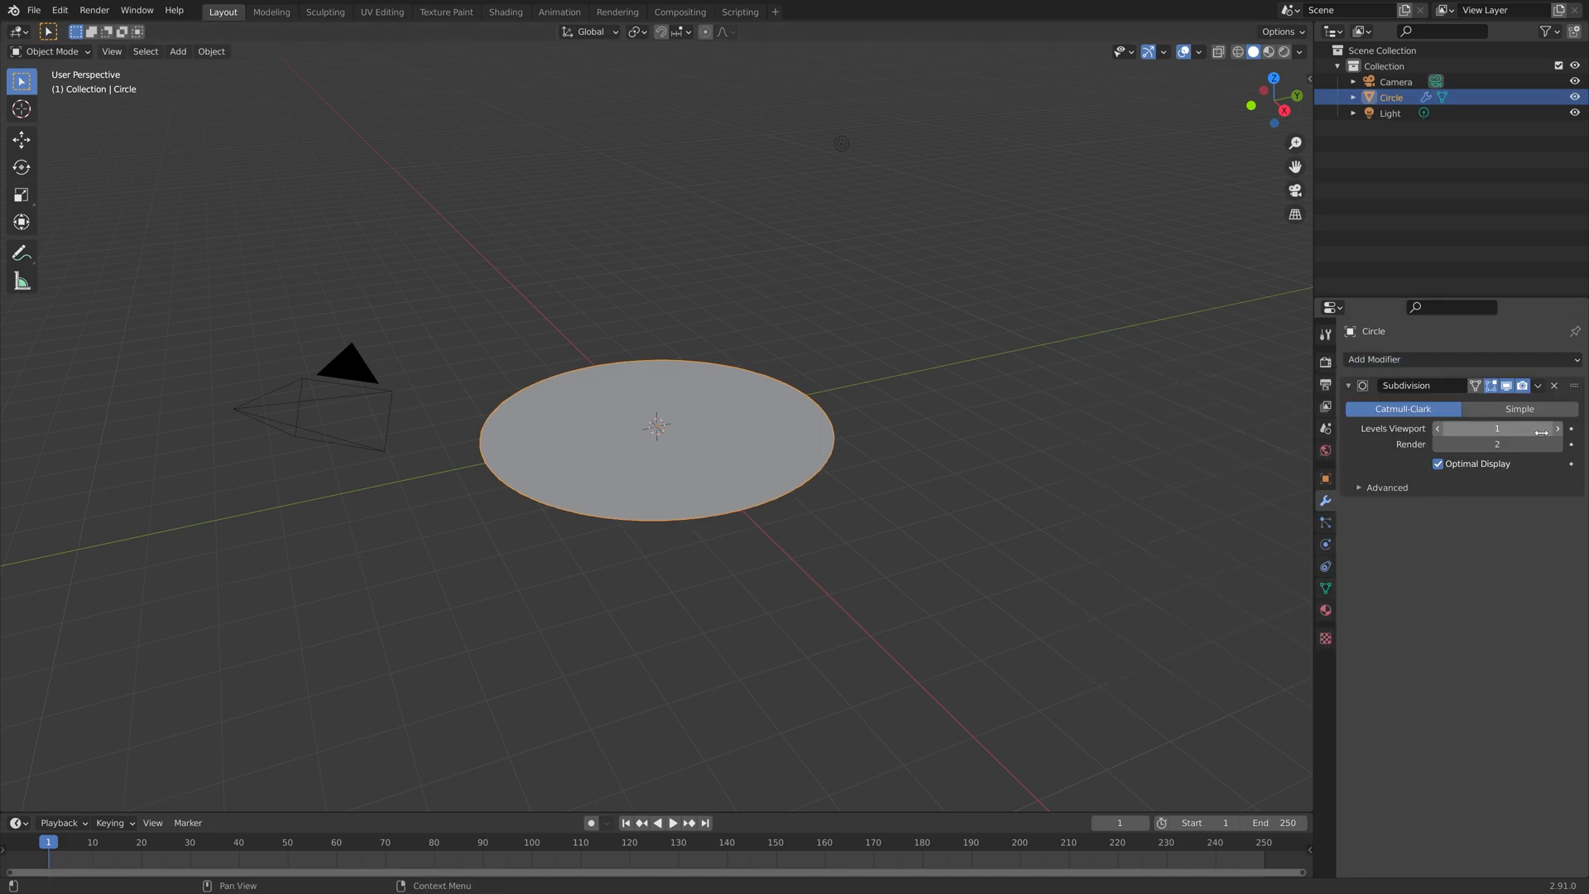
pyautogui.moveTo(1459, 428); pyautogui.dragTo(1520, 428)
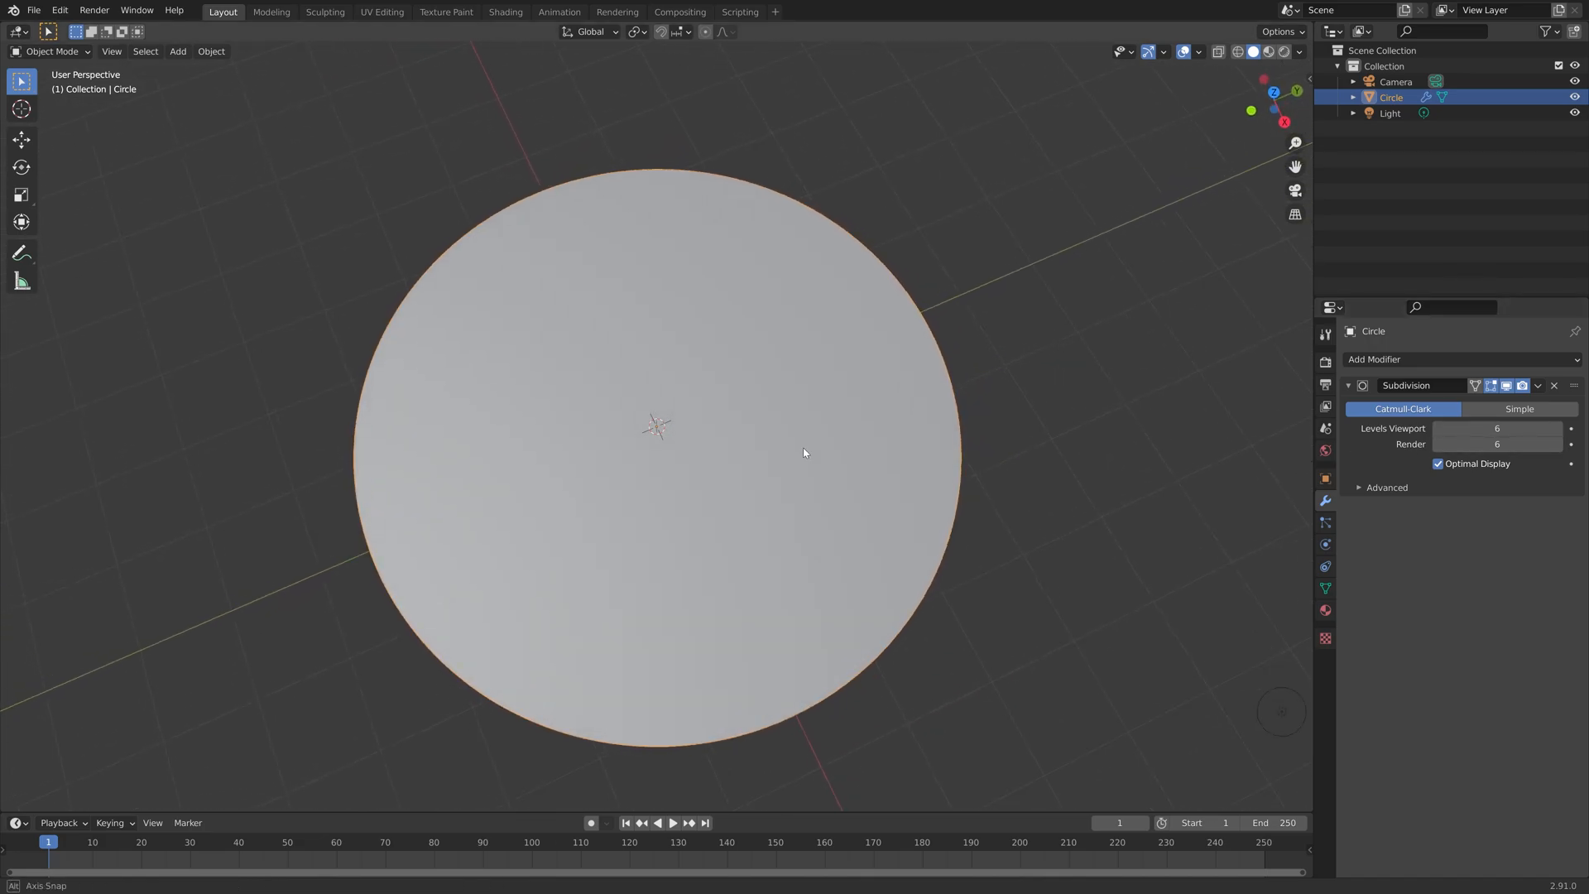
pyautogui.scroll(-3)
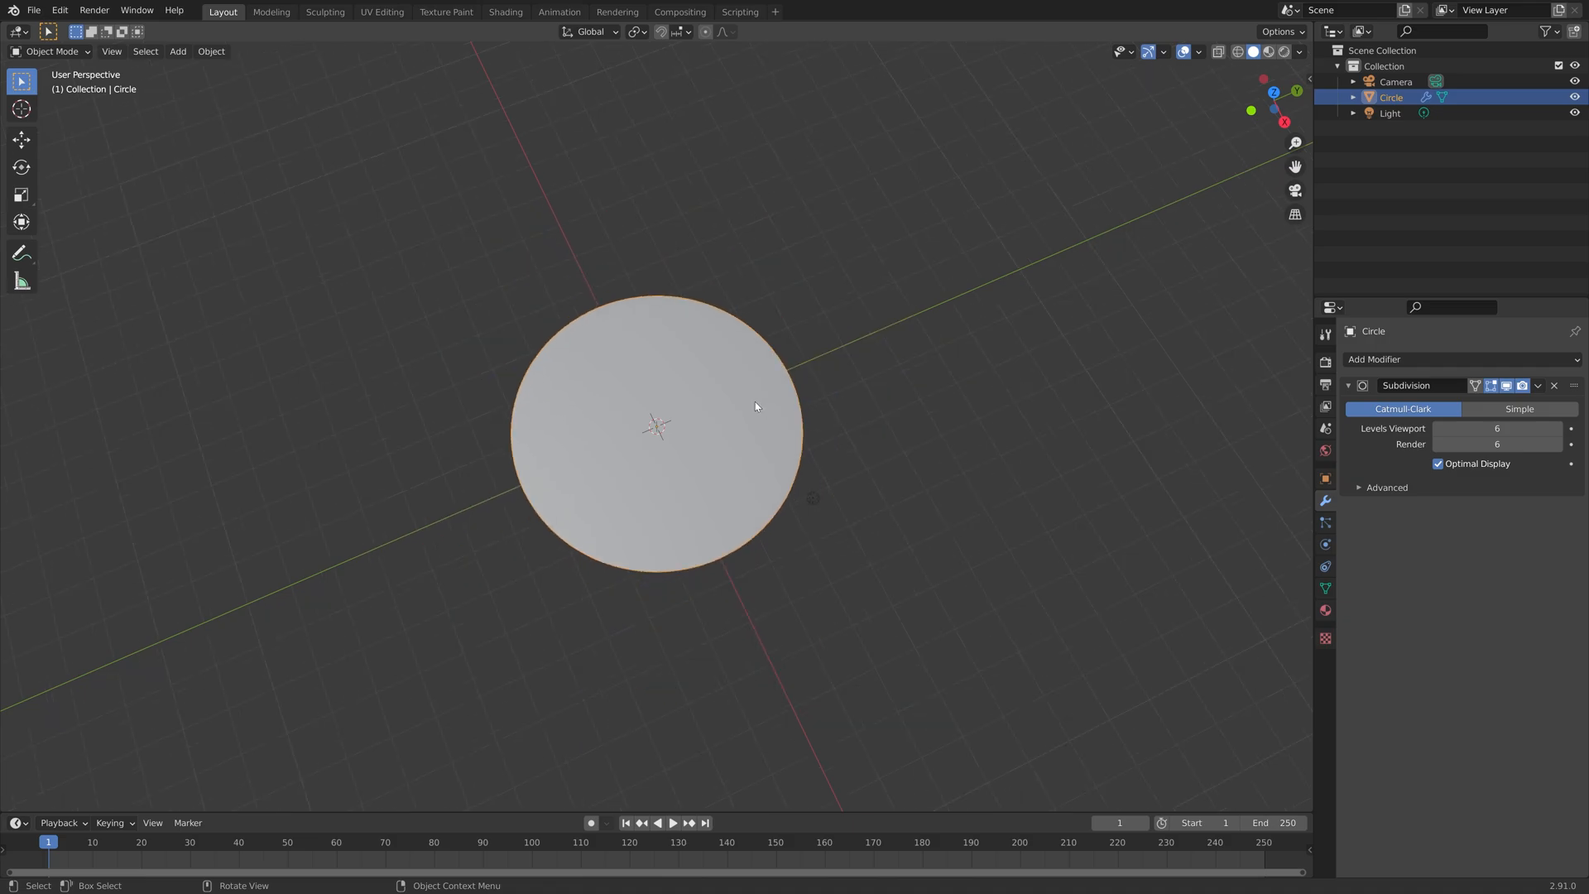
pyautogui.click(1390, 113)
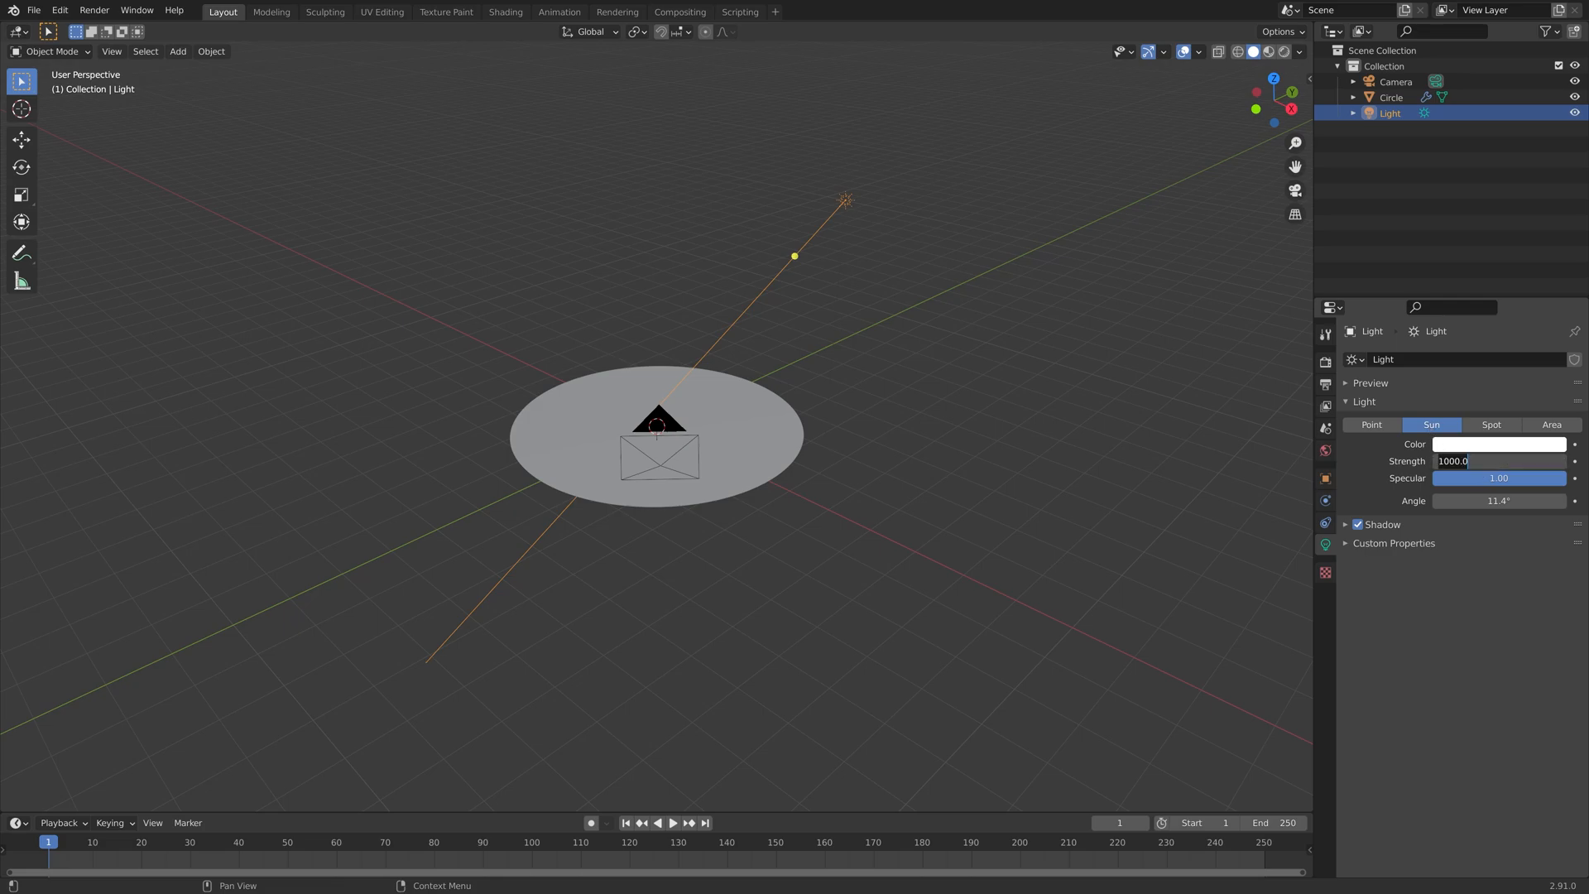
# Set the sun light's strength to 4
pyautogui.write('4.000')
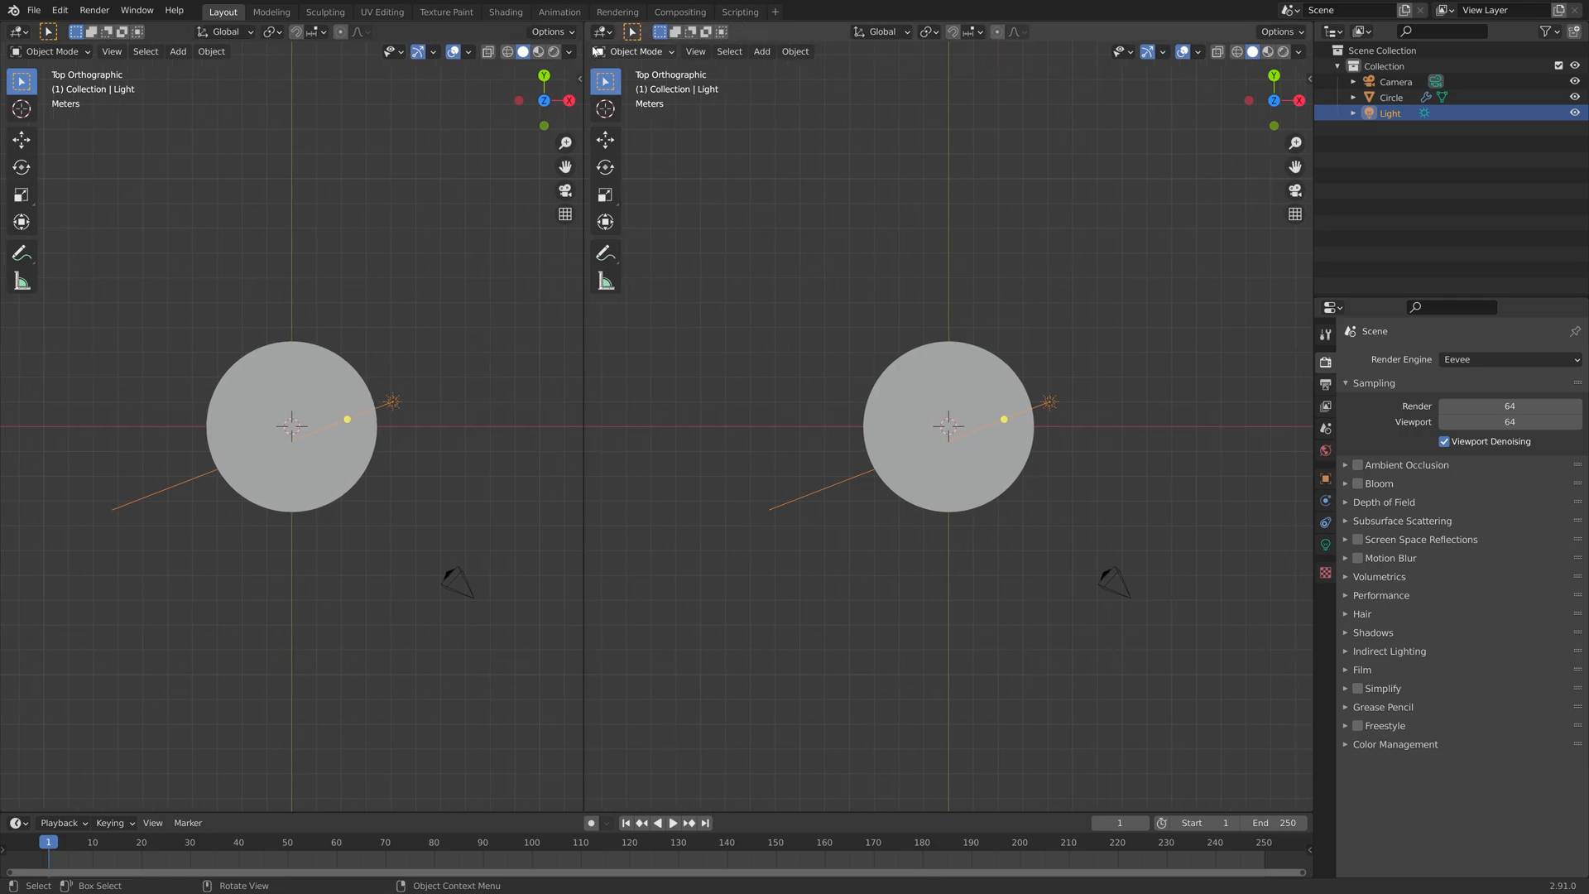
# Switch the right area to the Shader Editor and raise the Principled BSDF roughness to 1.000
pyautogui.click(594, 32)
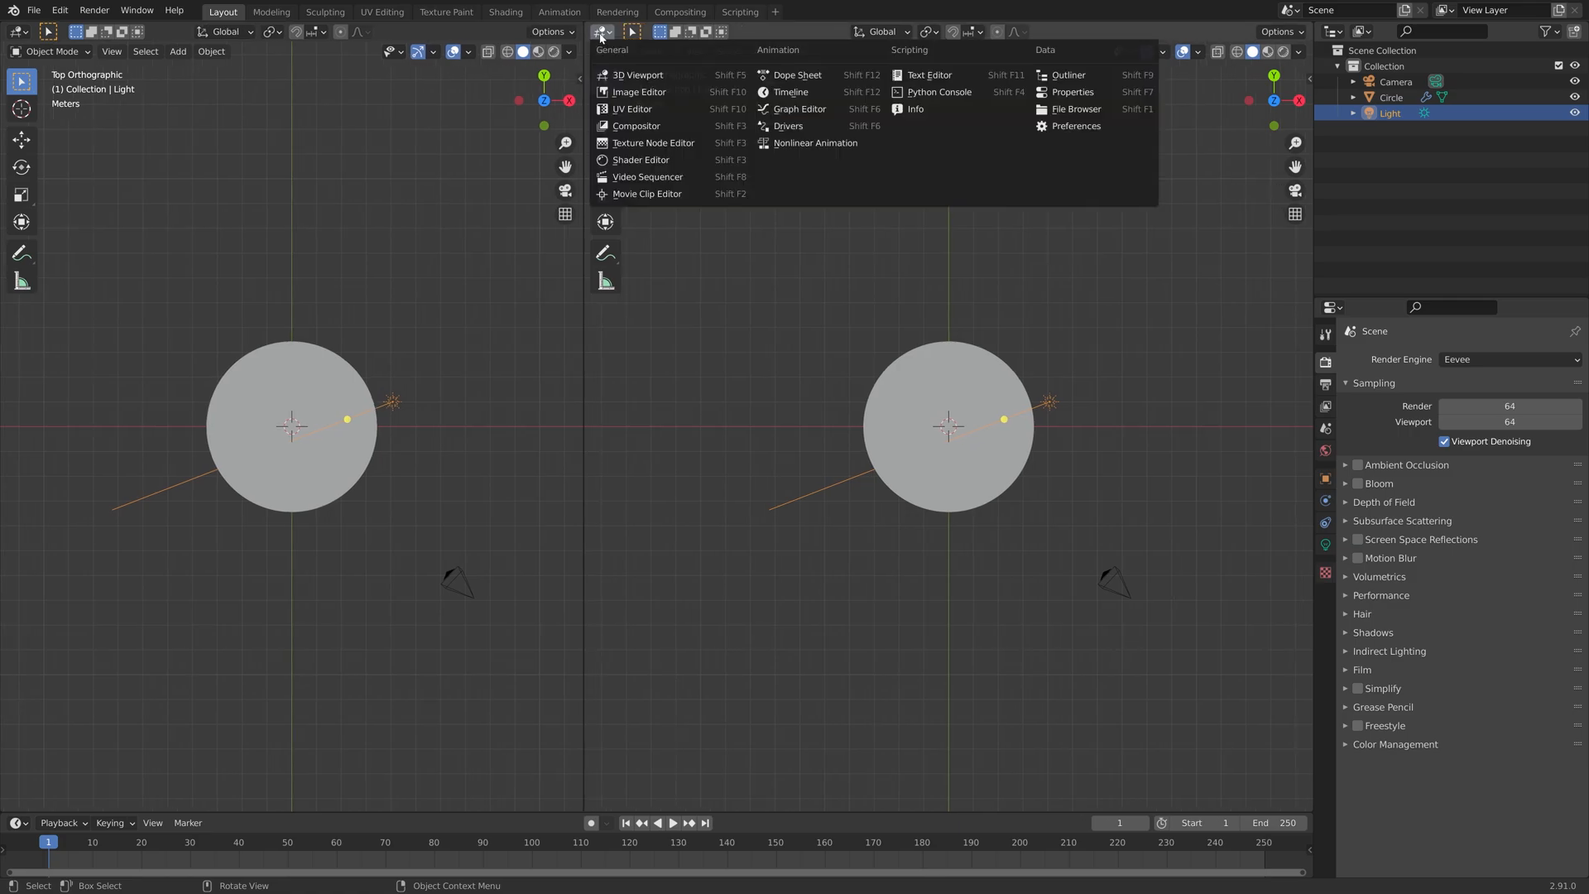
pyautogui.moveTo(640, 159)
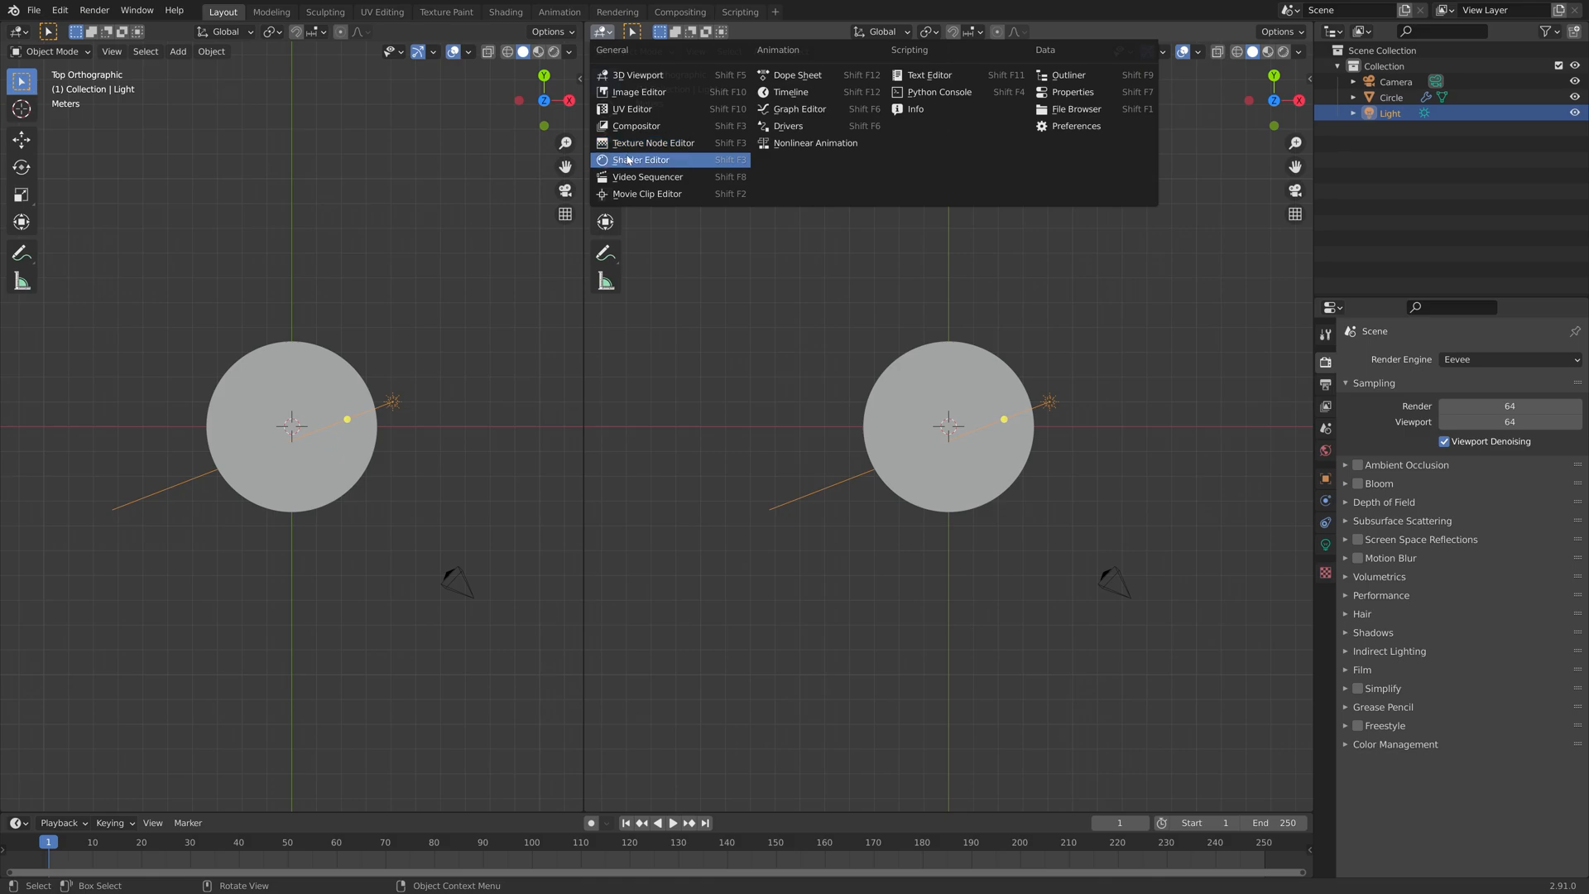
pyautogui.click(640, 159)
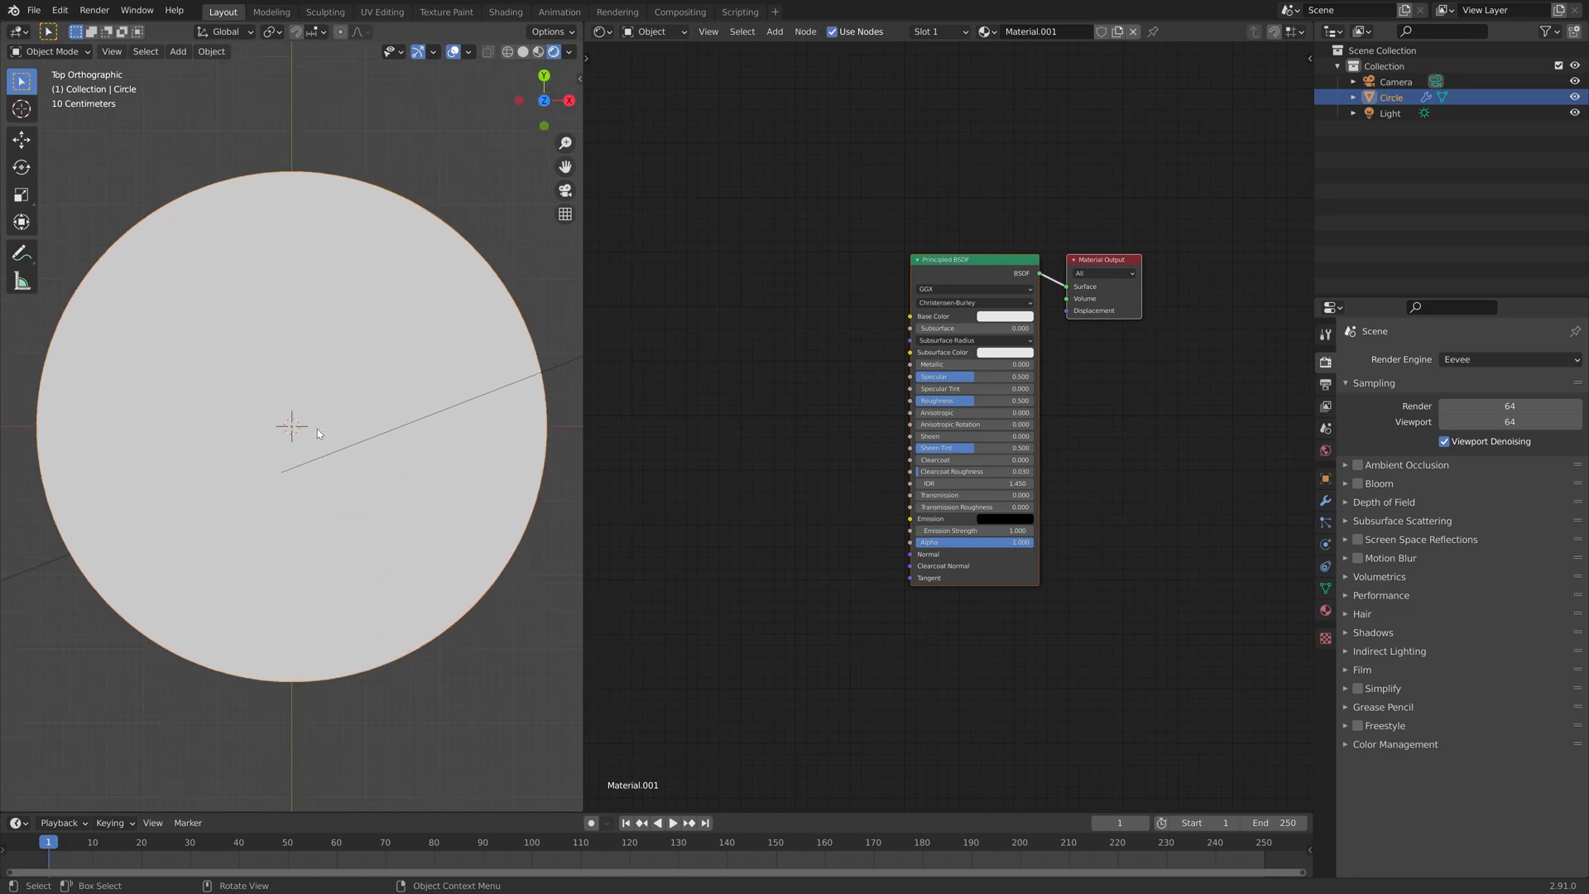
pyautogui.moveTo(343, 278)
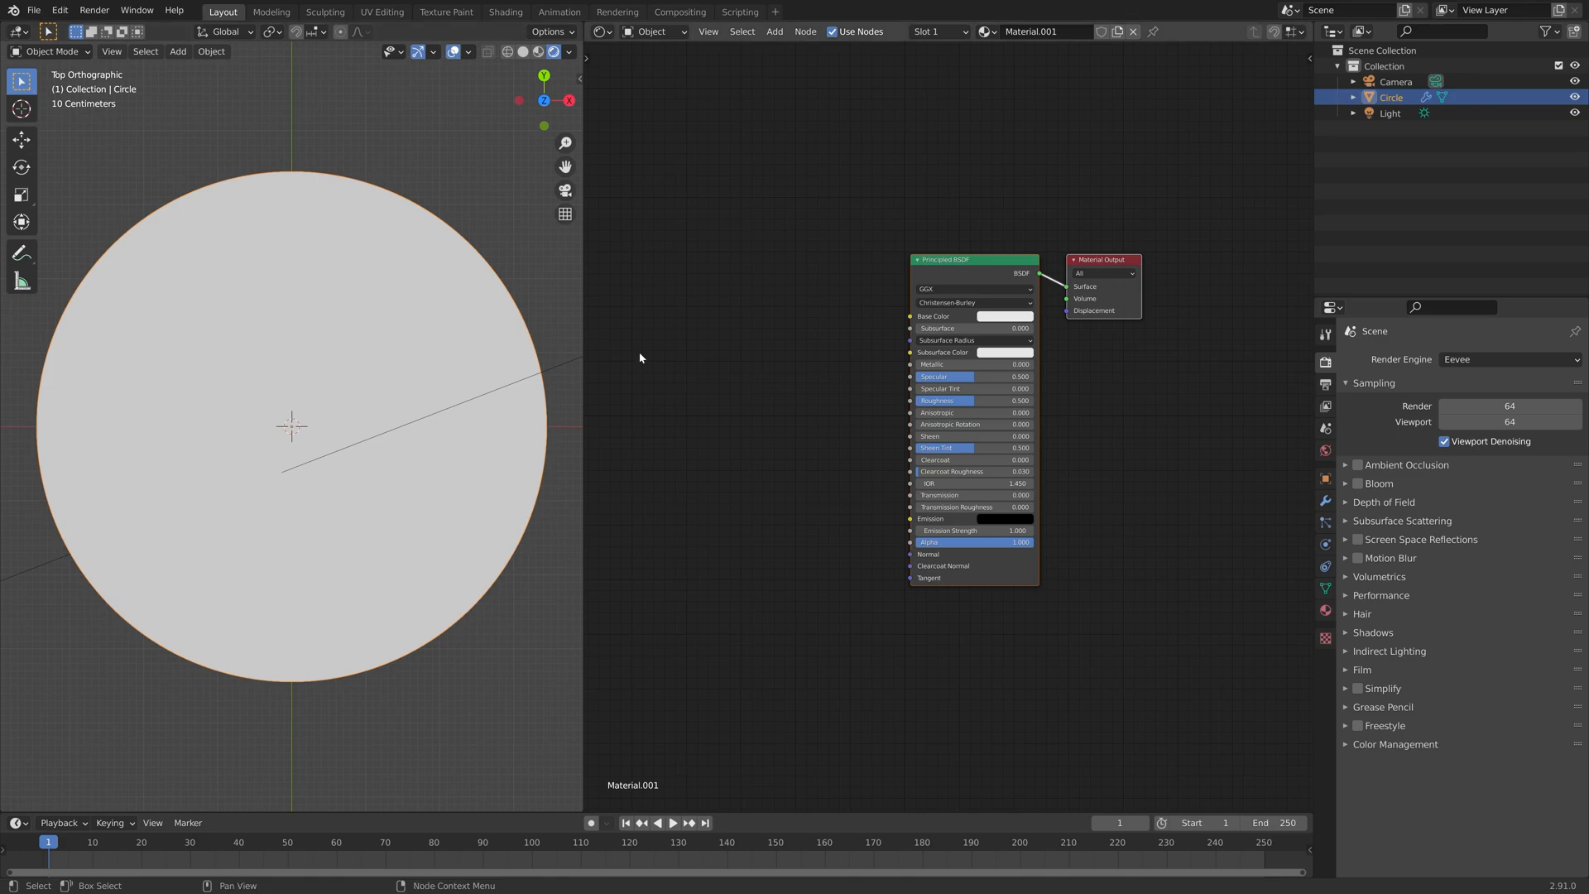
pyautogui.moveTo(813, 380)
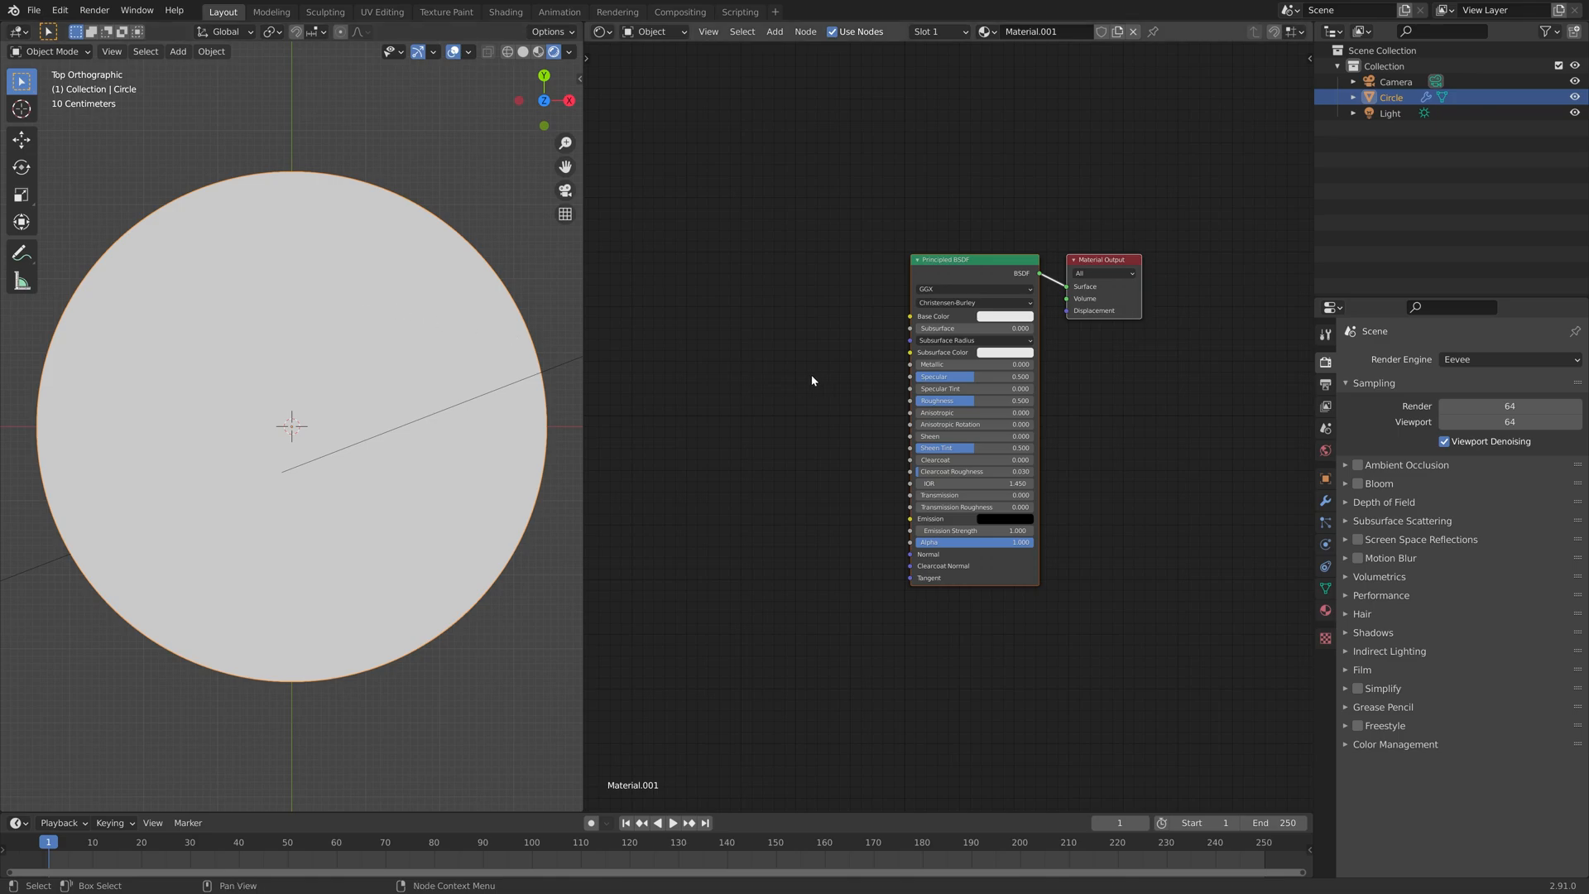
pyautogui.moveTo(921, 399); pyautogui.dragTo(1029, 398)
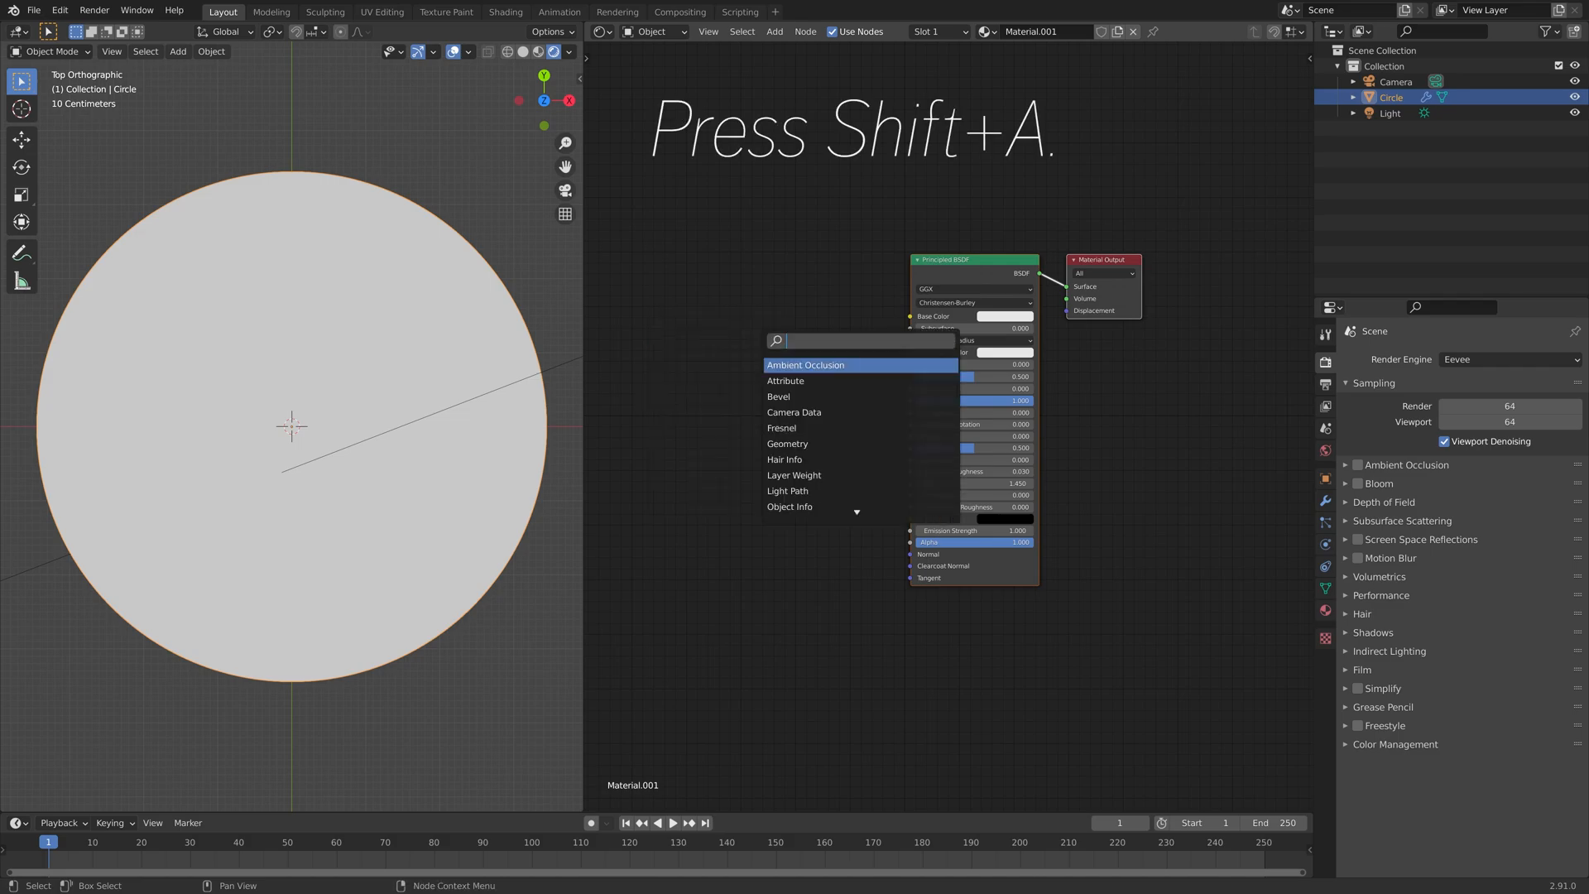
# Add a Gradient Texture node and link its Color into the Principled BSDF Base Color
pyautogui.click(806, 364)
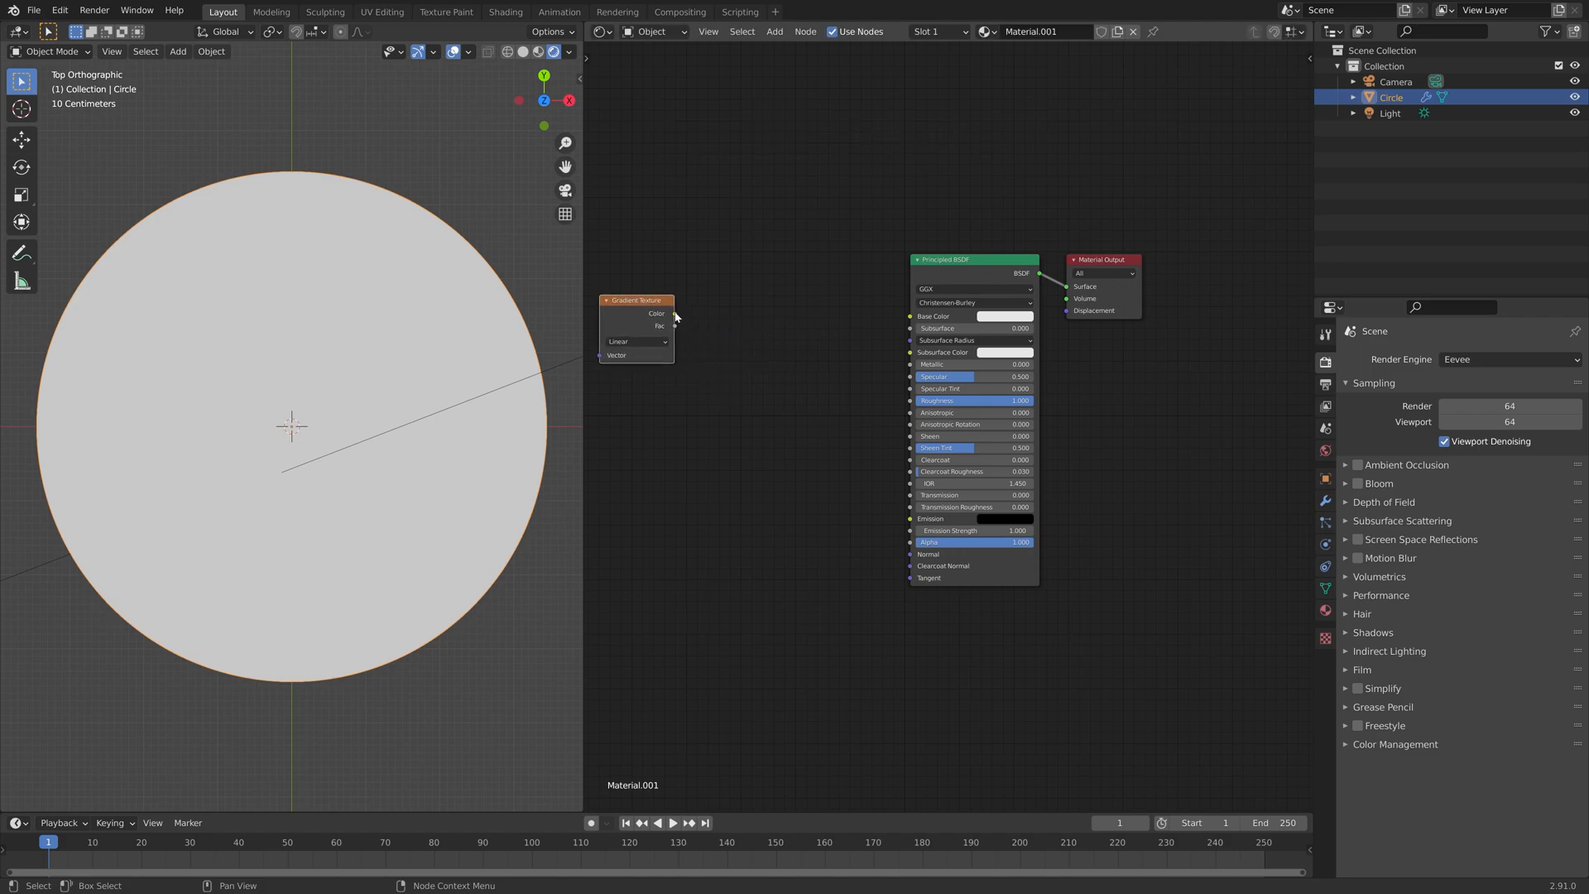
pyautogui.moveTo(673, 313); pyautogui.dragTo(910, 315)
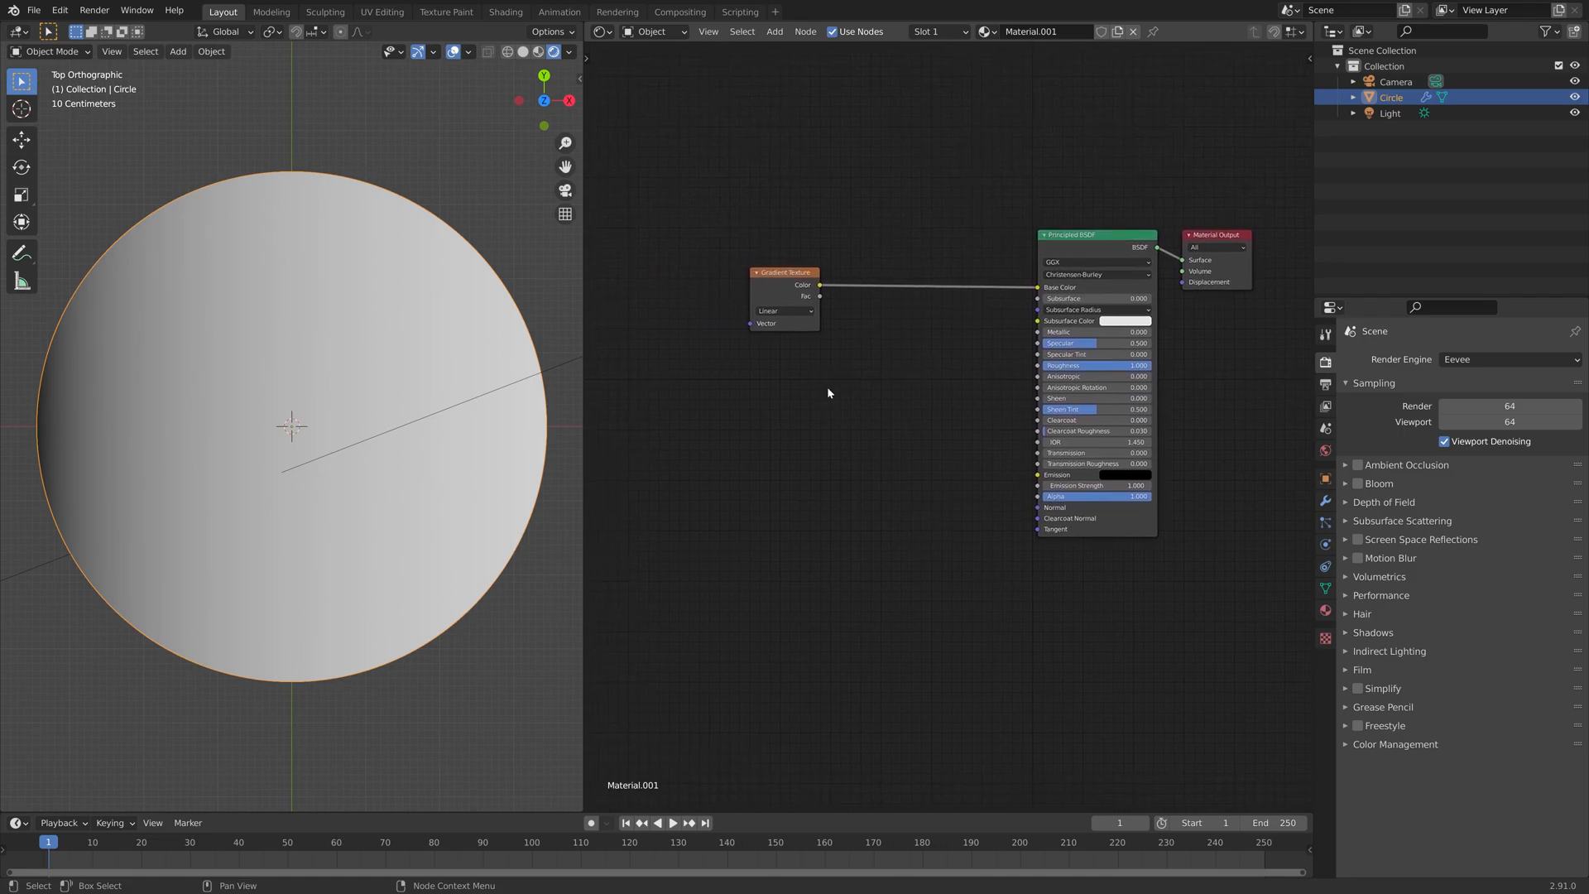
# Add Mapping and Texture Coordinate nodes, link Object coordinates through them, and set the gradient to Radial
pyautogui.write('ma')
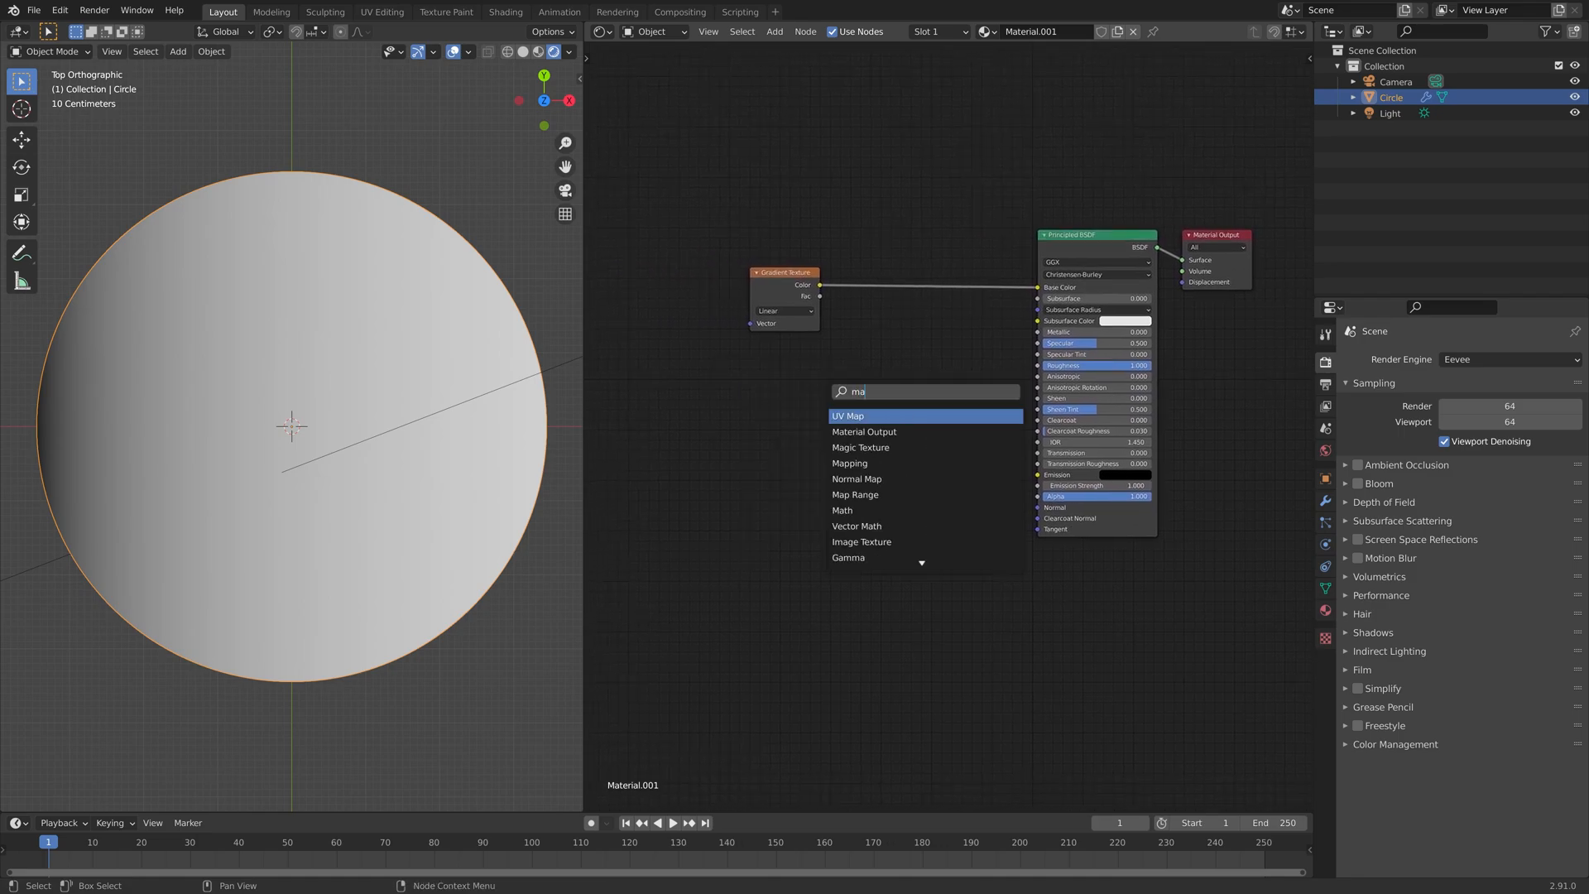
pyautogui.click(848, 462)
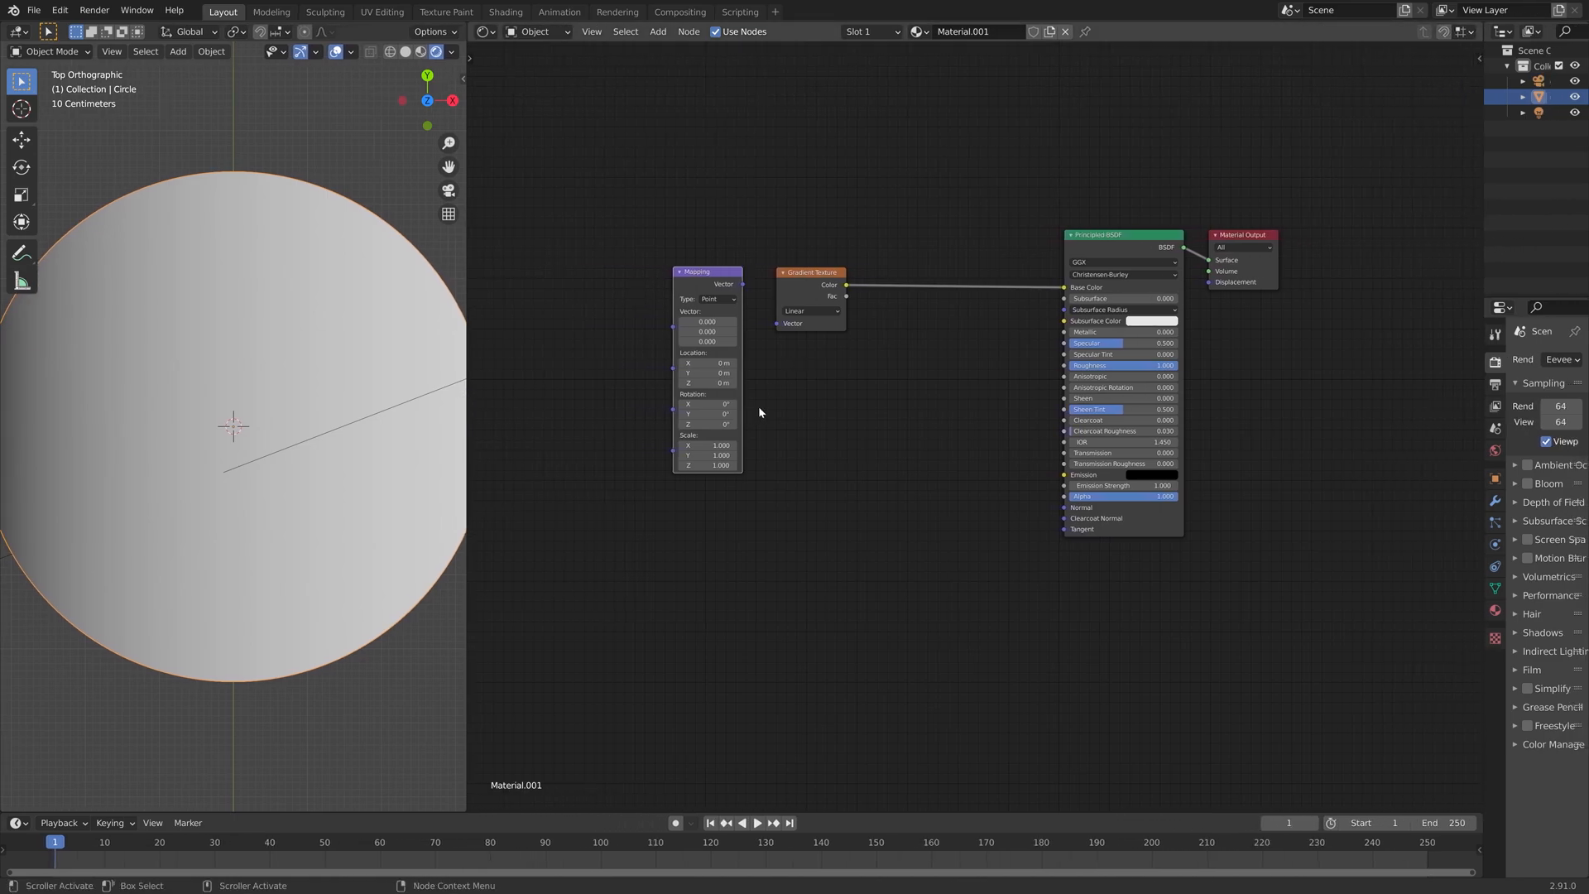
pyautogui.click(656, 31)
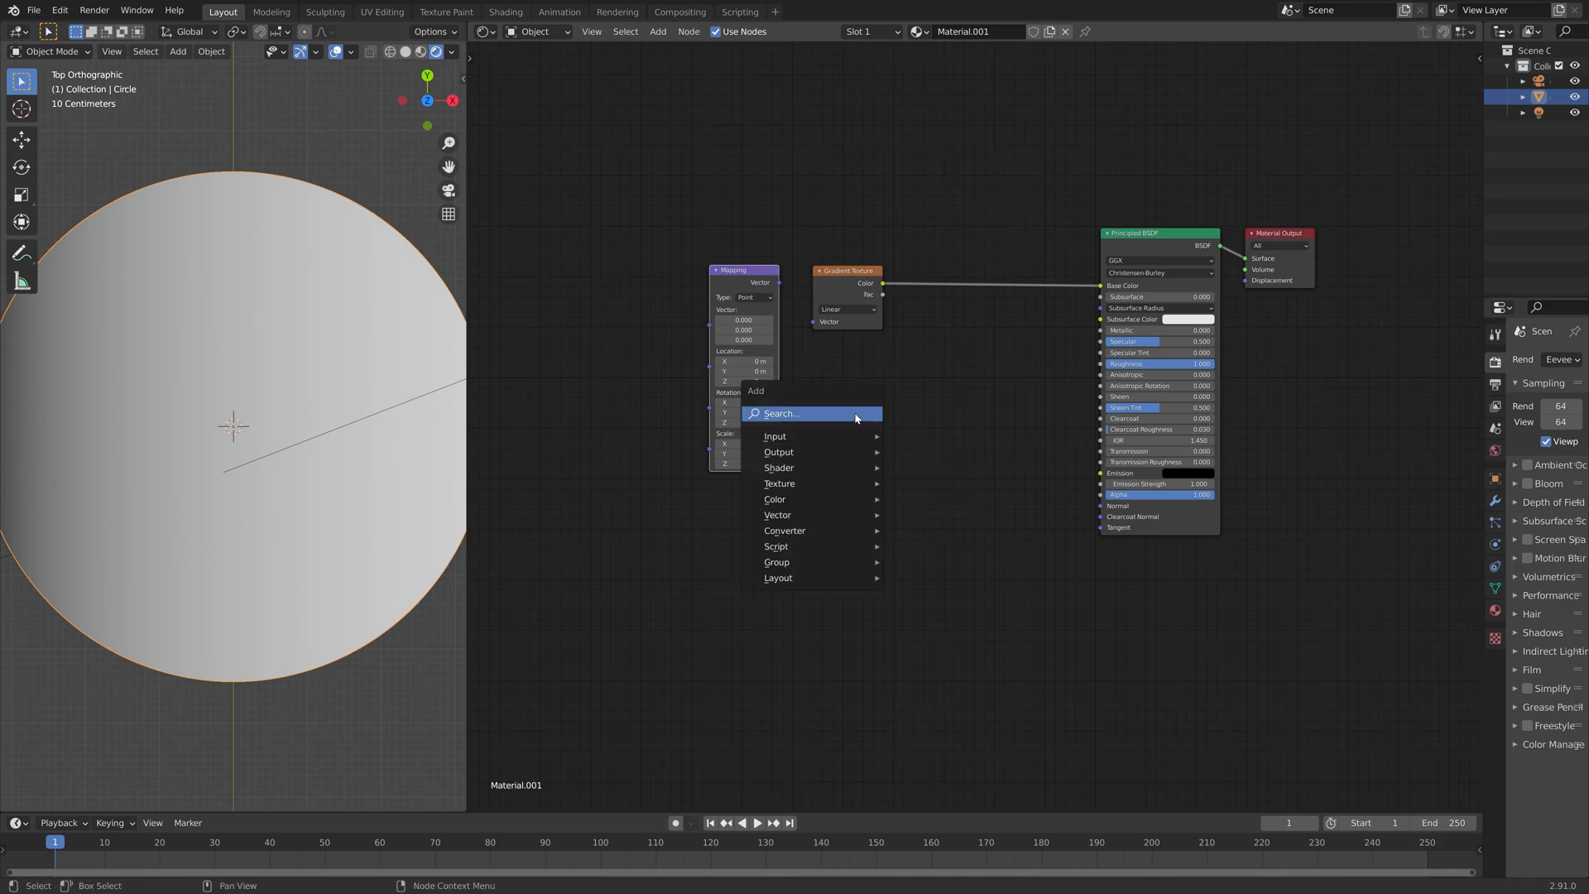
pyautogui.write('tex')
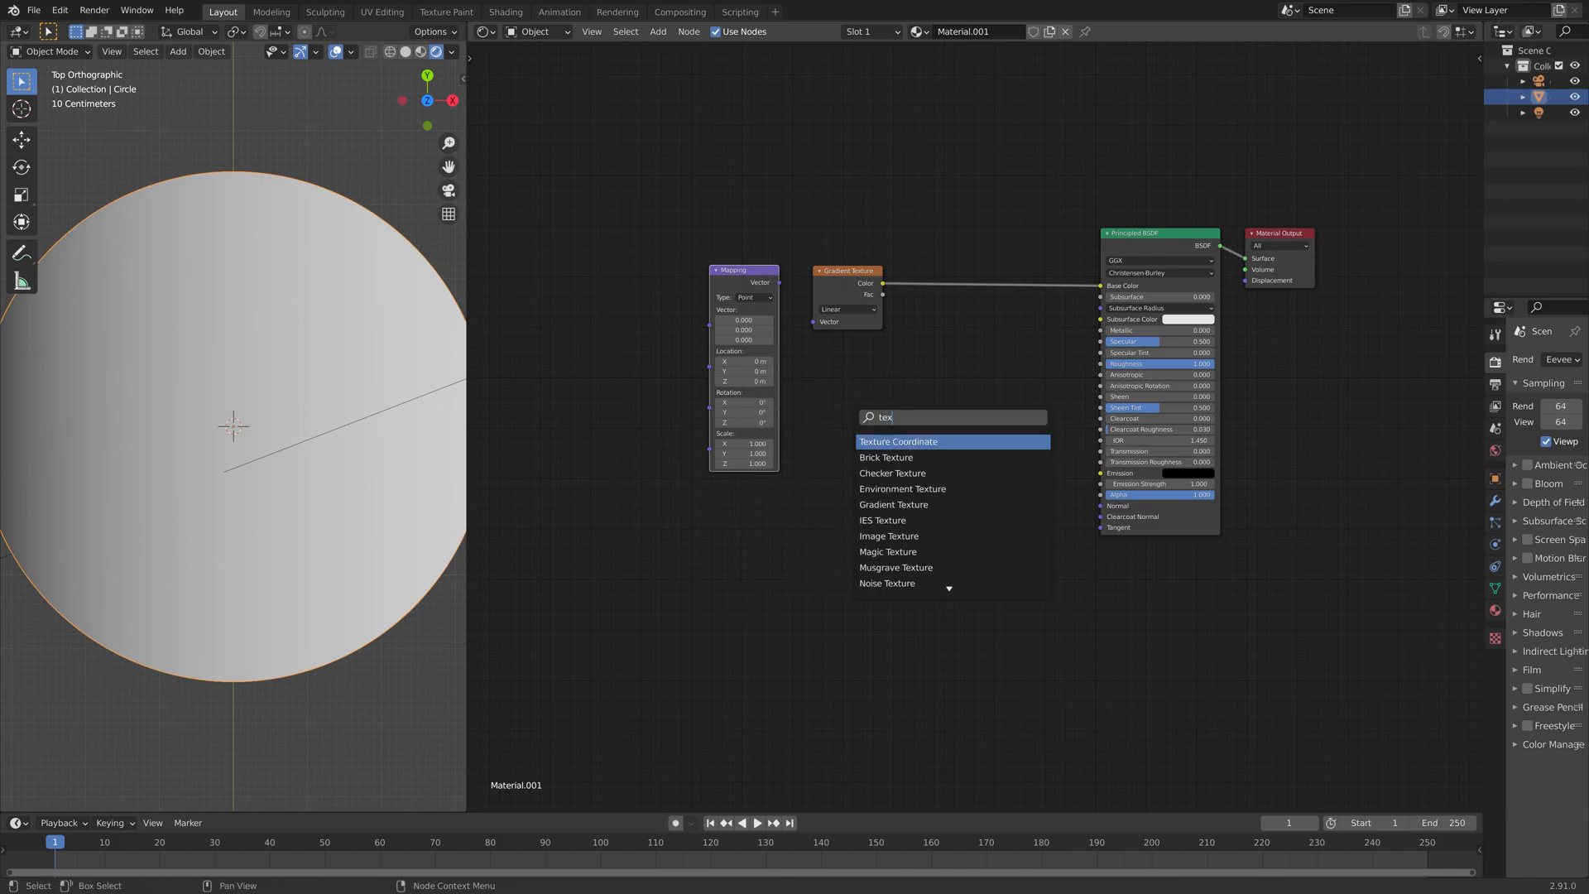
pyautogui.click(898, 441)
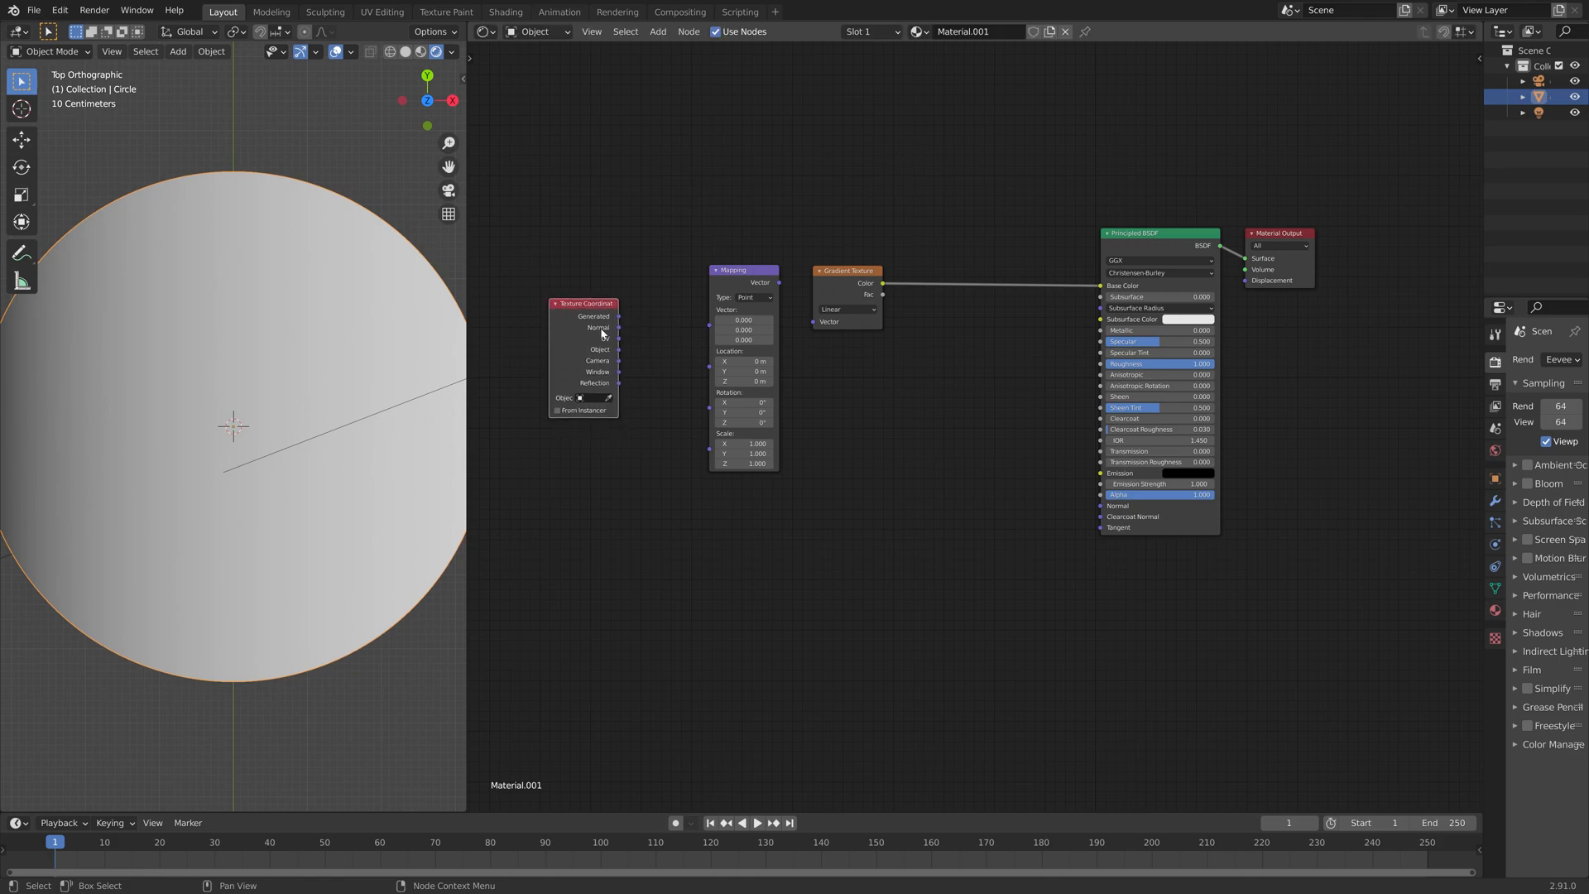
pyautogui.moveTo(617, 338); pyautogui.dragTo(669, 350)
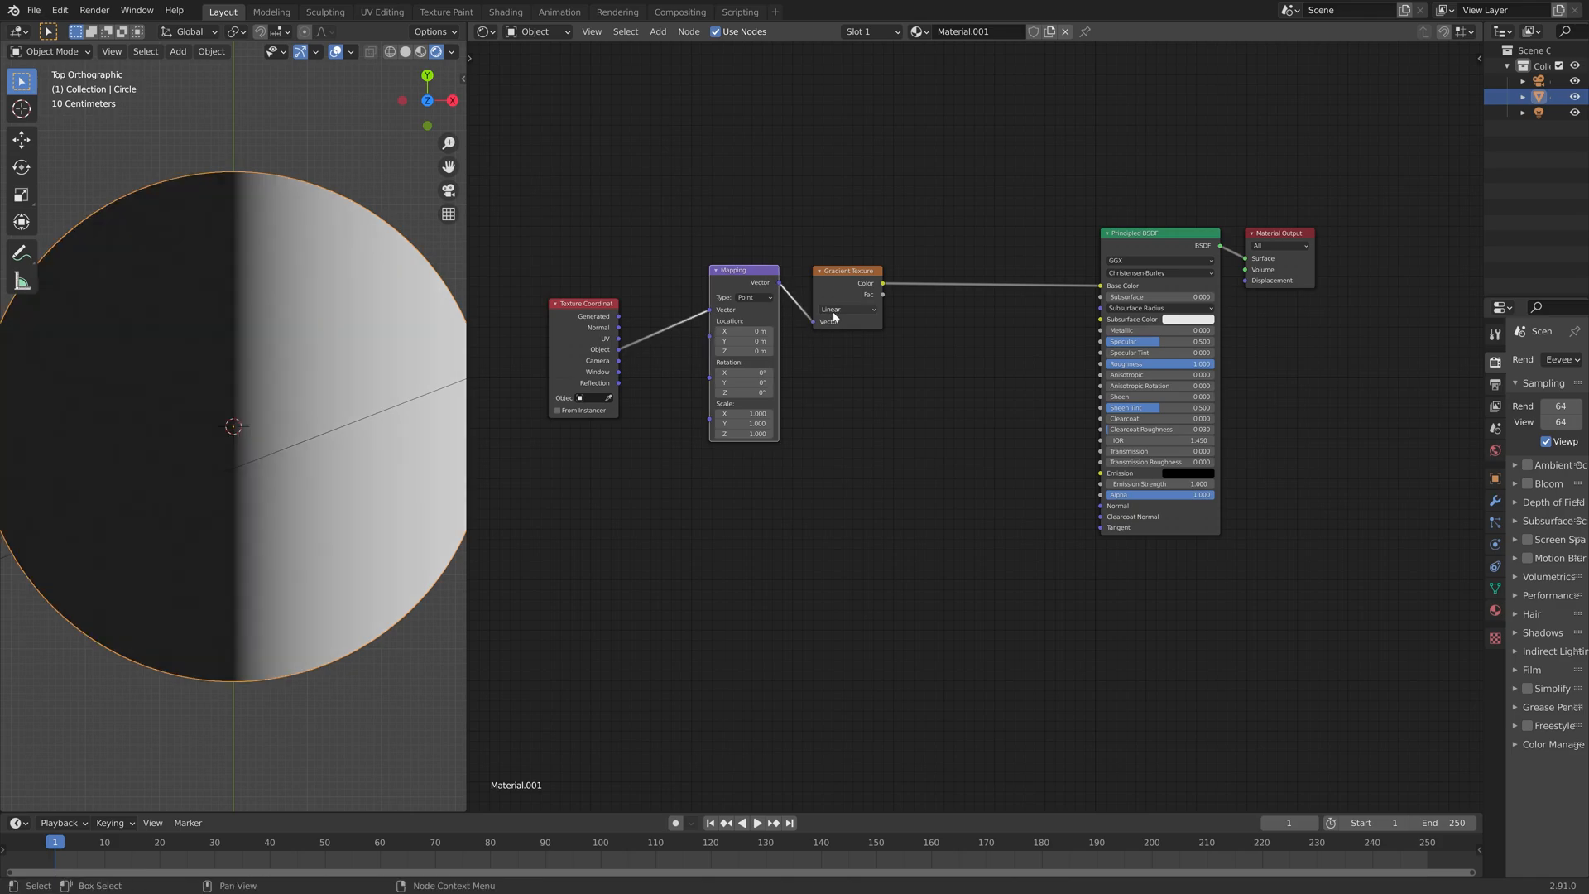
pyautogui.click(847, 310)
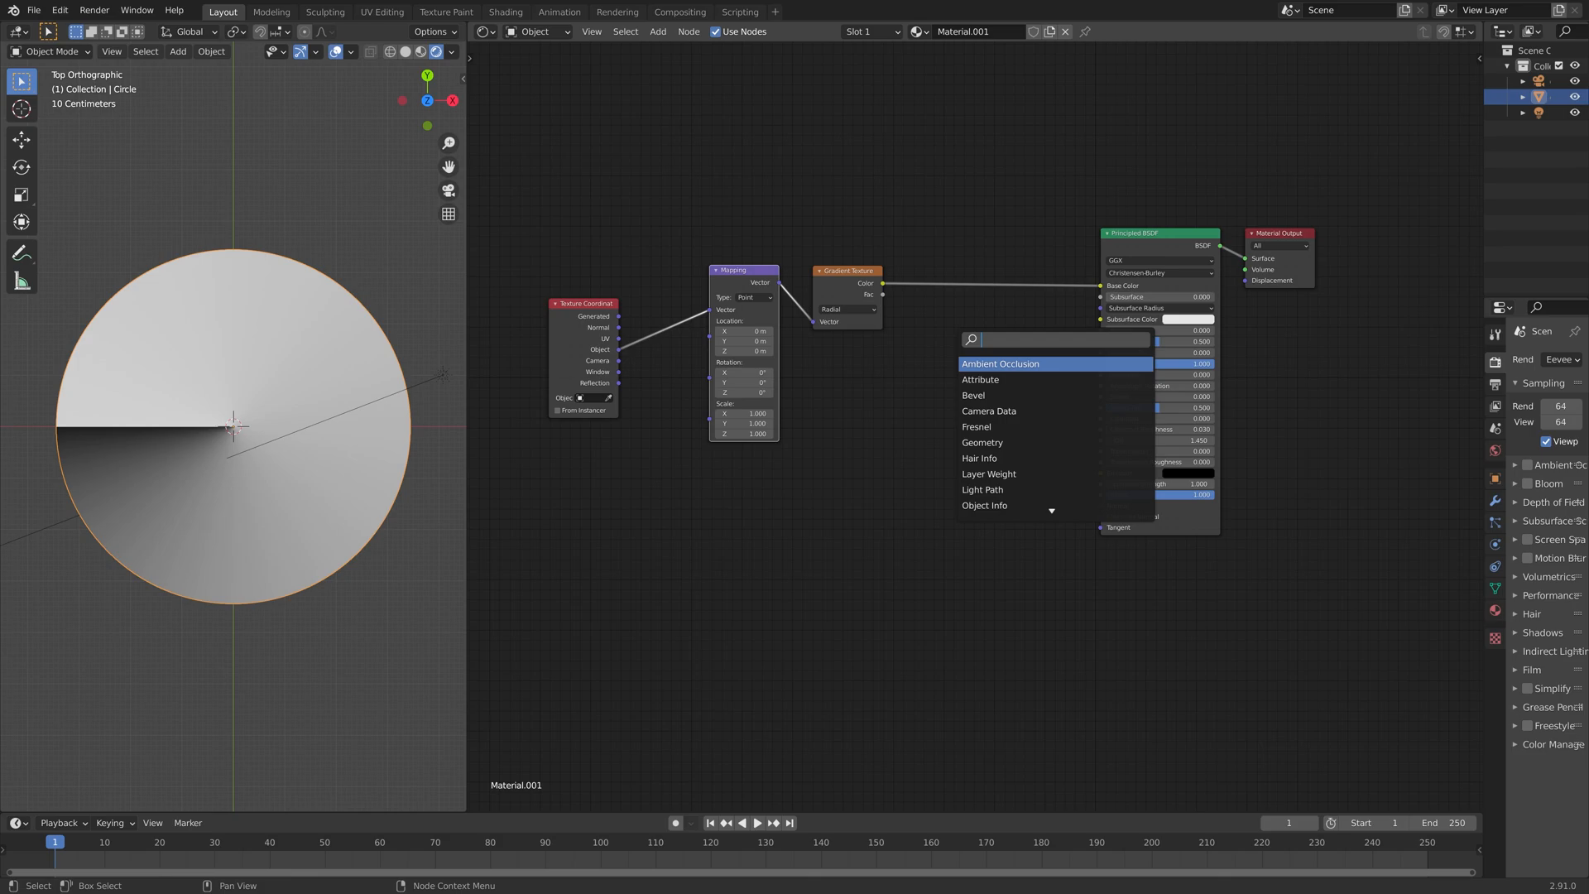
# Add a ColorRamp with Constant interpolation and position the stops to split the disc into white and black wedges
pyautogui.click(999, 363)
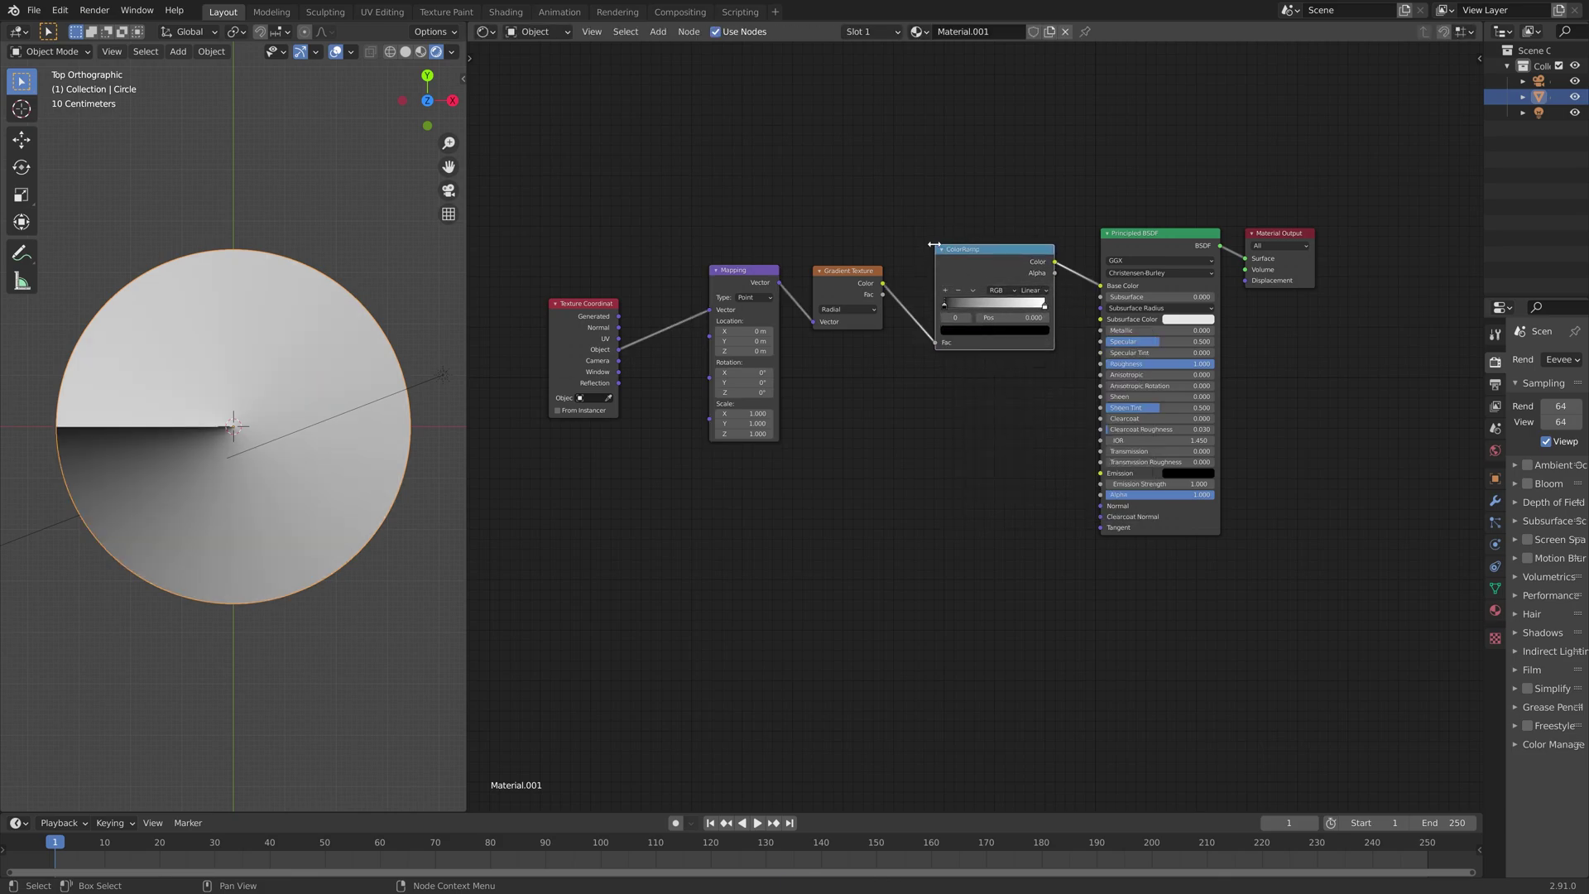
pyautogui.click(1031, 289)
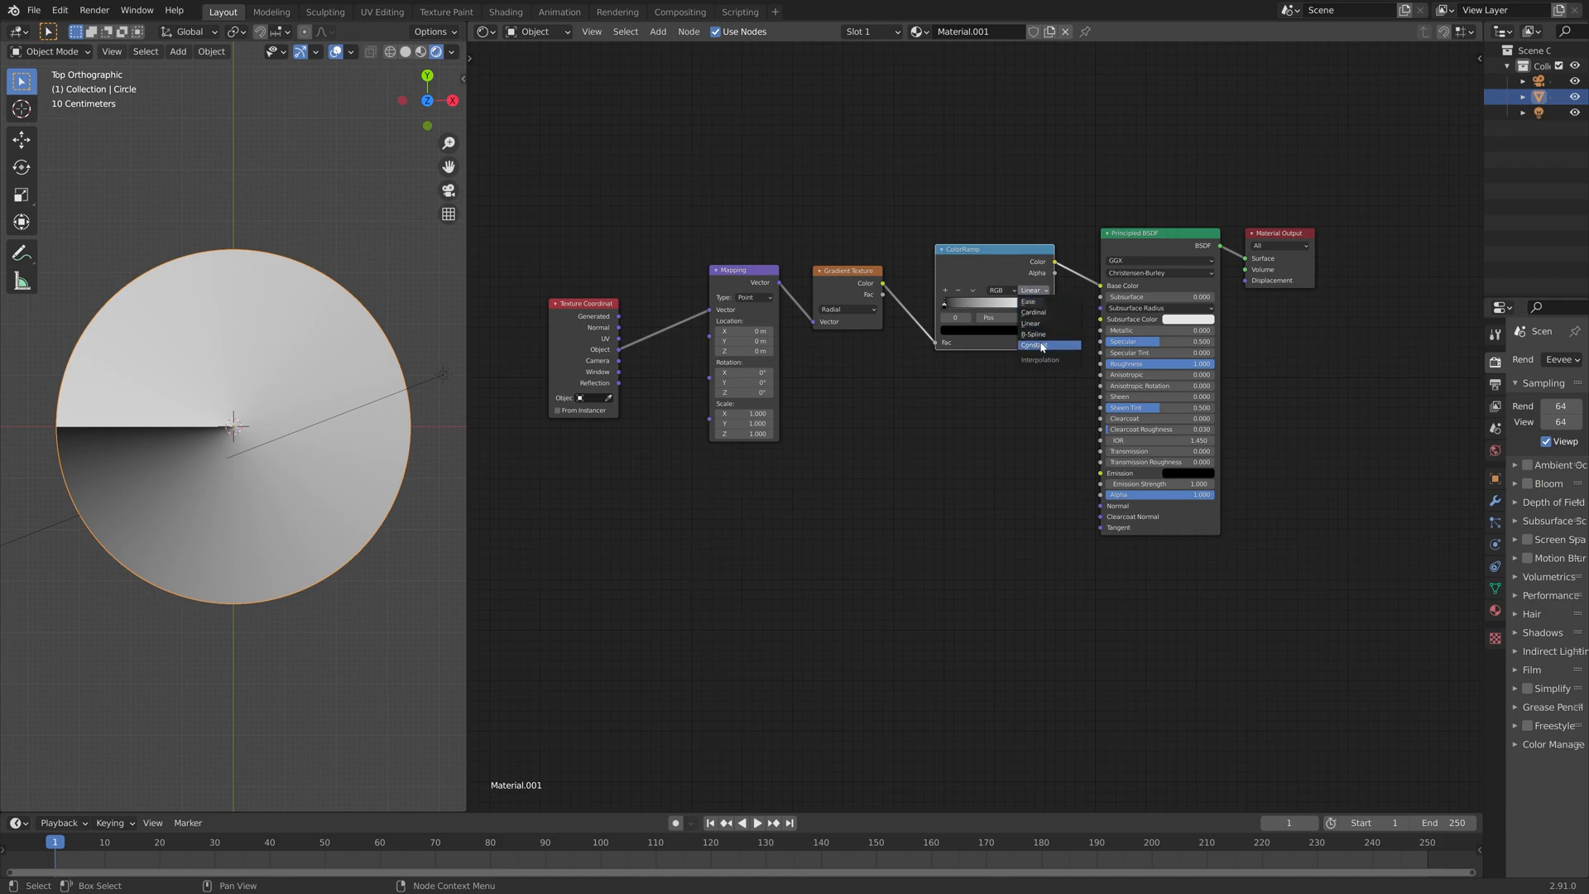
pyautogui.click(1035, 345)
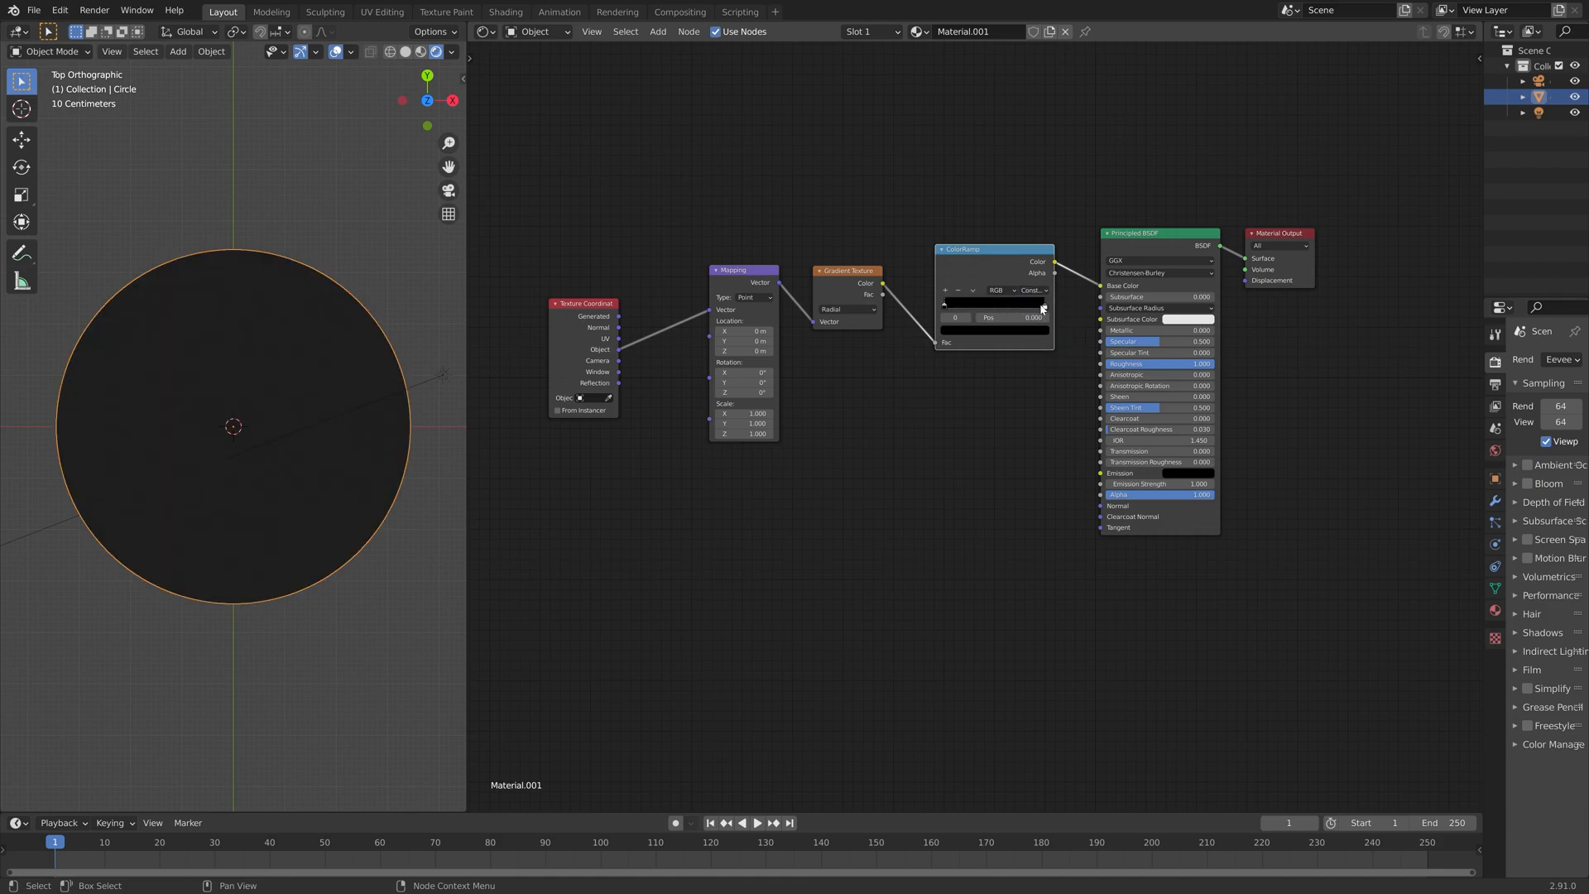
pyautogui.moveTo(1041, 304); pyautogui.dragTo(988, 303)
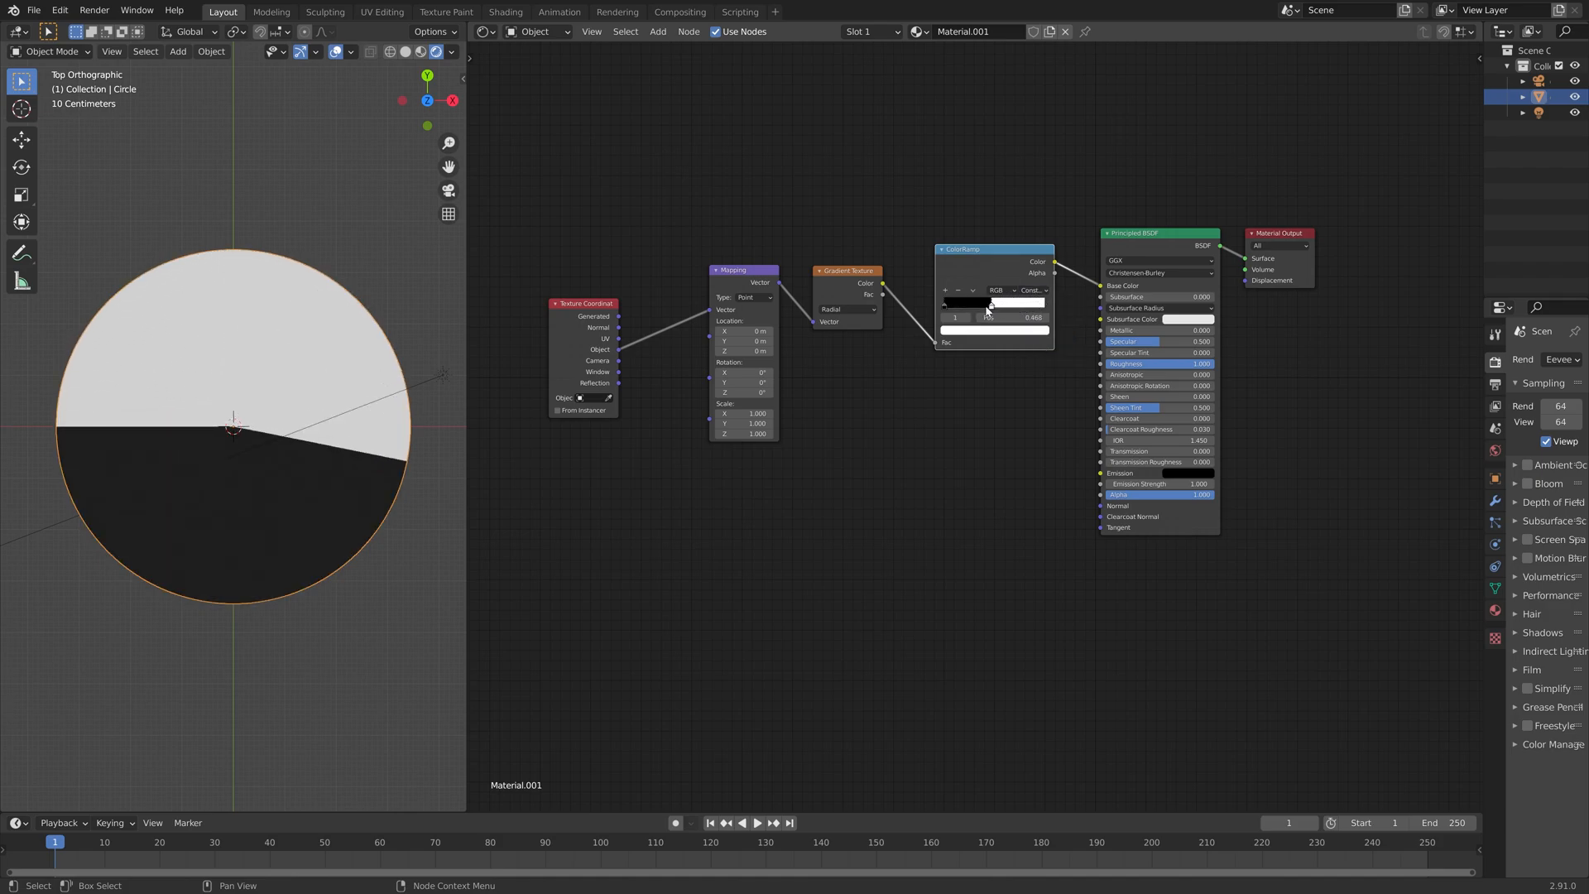
pyautogui.moveTo(991, 316); pyautogui.dragTo(1008, 301)
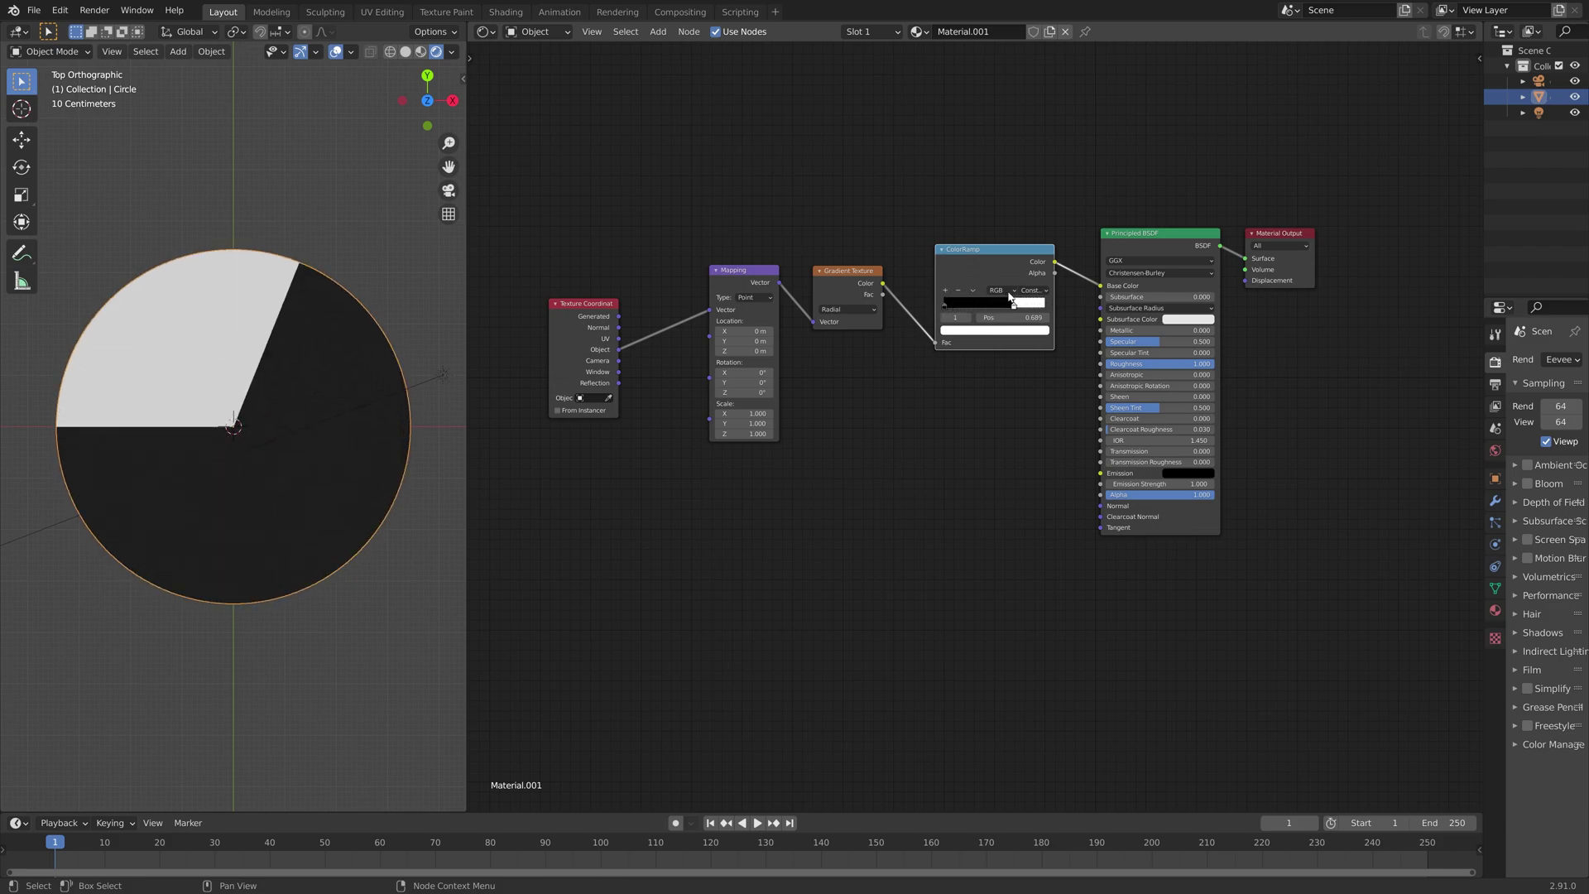
pyautogui.moveTo(1013, 317); pyautogui.dragTo(1011, 317)
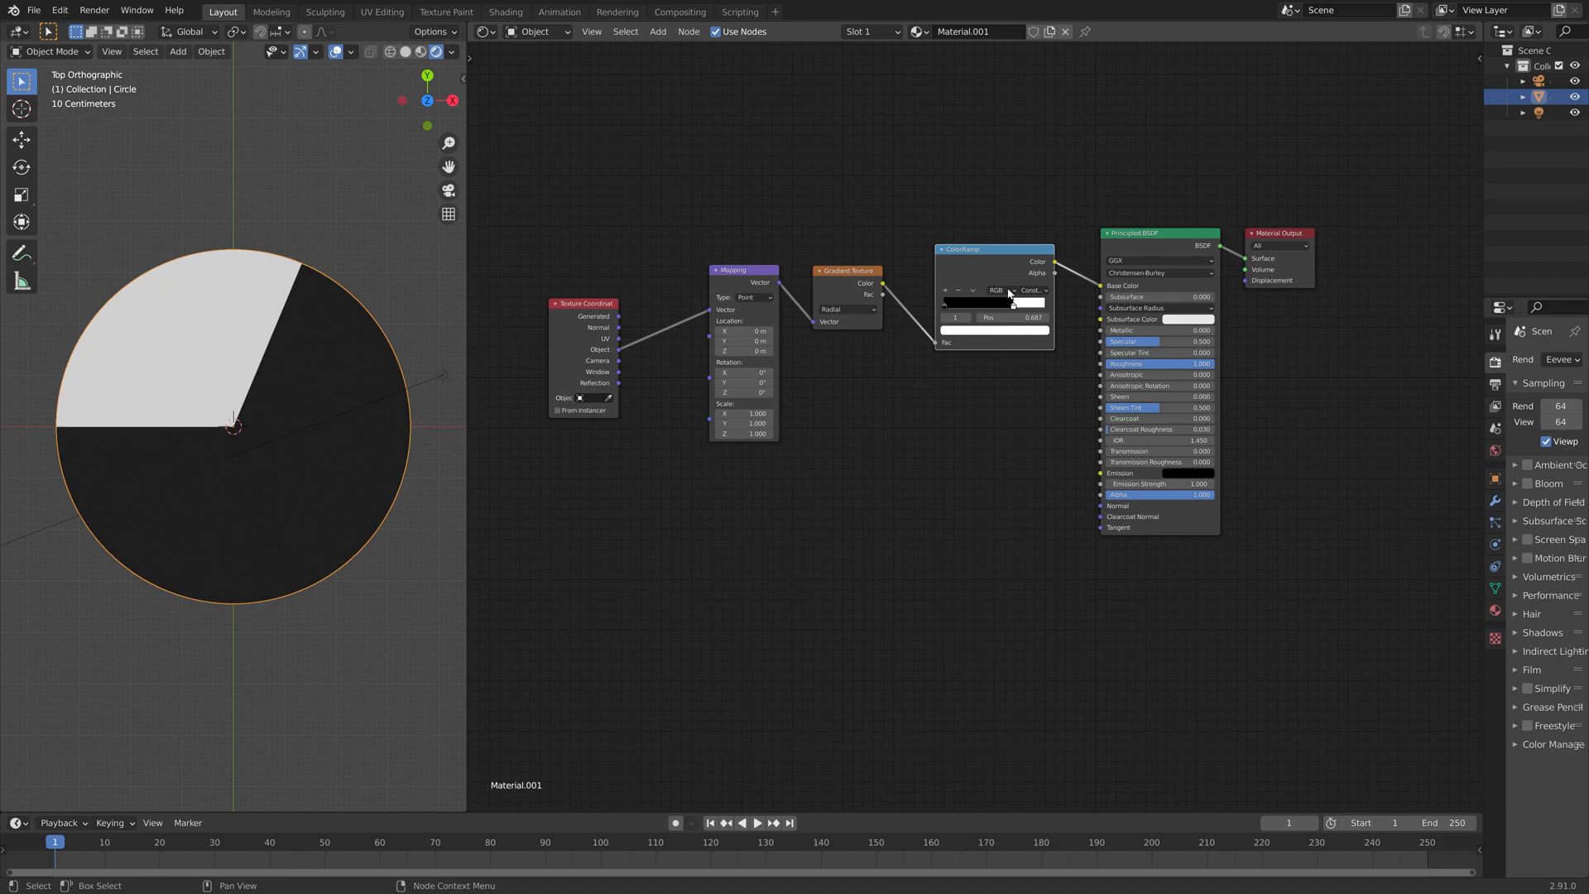
pyautogui.moveTo(1011, 302); pyautogui.dragTo(1001, 302)
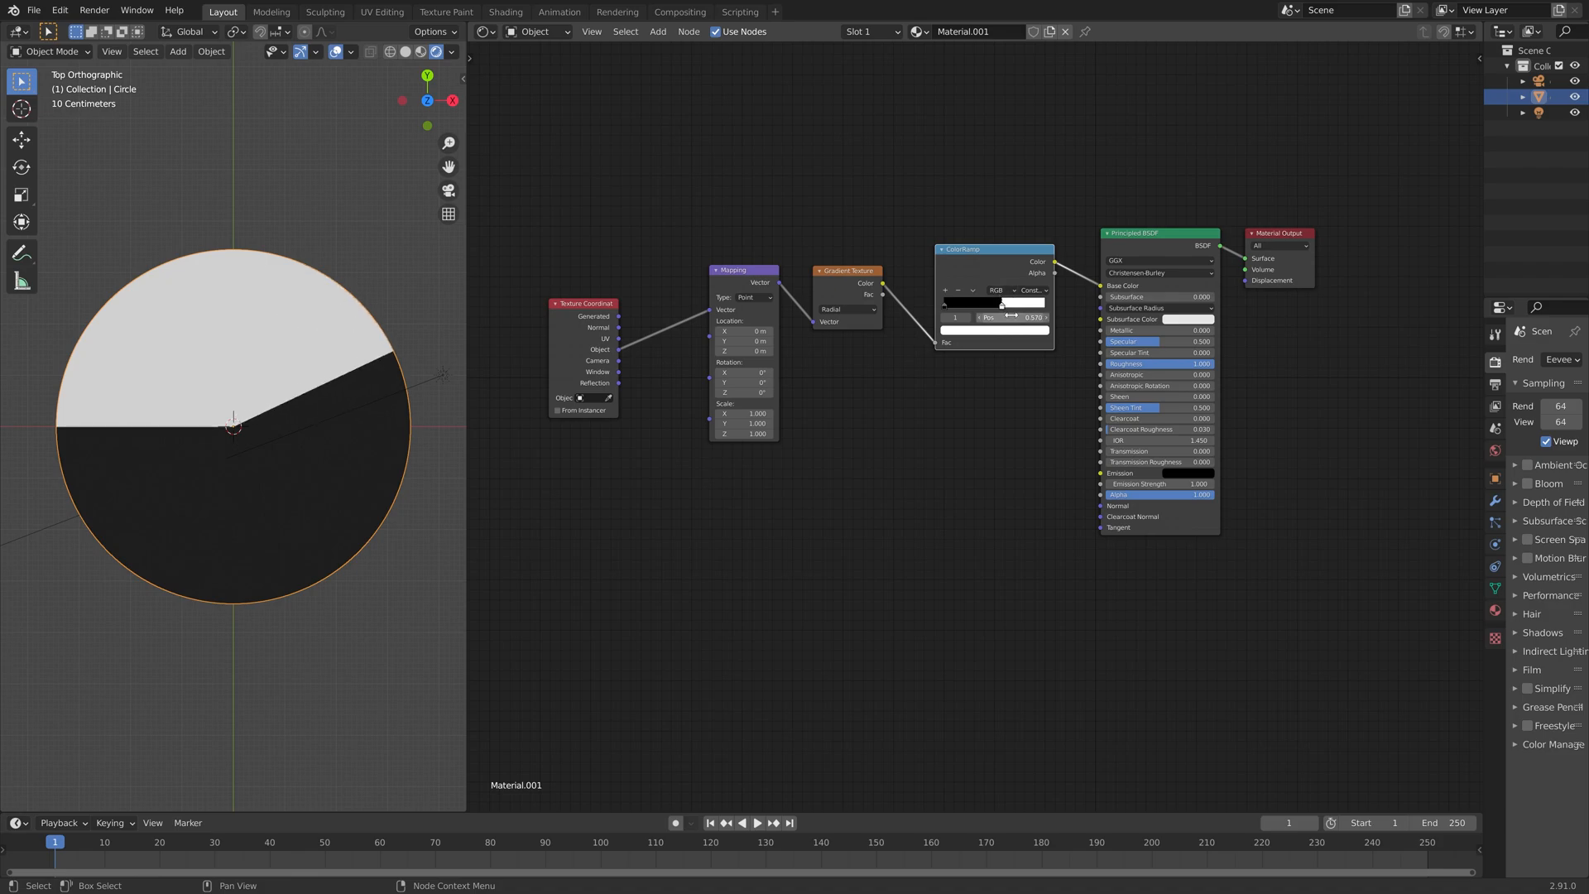
pyautogui.moveTo(993, 316); pyautogui.dragTo(1010, 316)
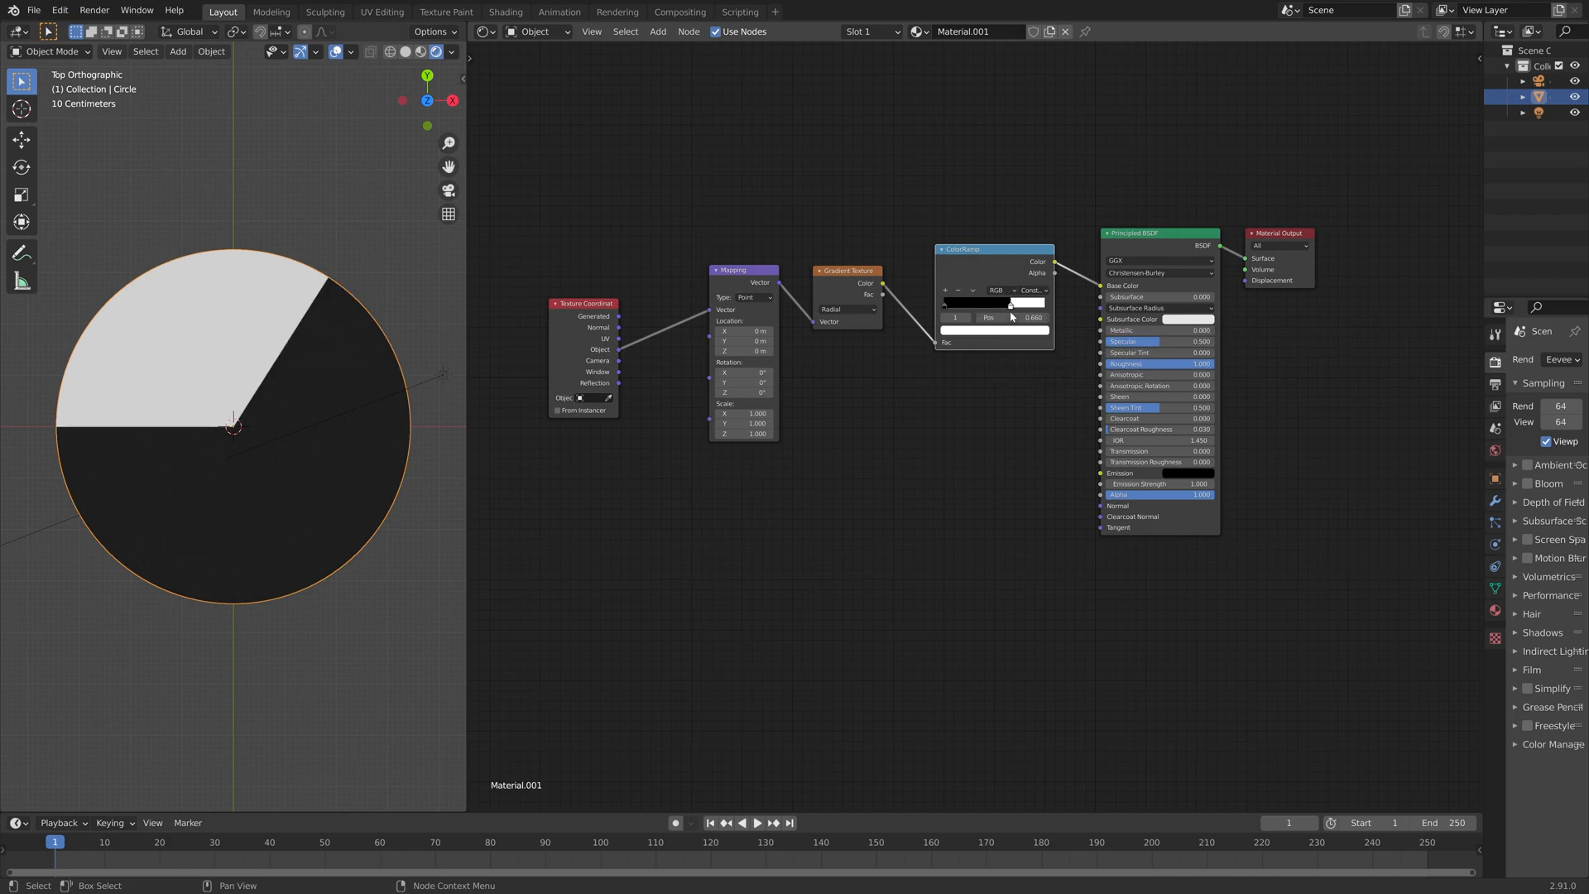
pyautogui.moveTo(945, 289)
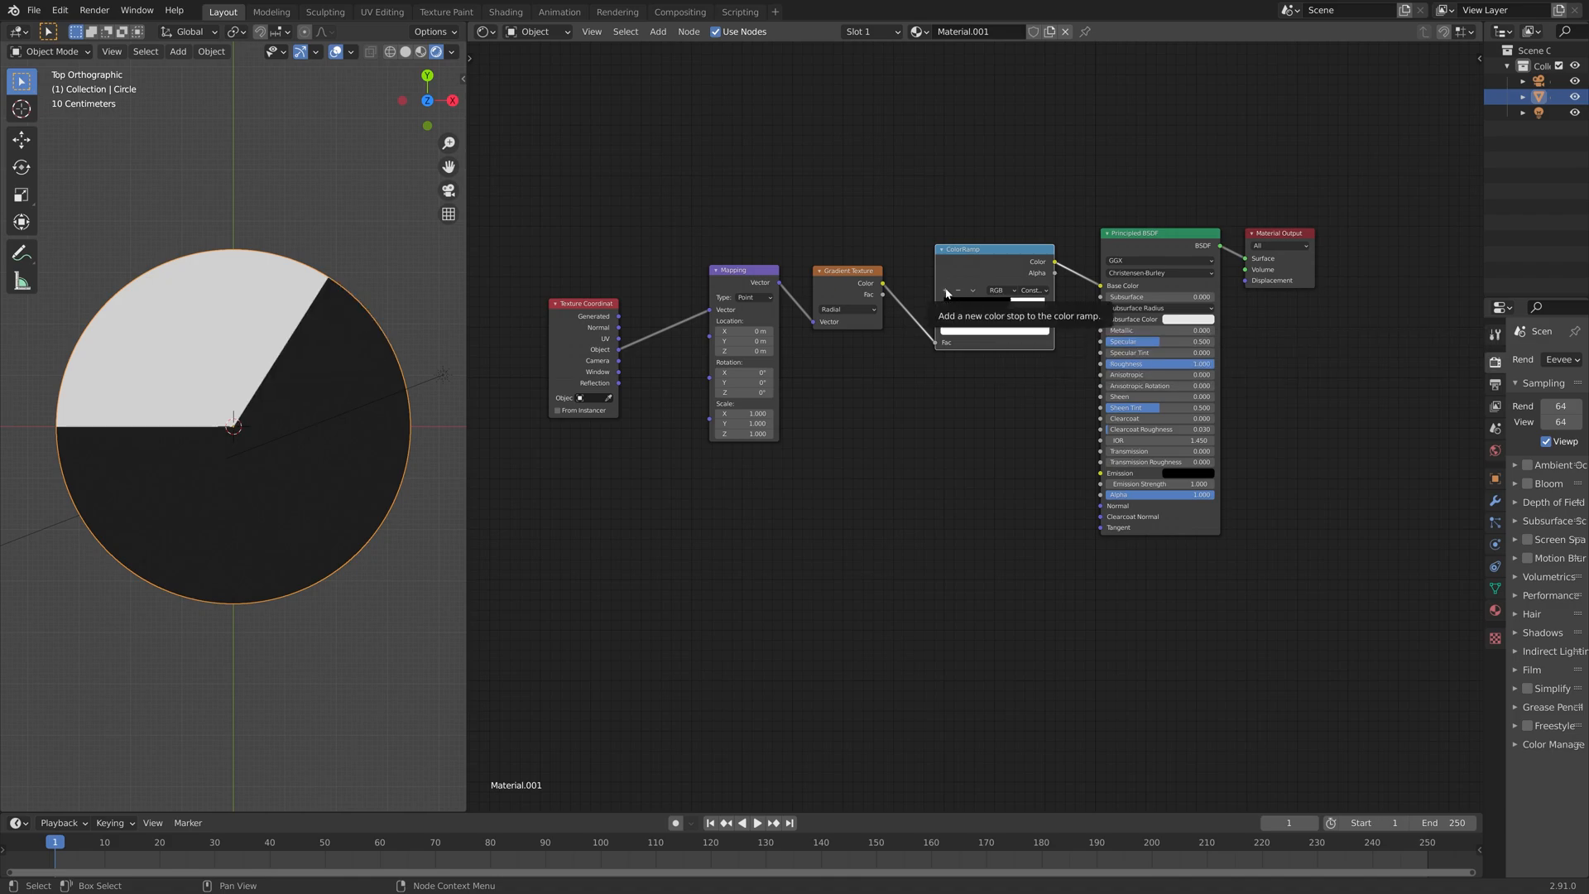
# Add a third colour stop and set it to blue for a blue wedge
pyautogui.click(944, 289)
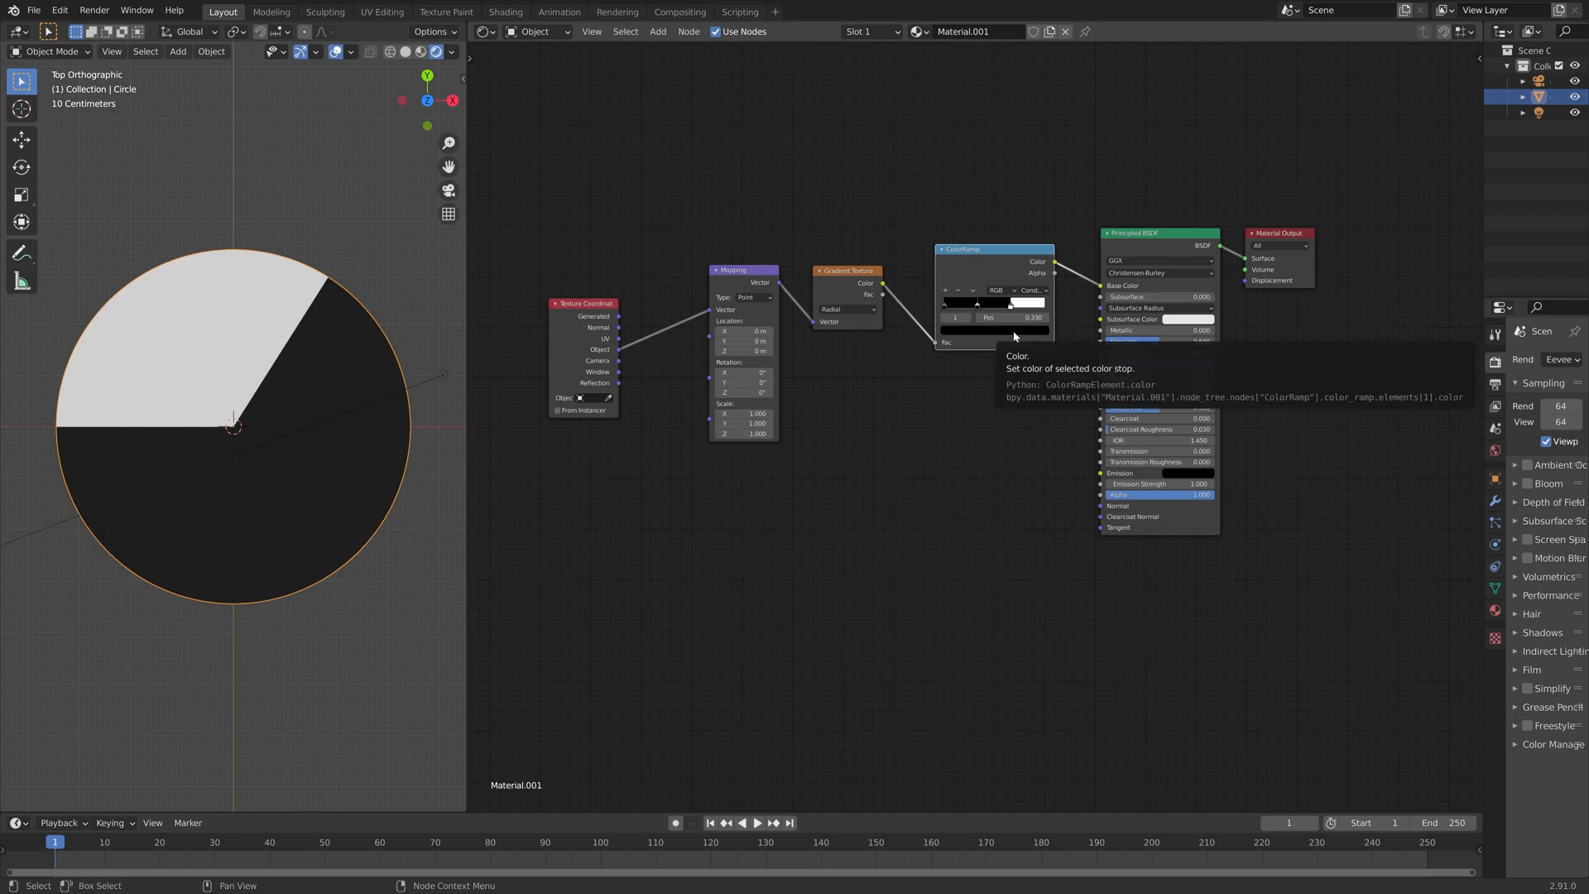
pyautogui.click(1029, 328)
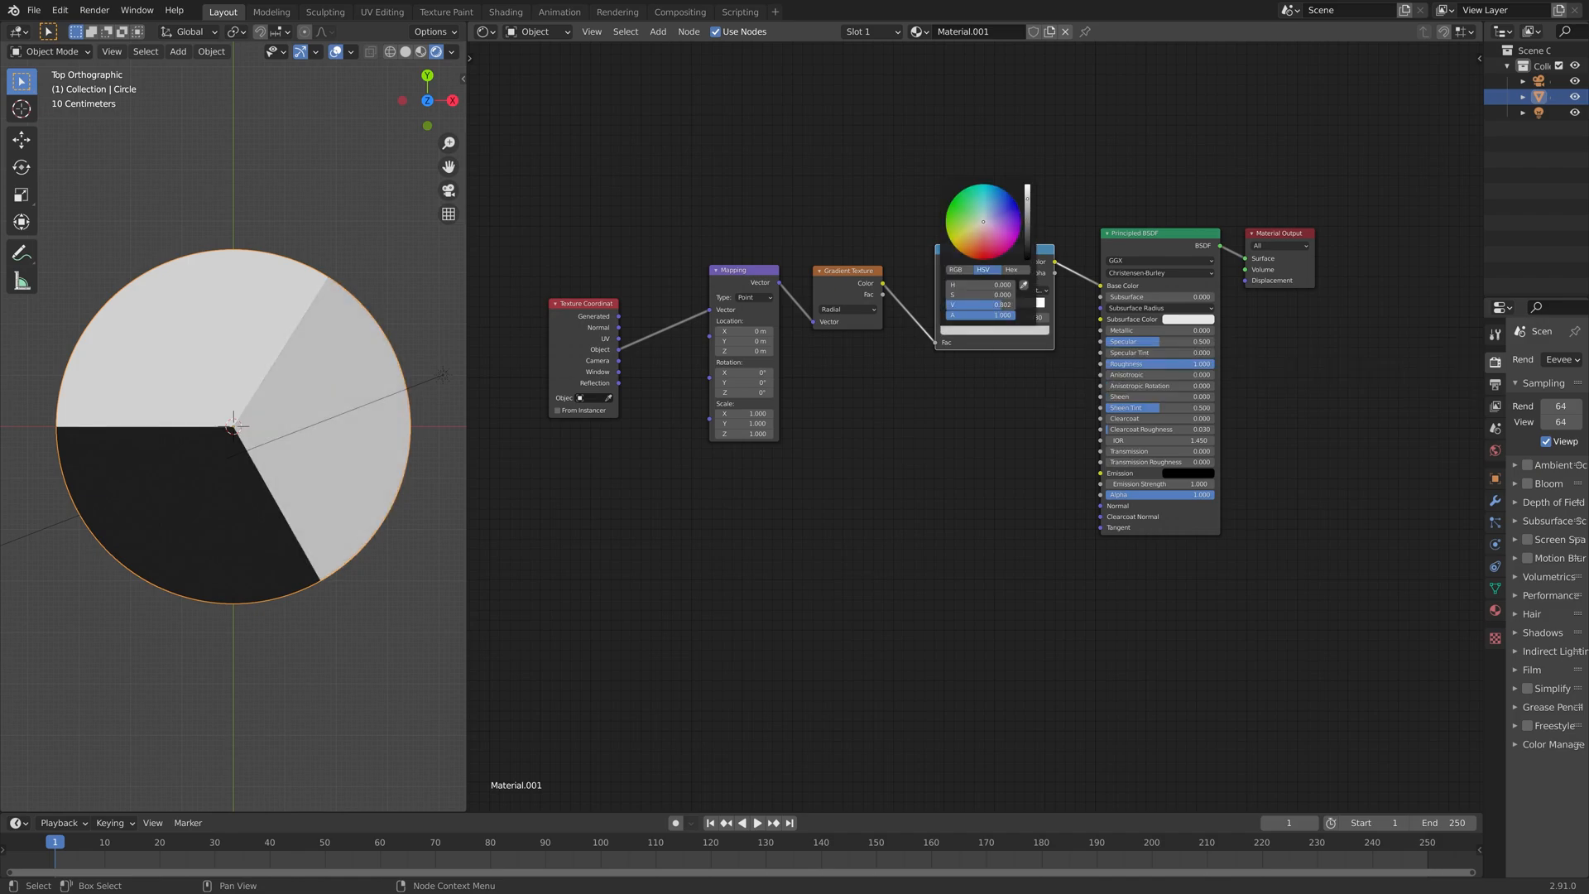
pyautogui.click(979, 213)
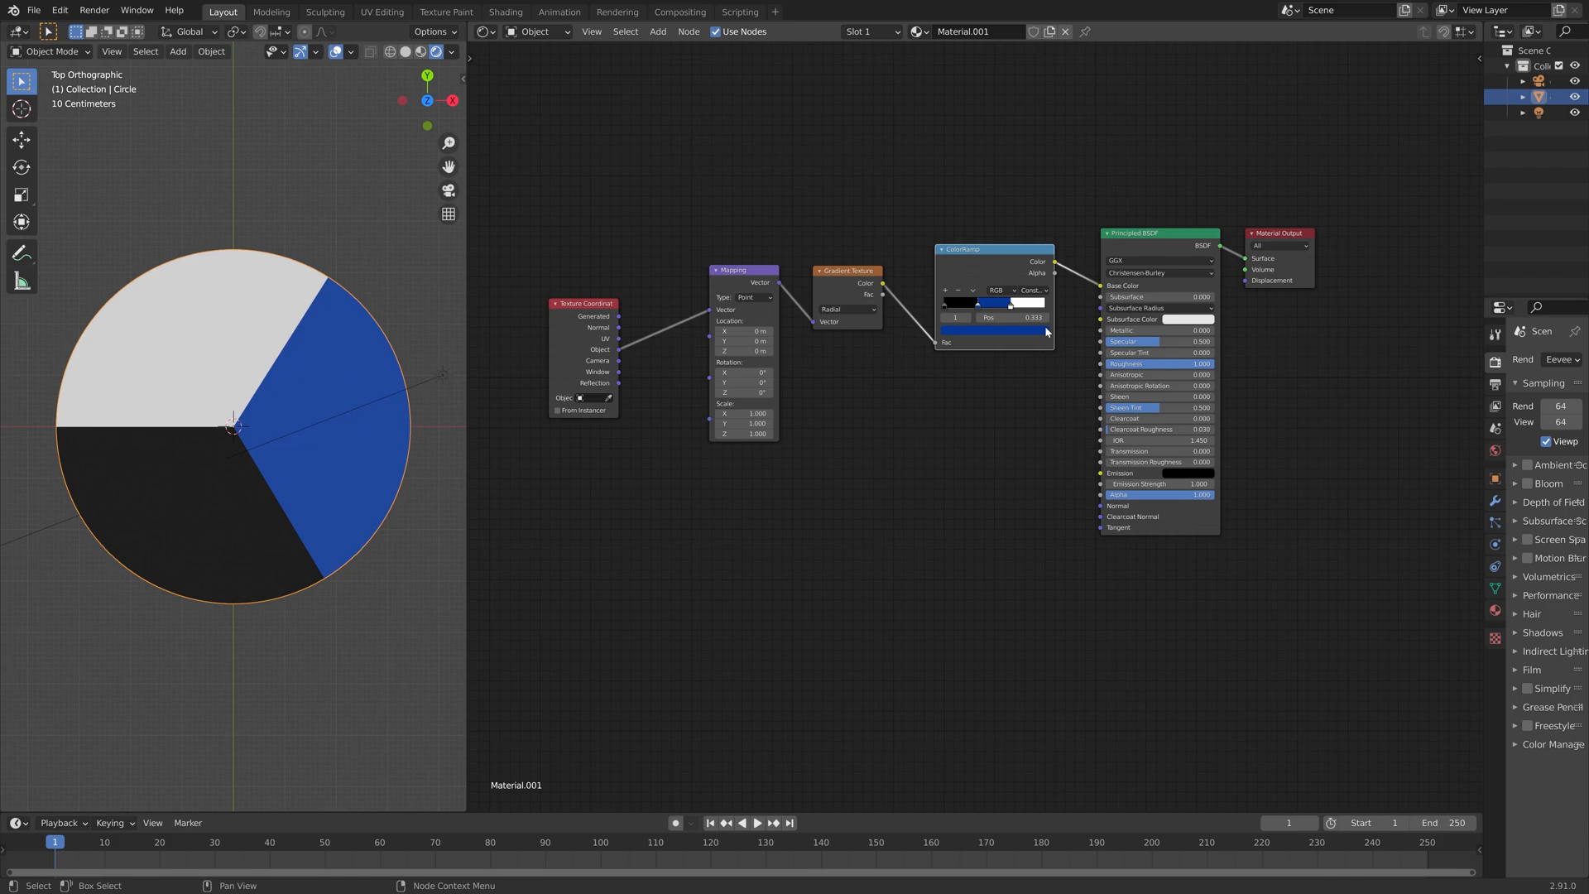
pyautogui.moveTo(922, 399)
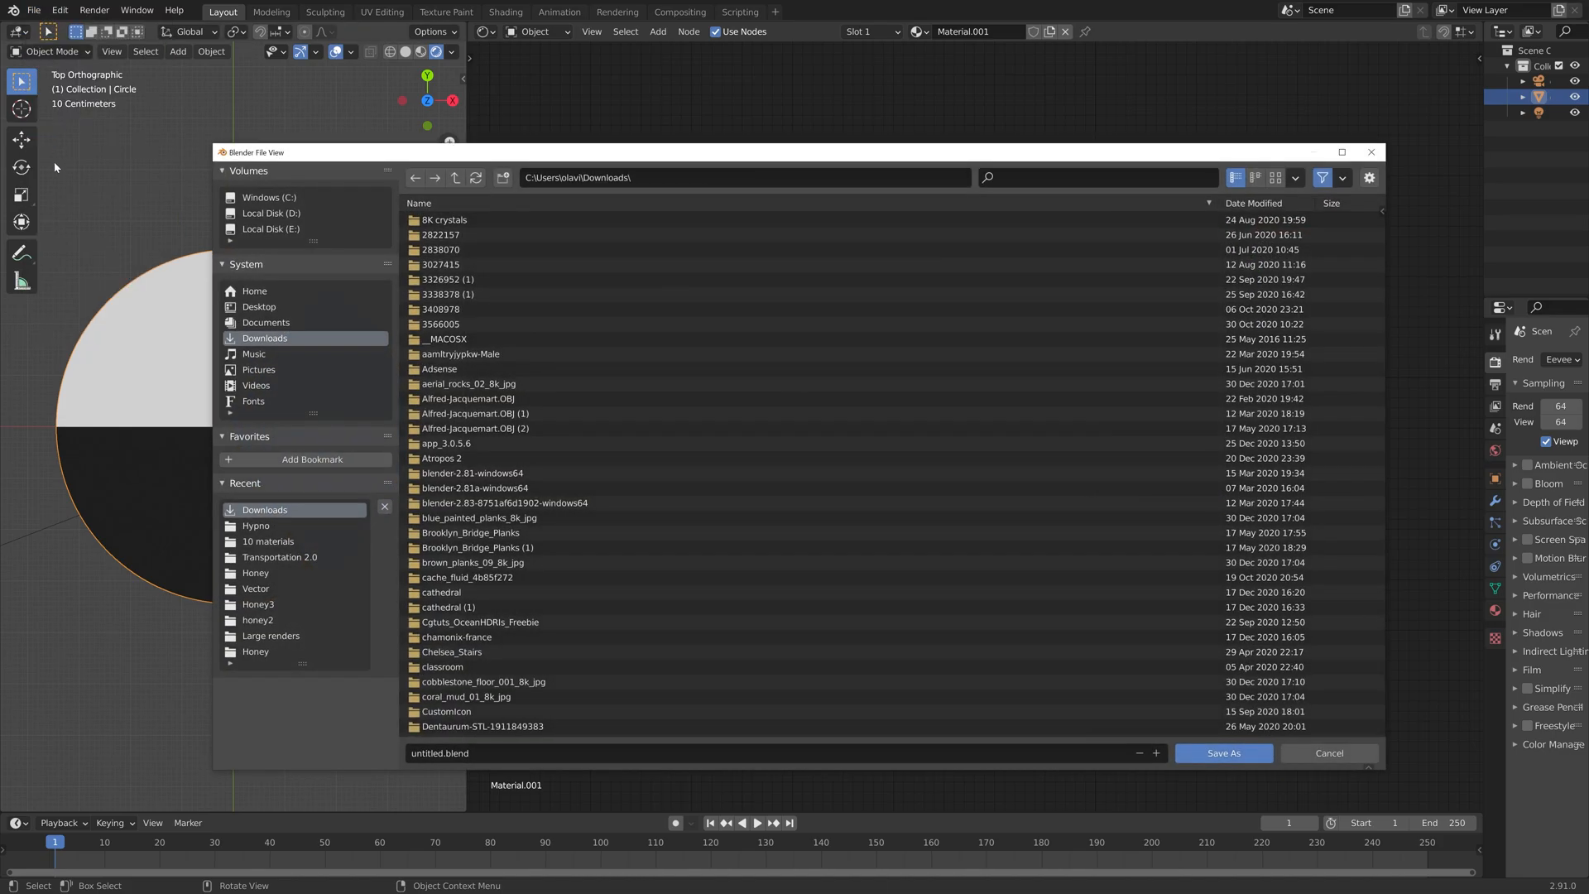
pyautogui.moveTo(287, 229)
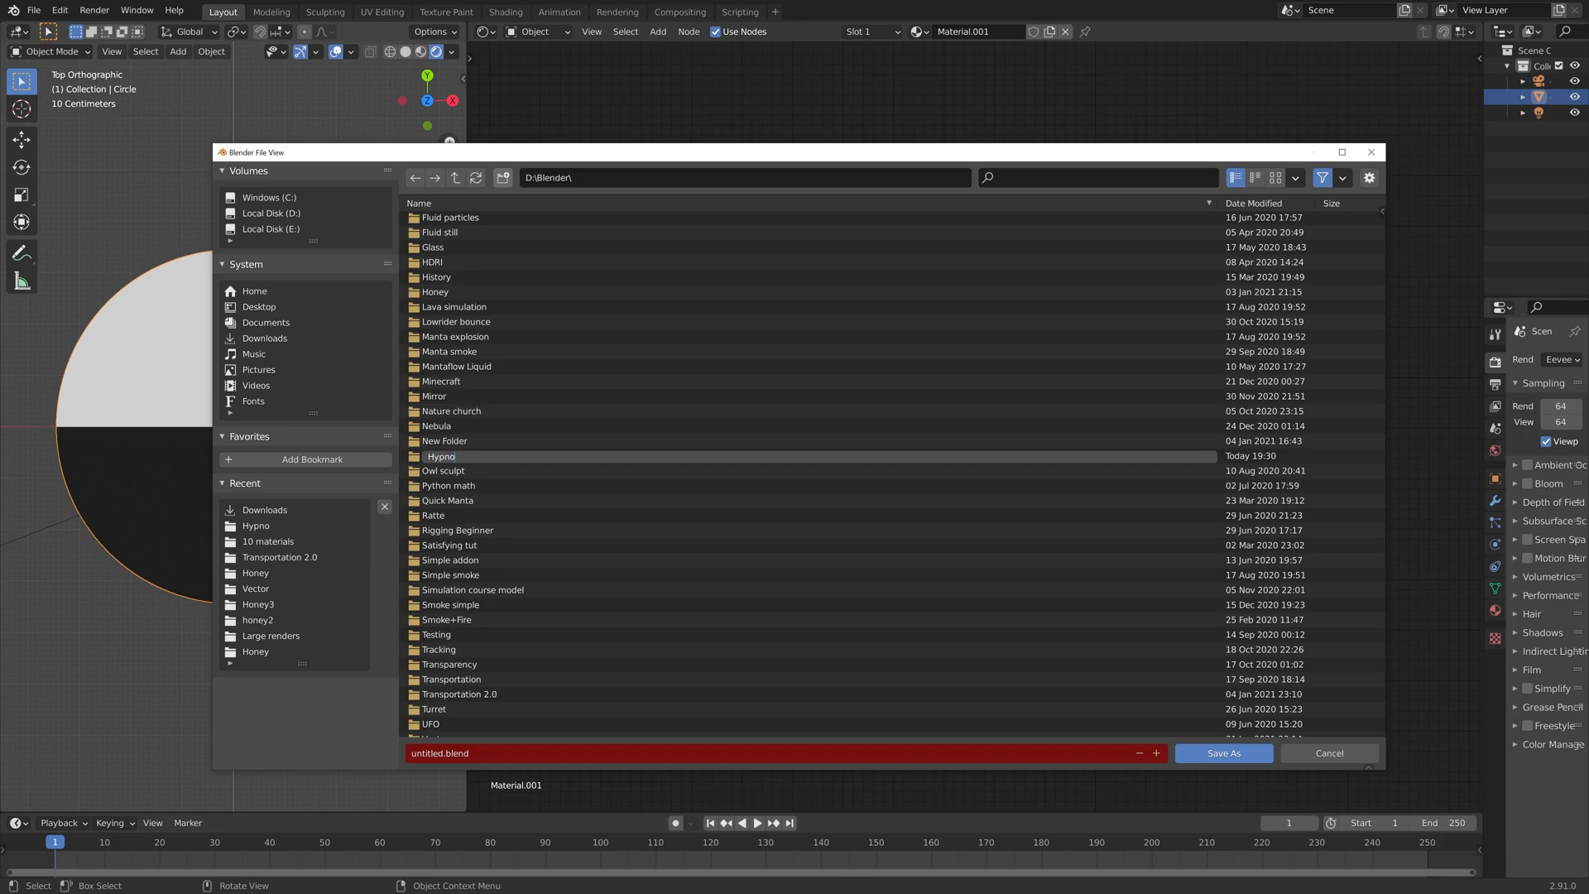
# Save the project as tut.blend in the Hypno folder
pyautogui.doubleClick(441, 456)
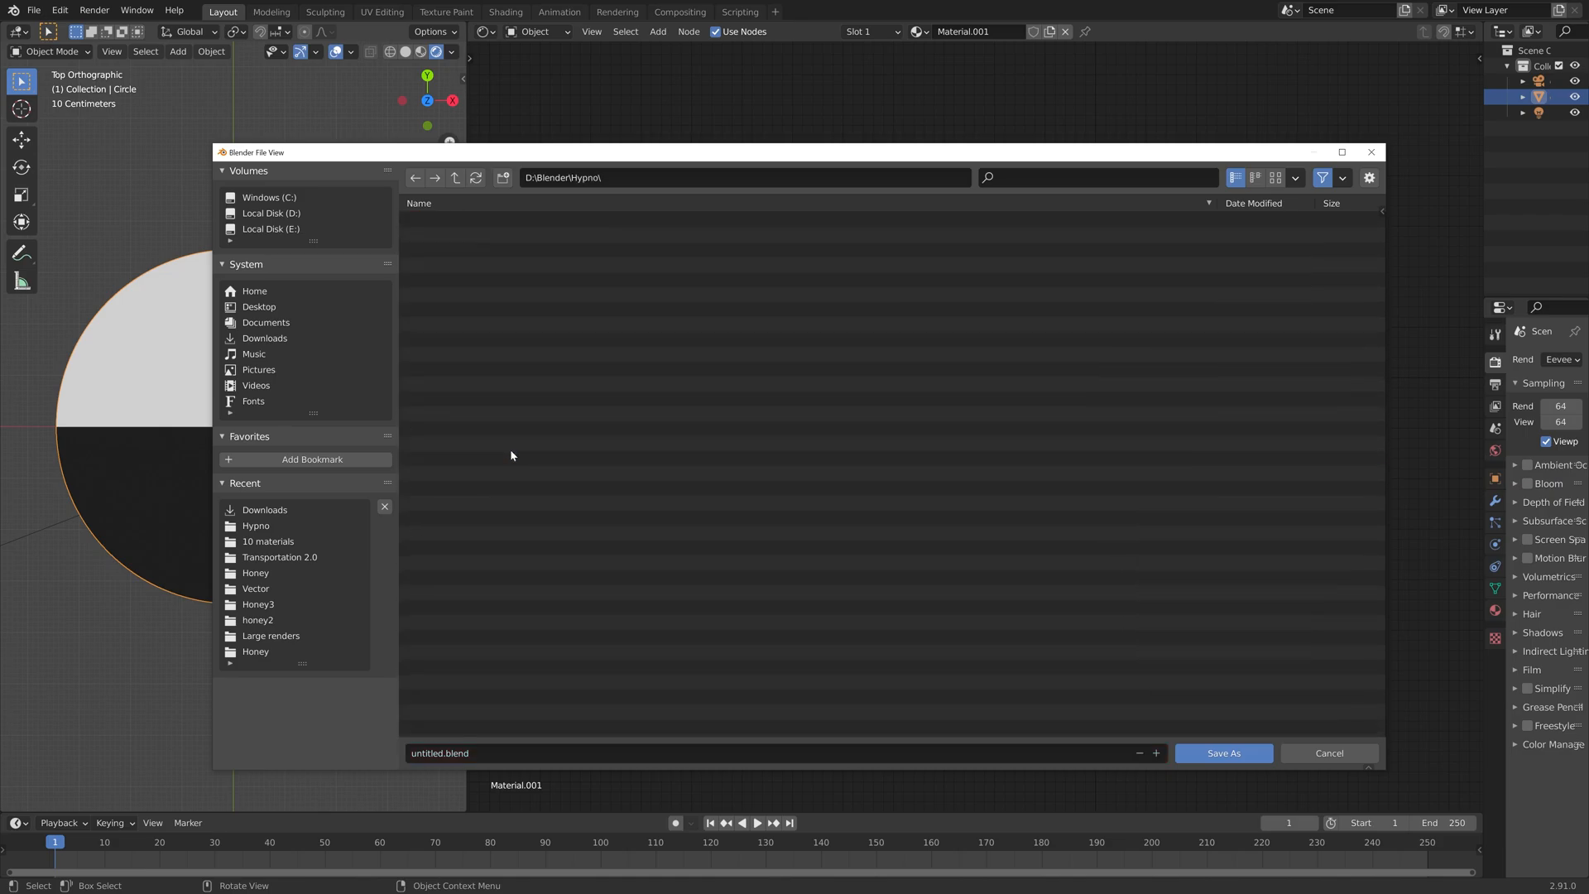
pyautogui.write('tut')
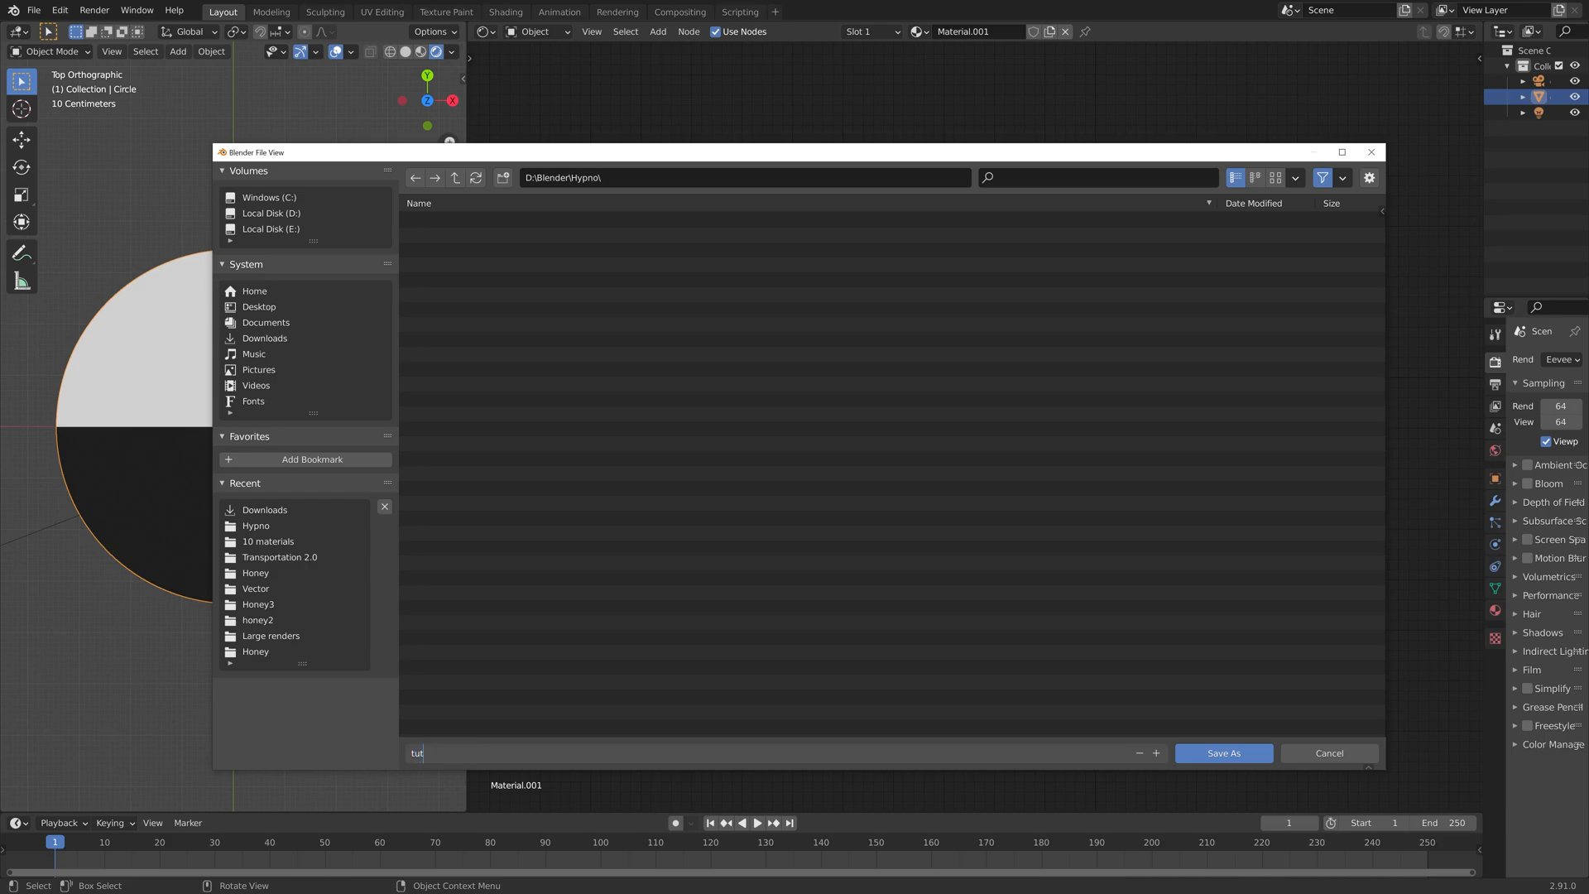
pyautogui.write('.blend')
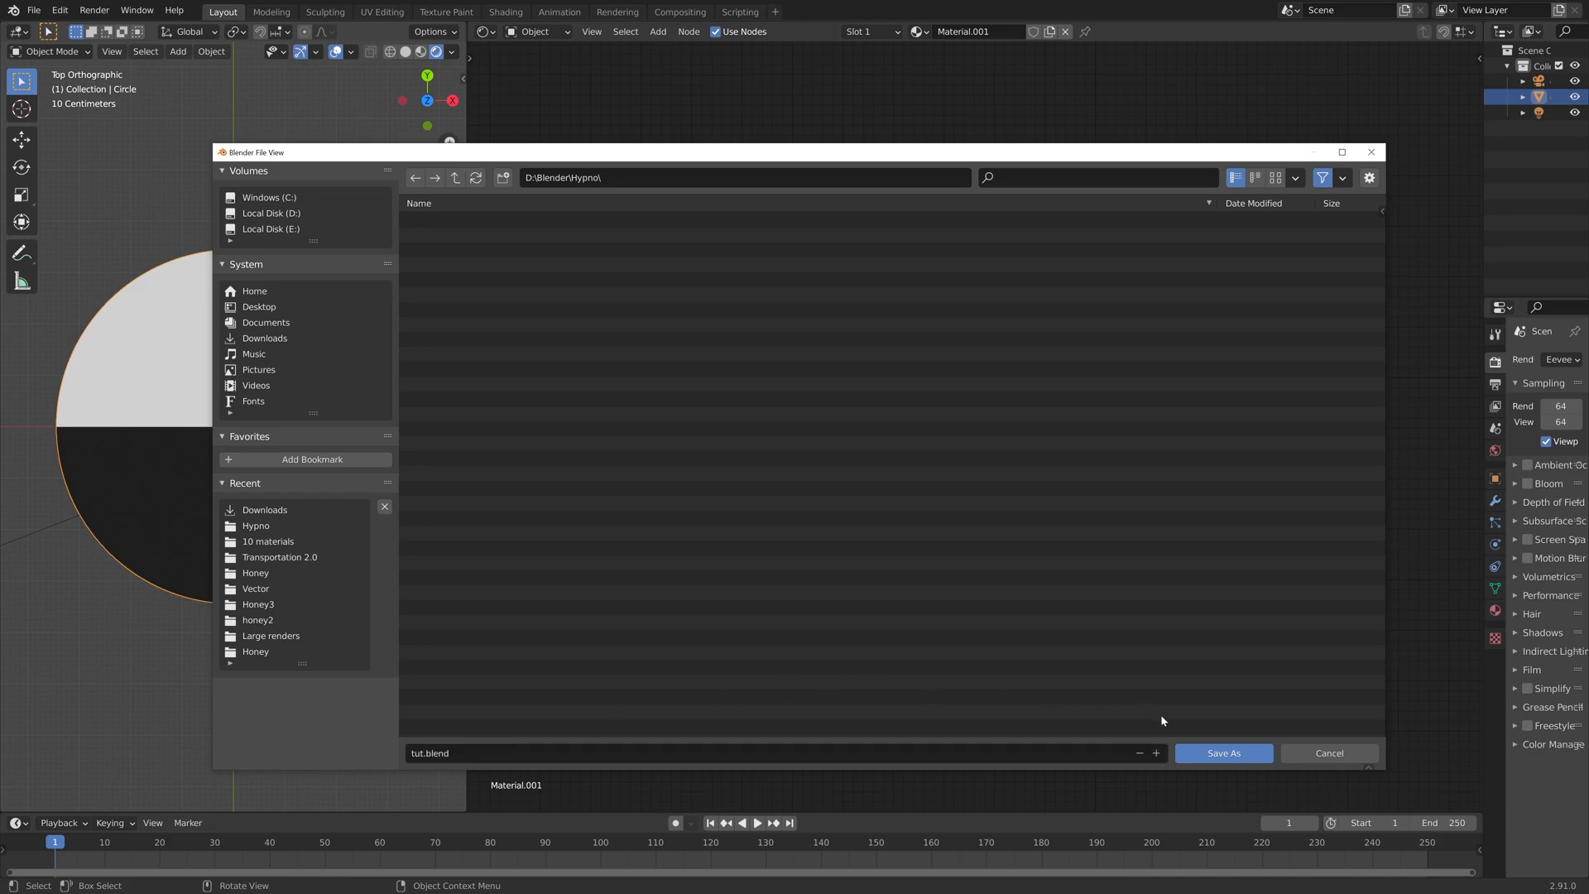
pyautogui.click(1224, 753)
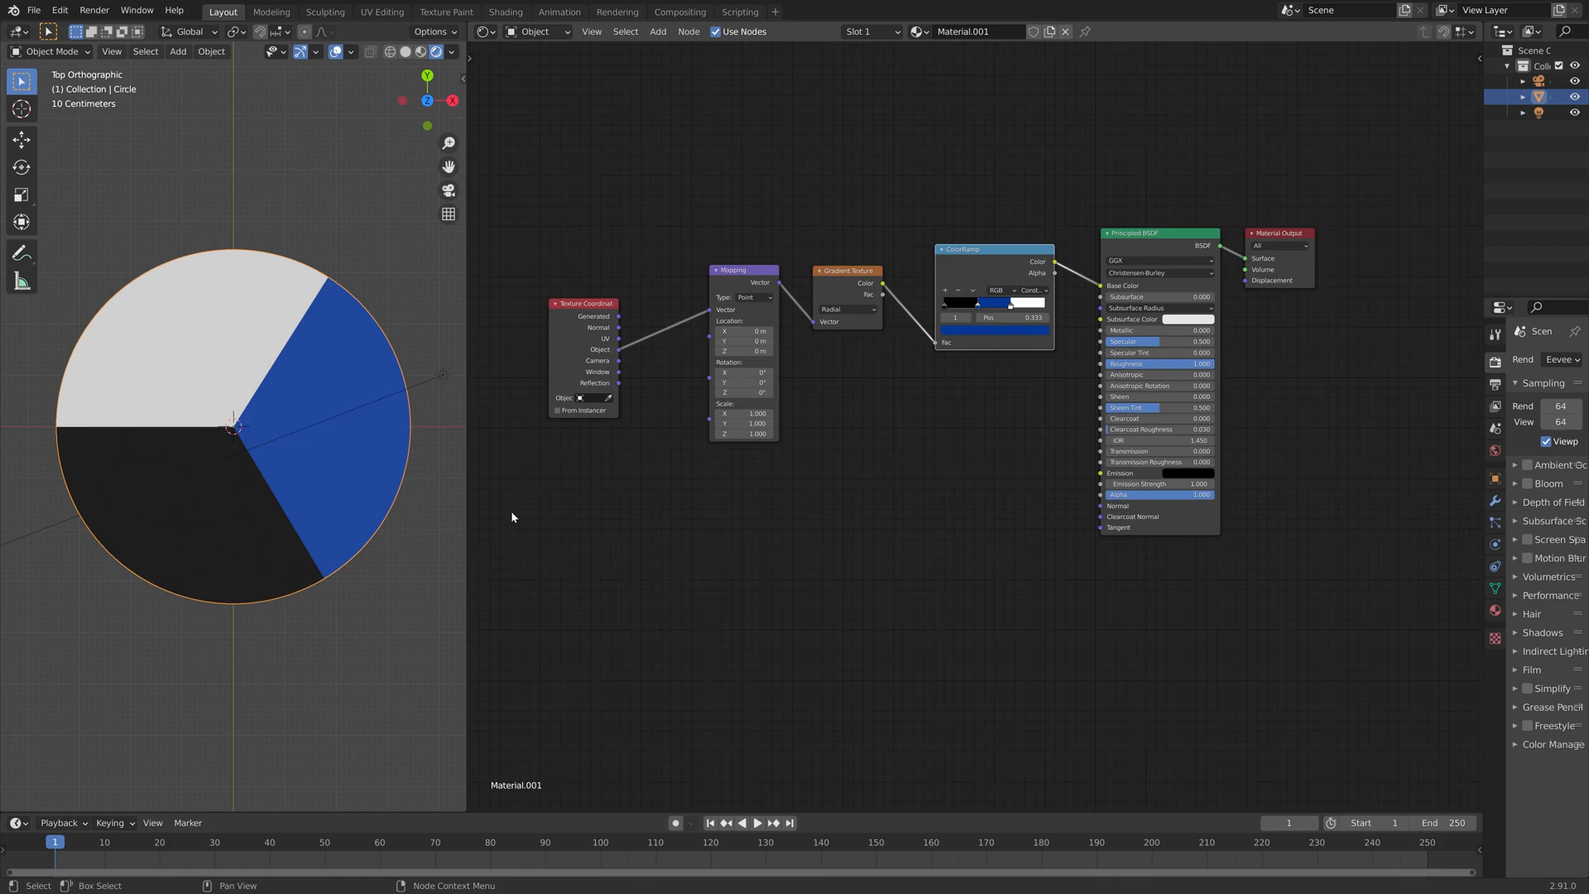
# Make room in the node tree and insert a Math node set to Multiply between gradient and ramp
pyautogui.moveTo(510, 170); pyautogui.dragTo(851, 525)
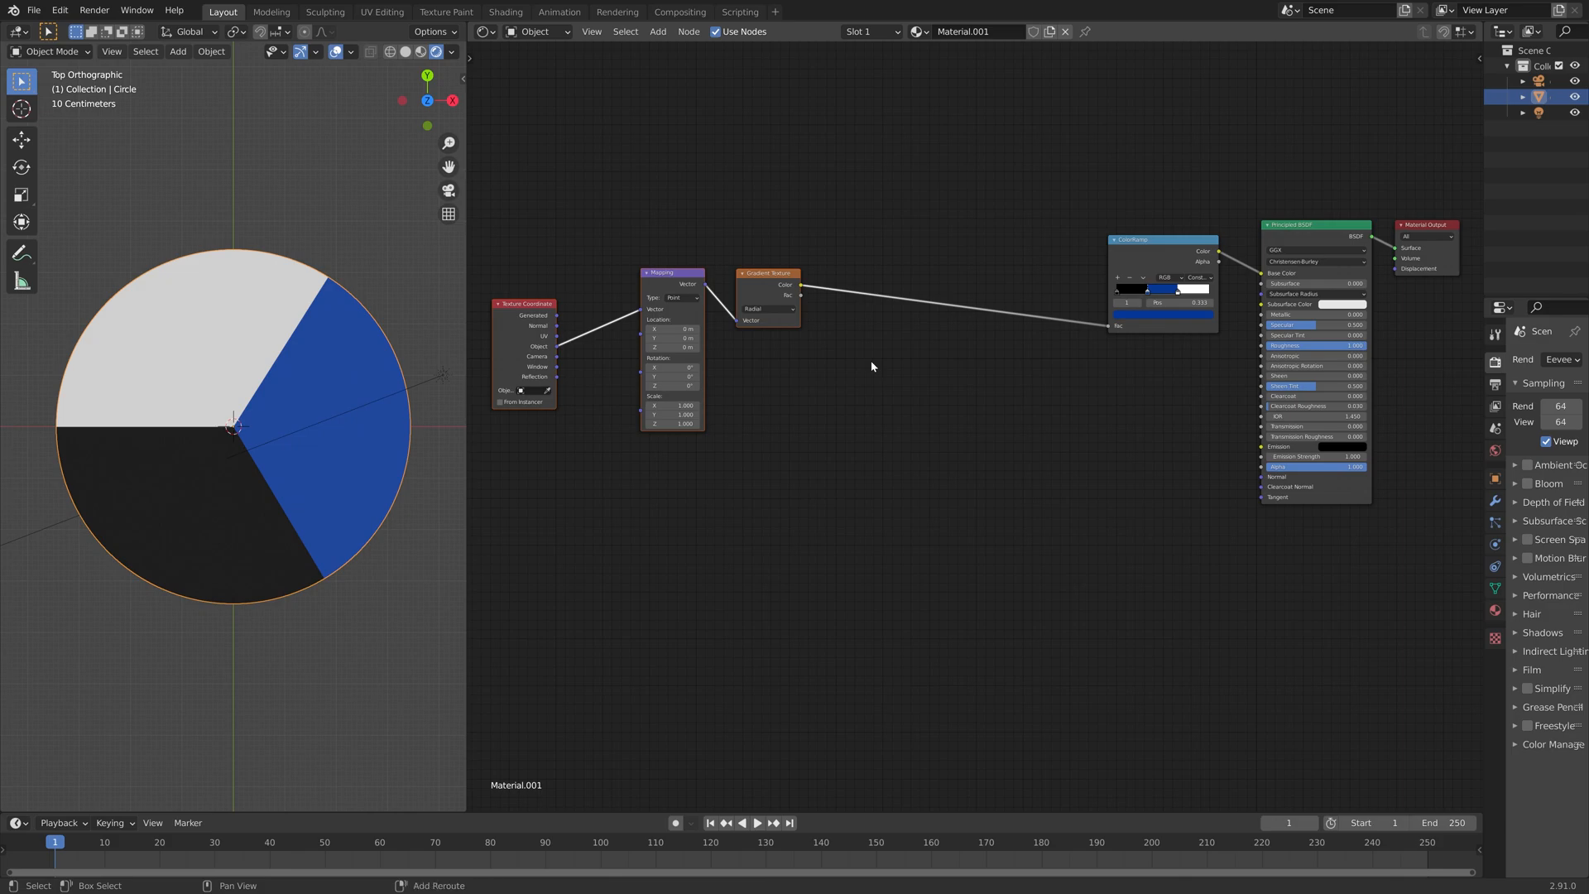
pyautogui.write('math')
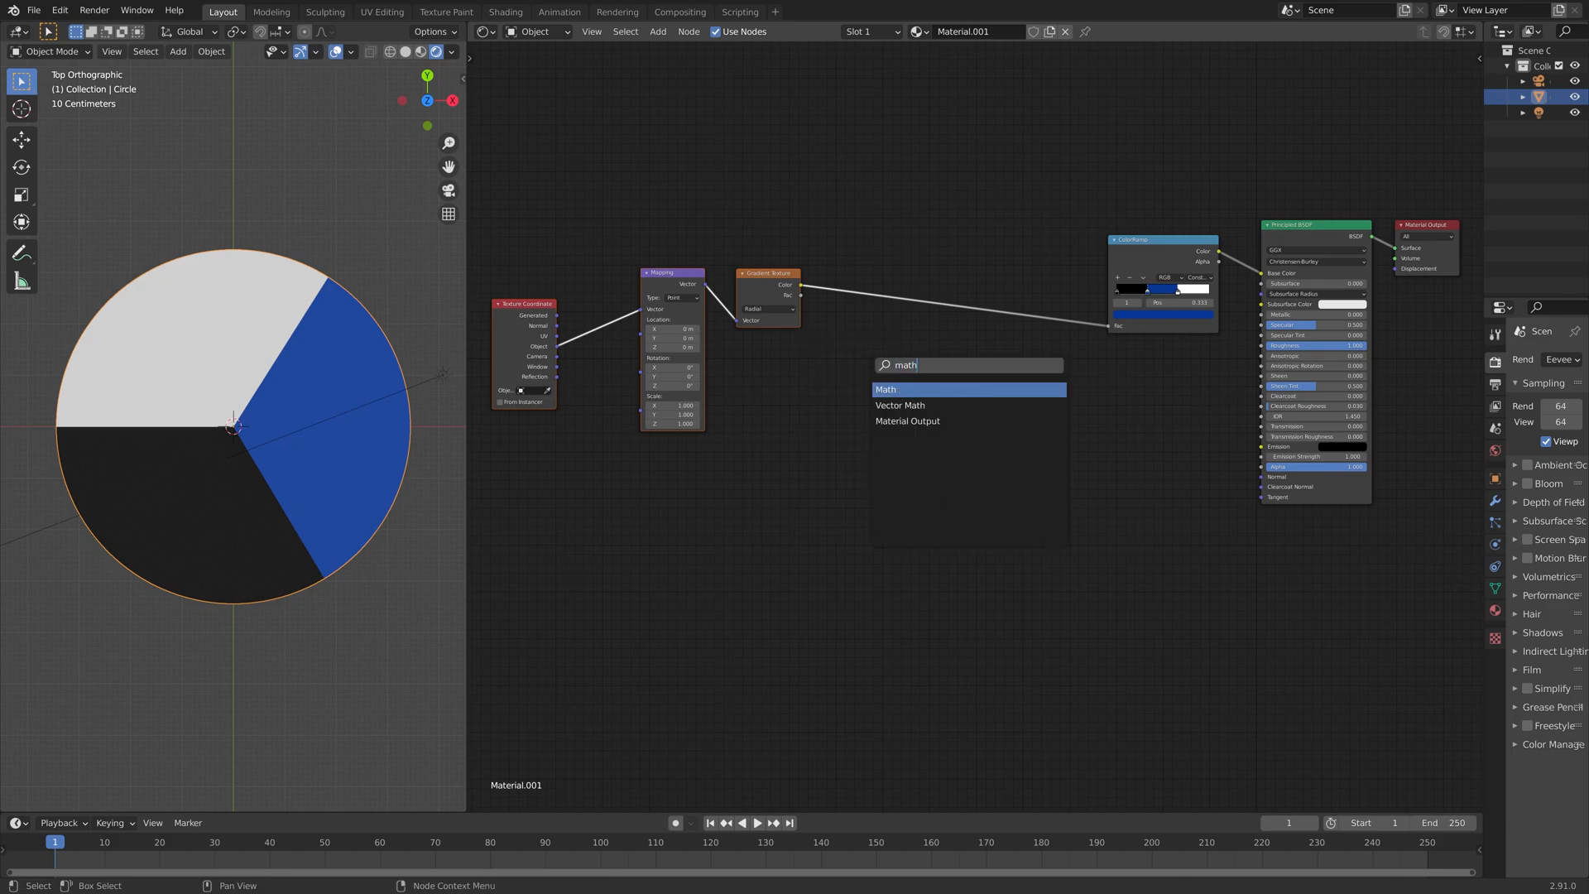
pyautogui.click(885, 389)
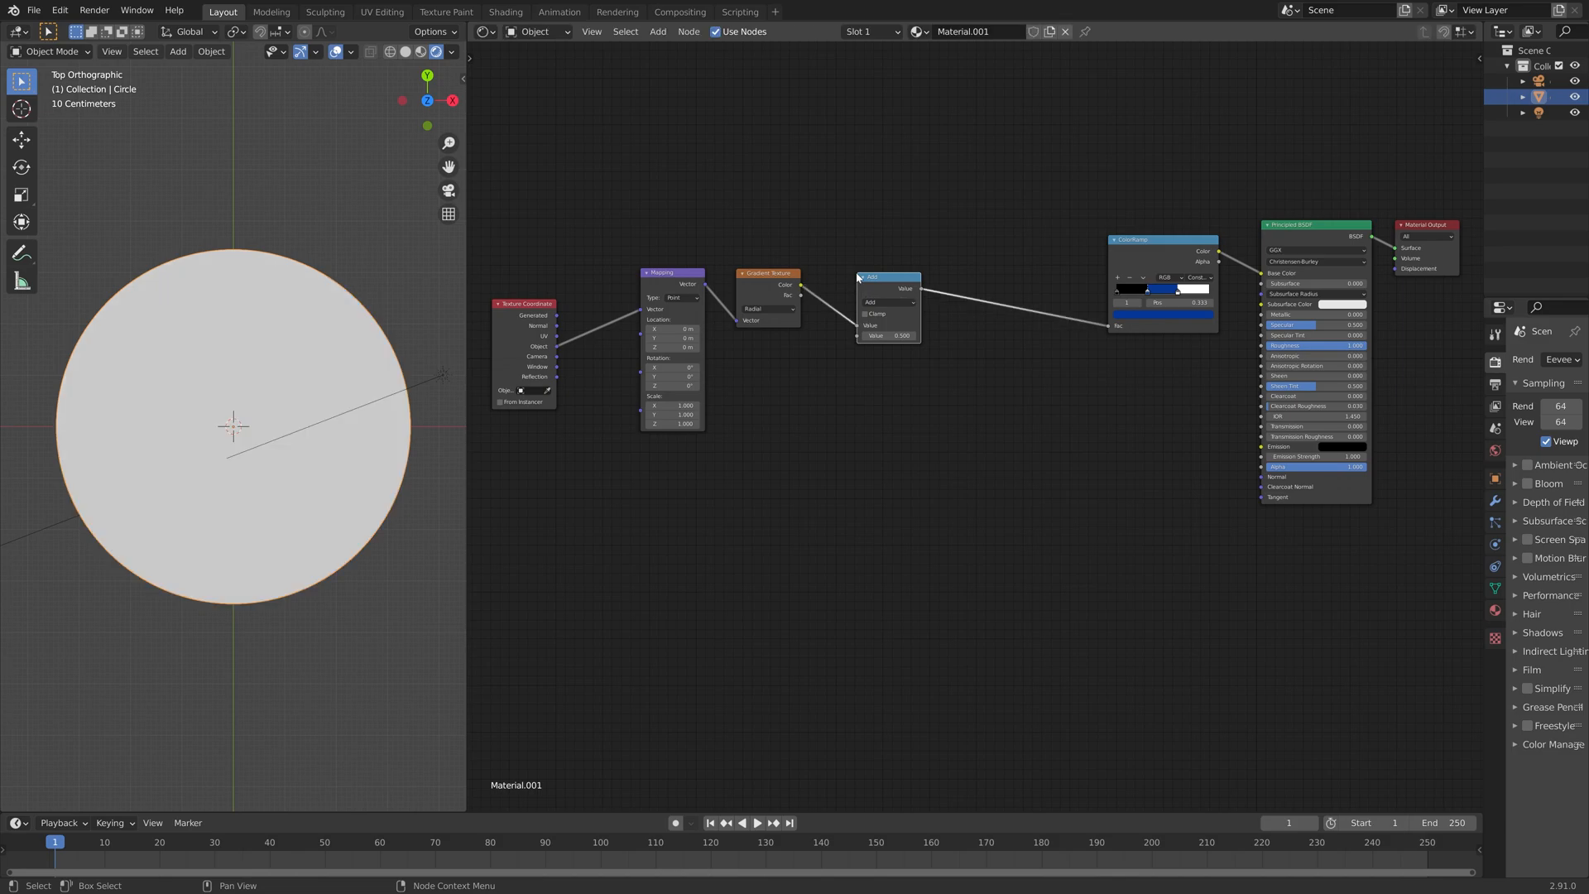
pyautogui.click(888, 302)
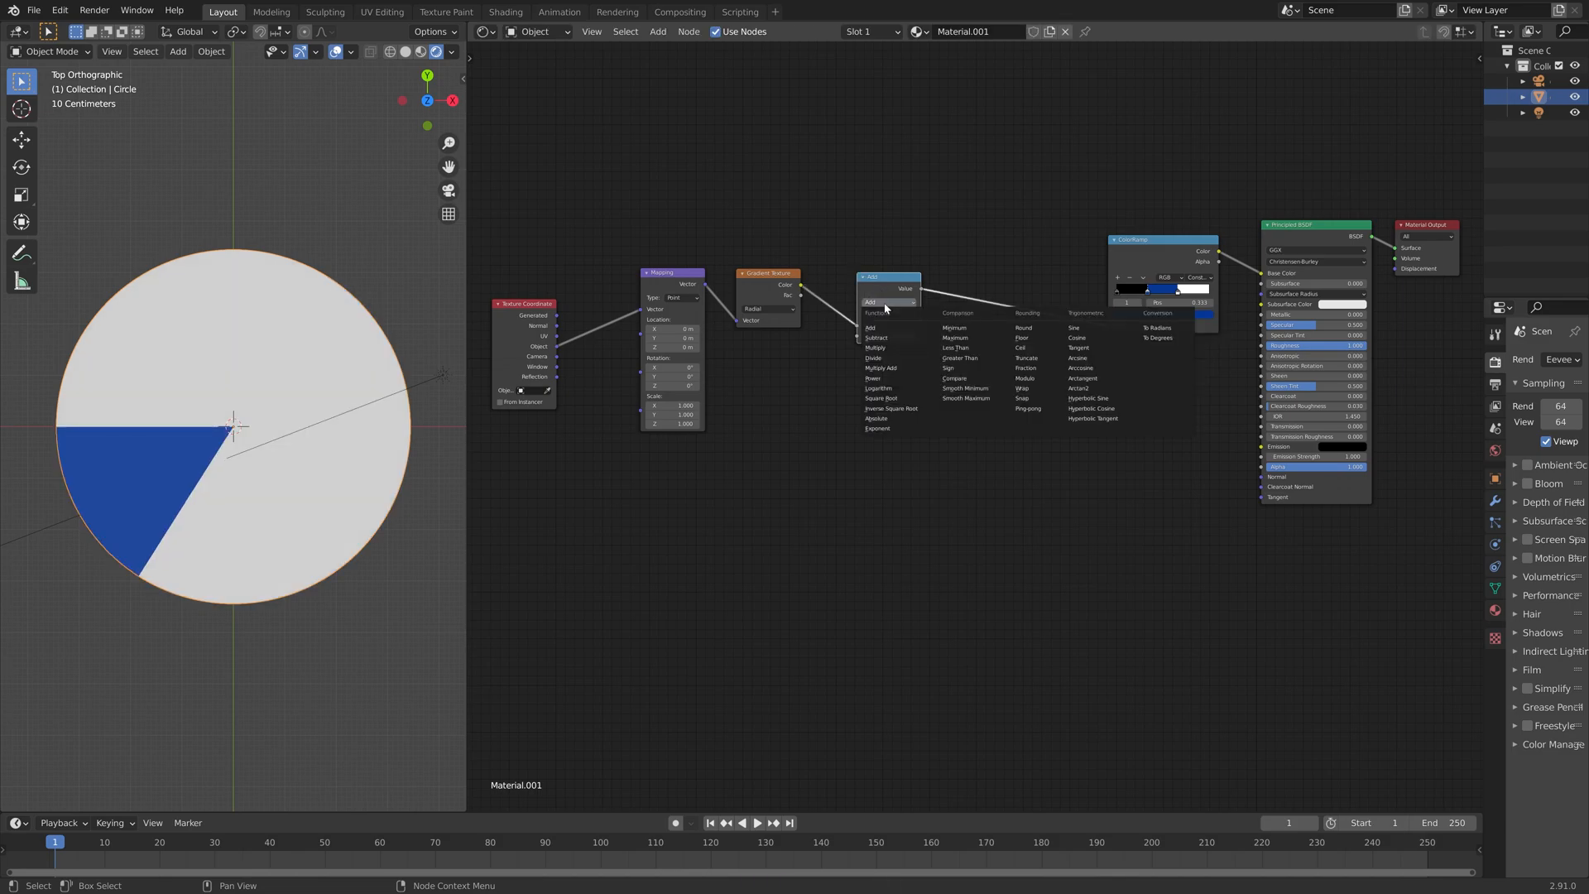
pyautogui.click(874, 348)
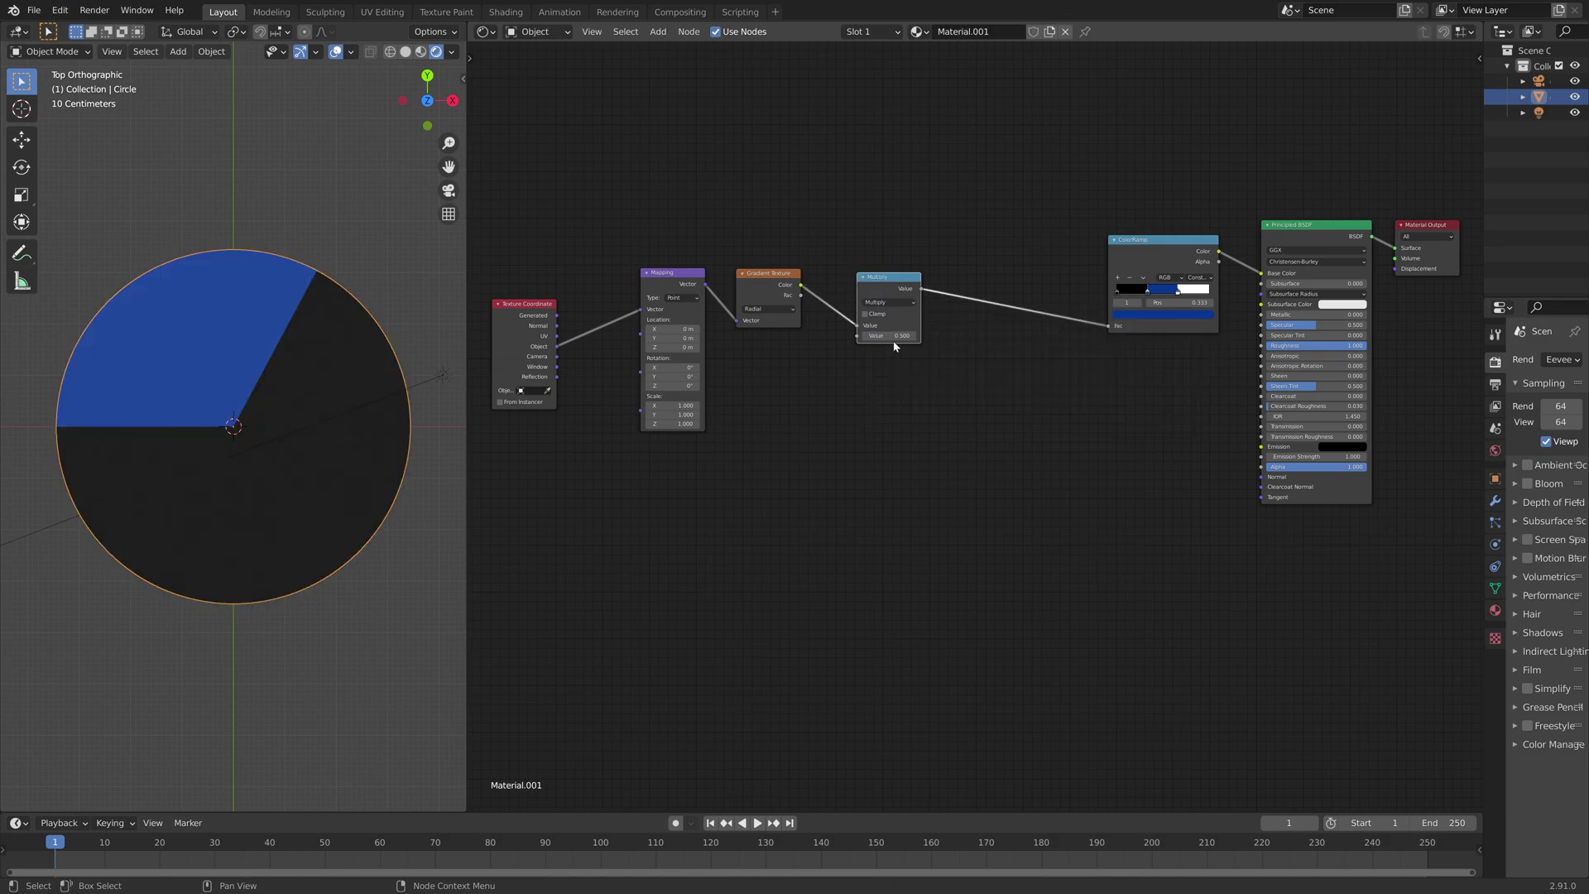
# Adjust the Multiply node's value to reshape the wedges
pyautogui.moveTo(892, 335); pyautogui.dragTo(888, 335)
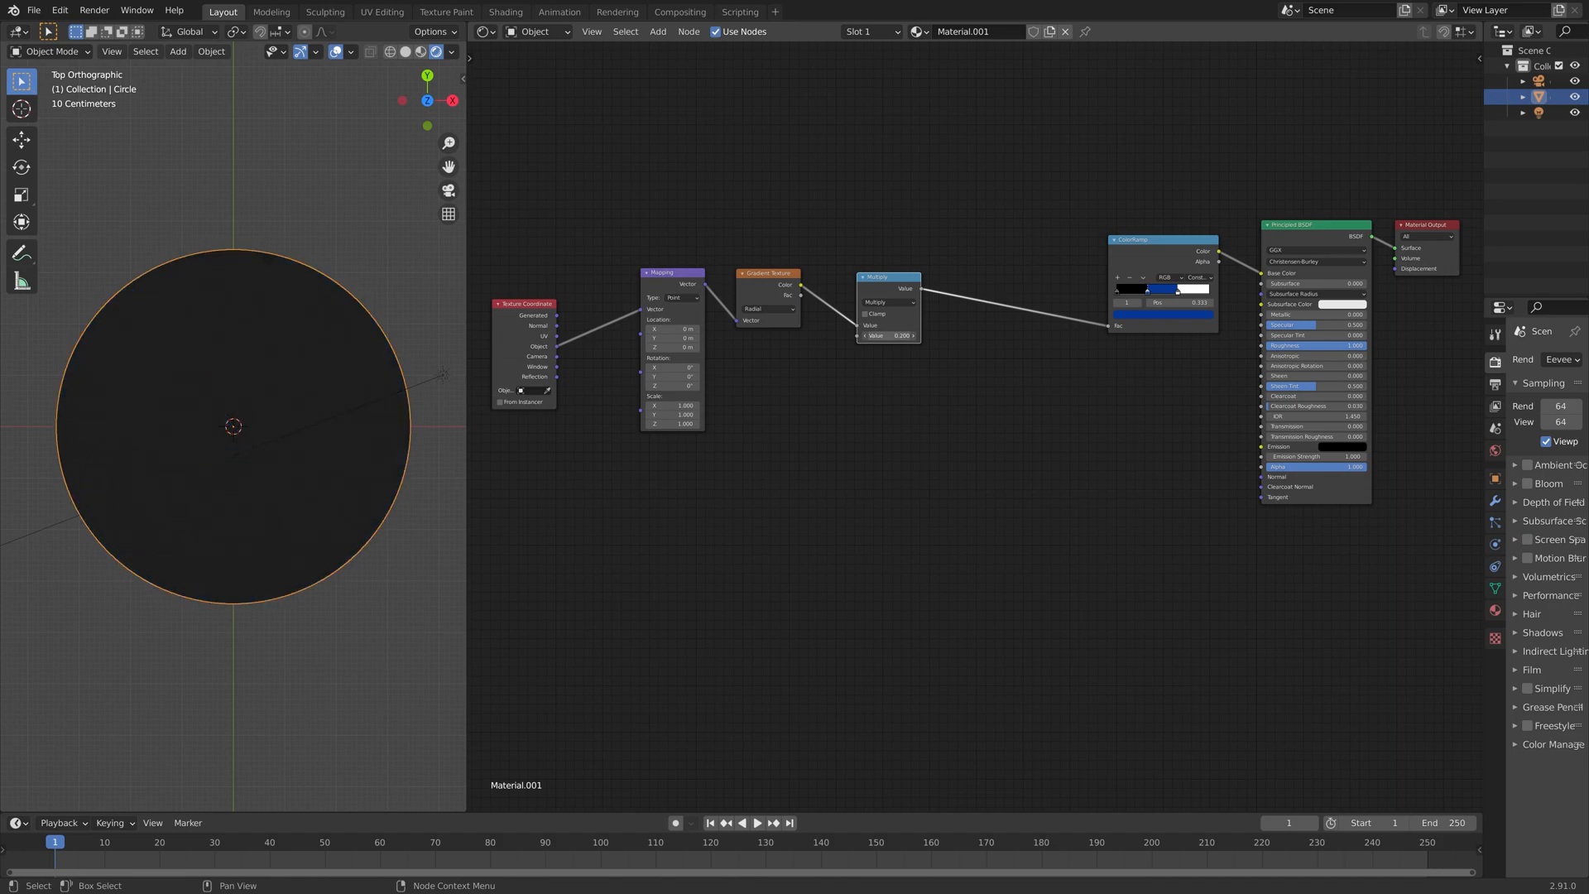
pyautogui.click(889, 335)
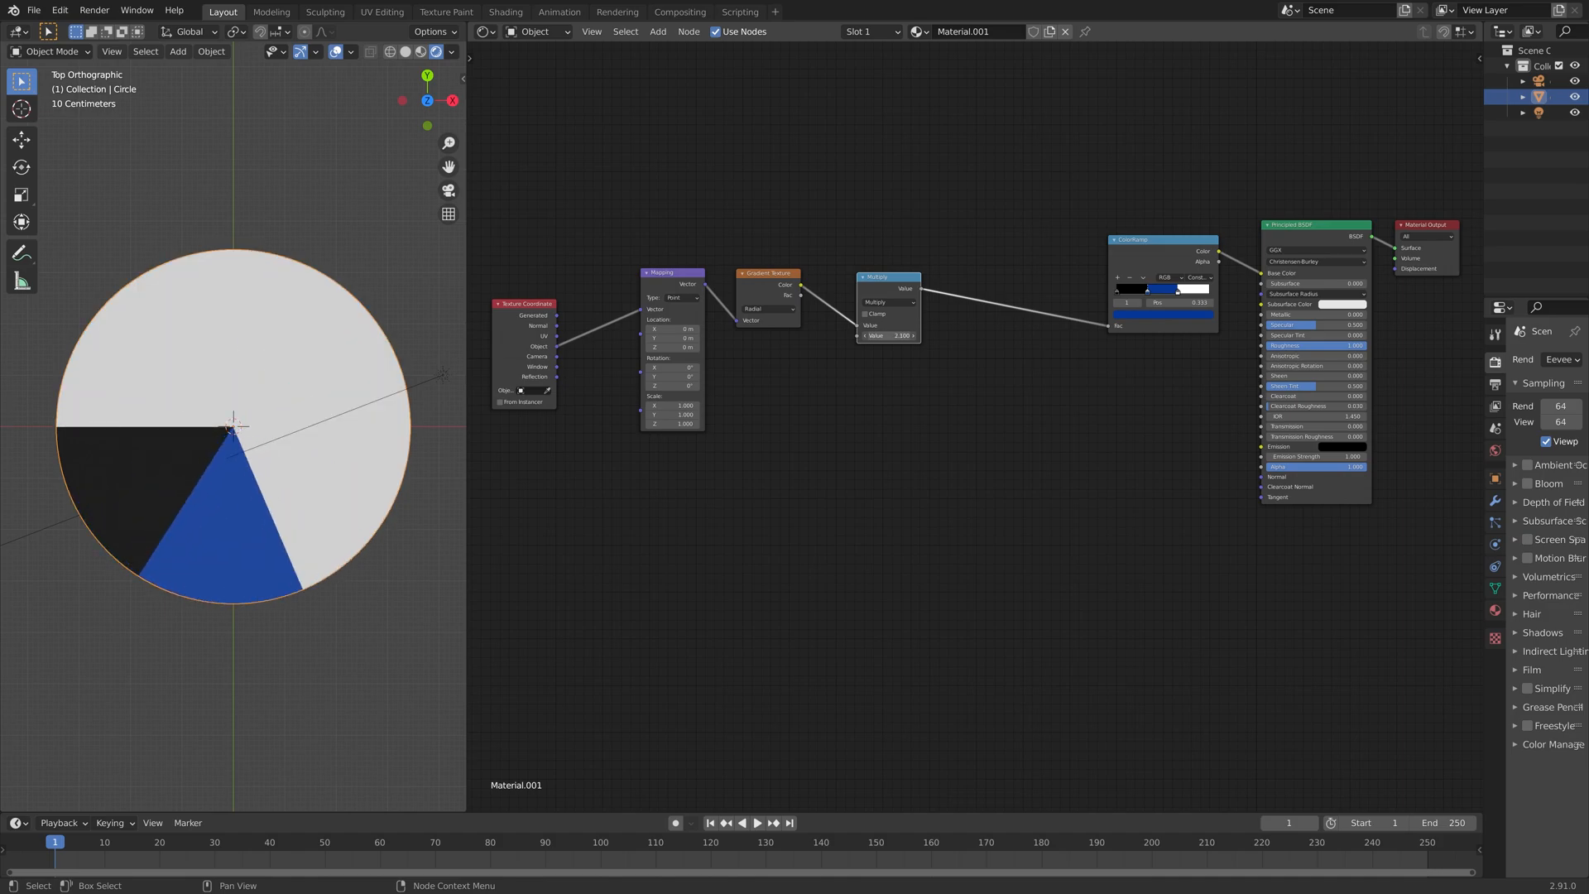
pyautogui.moveTo(902, 335); pyautogui.dragTo(895, 344)
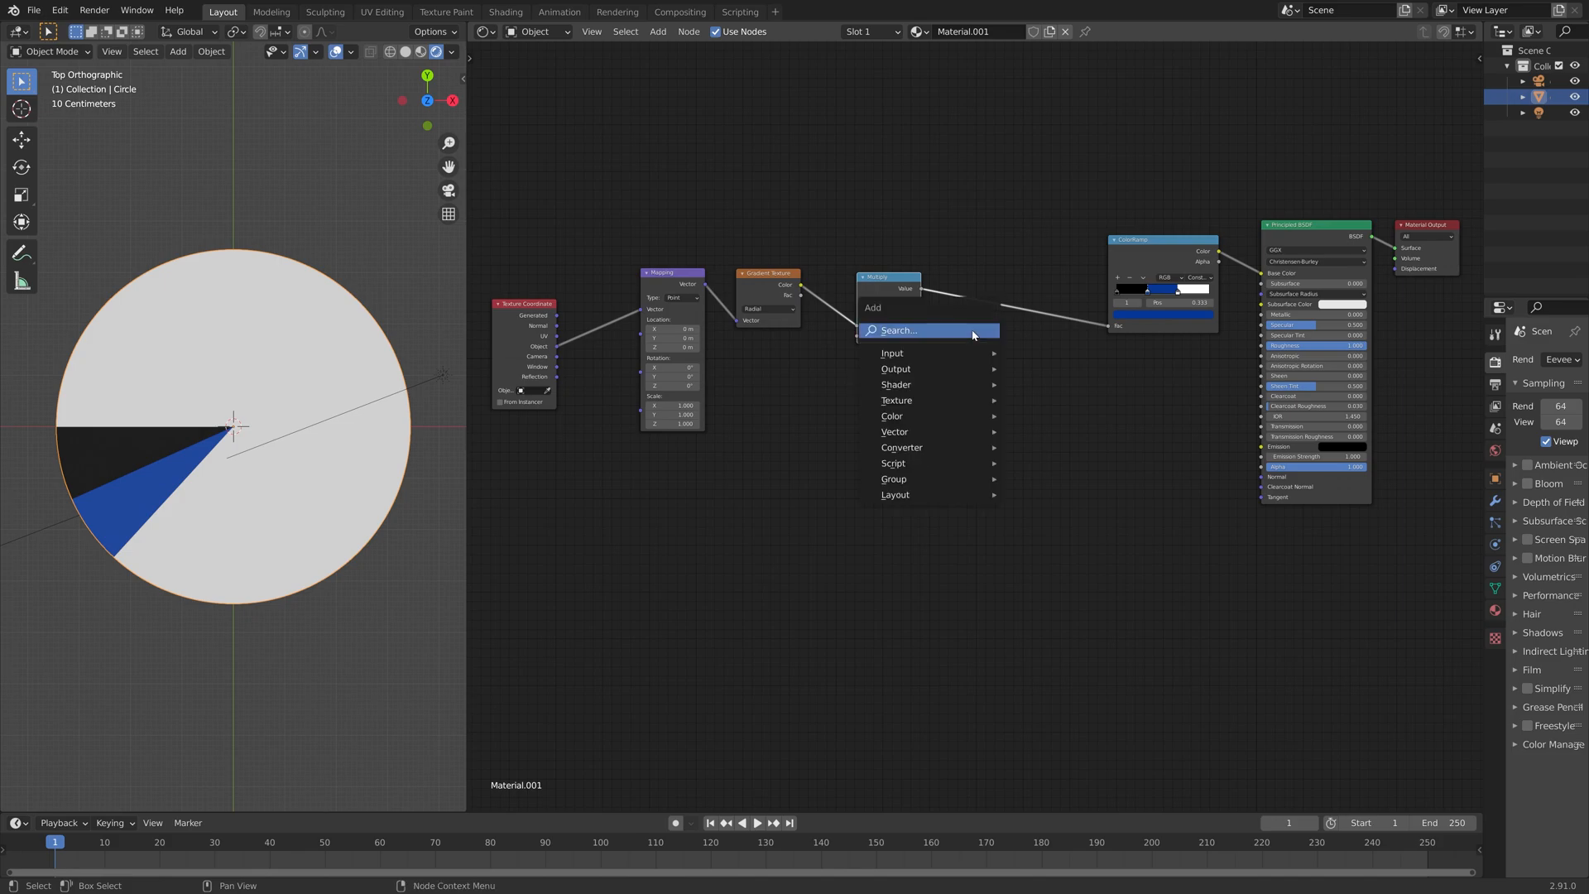
# Add a Math node set to Fraction before the colour ramp and lower the Multiply value so the sectors repeat fewer times
pyautogui.write('math')
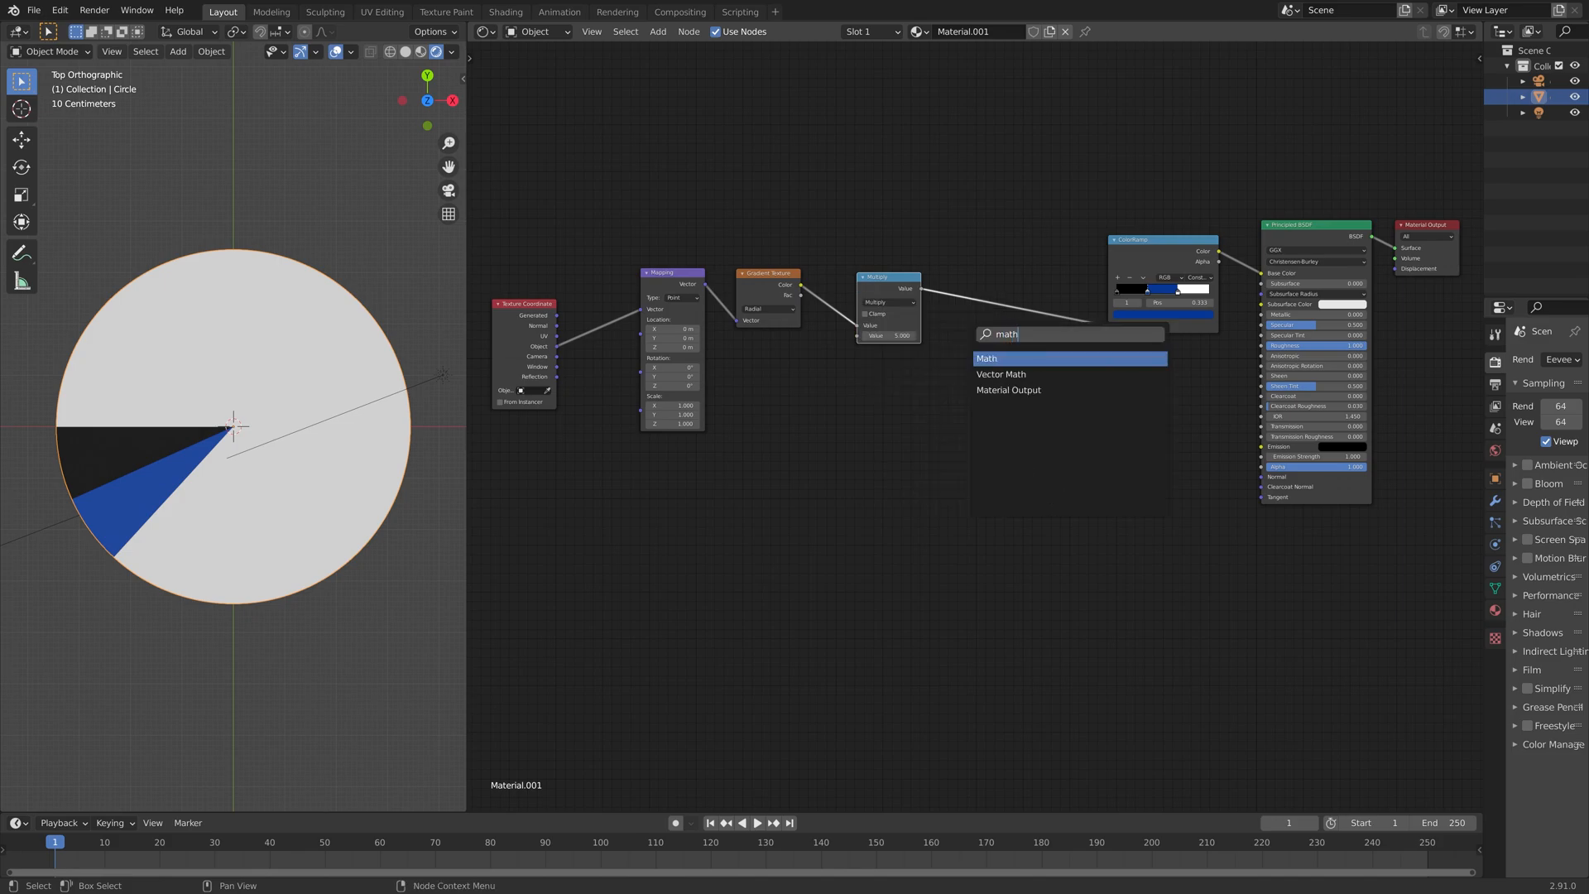
pyautogui.click(986, 359)
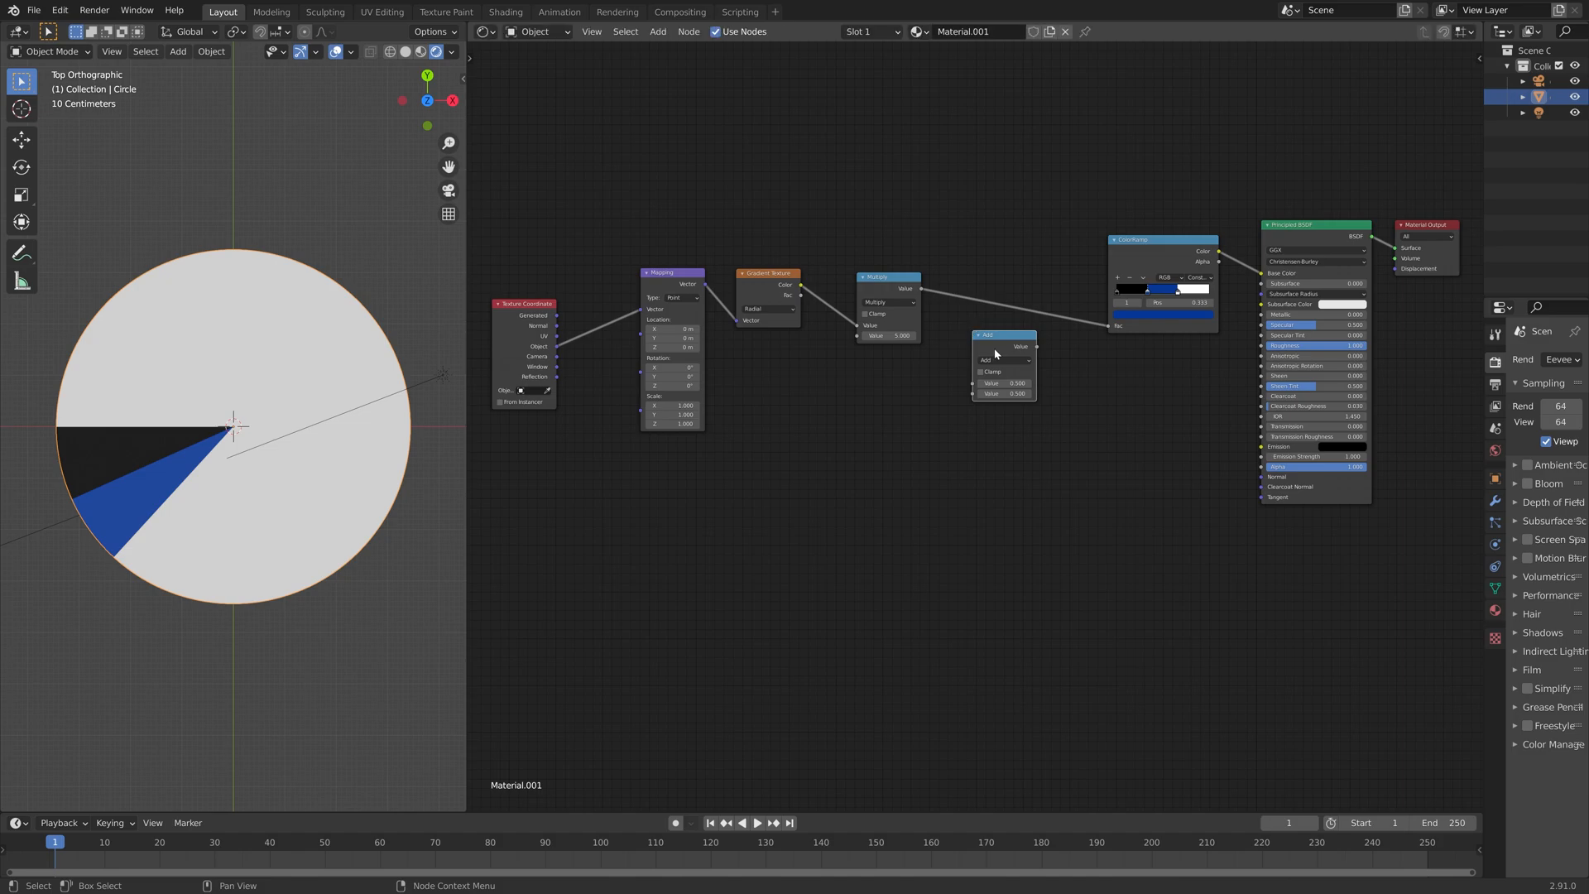
pyautogui.click(1005, 359)
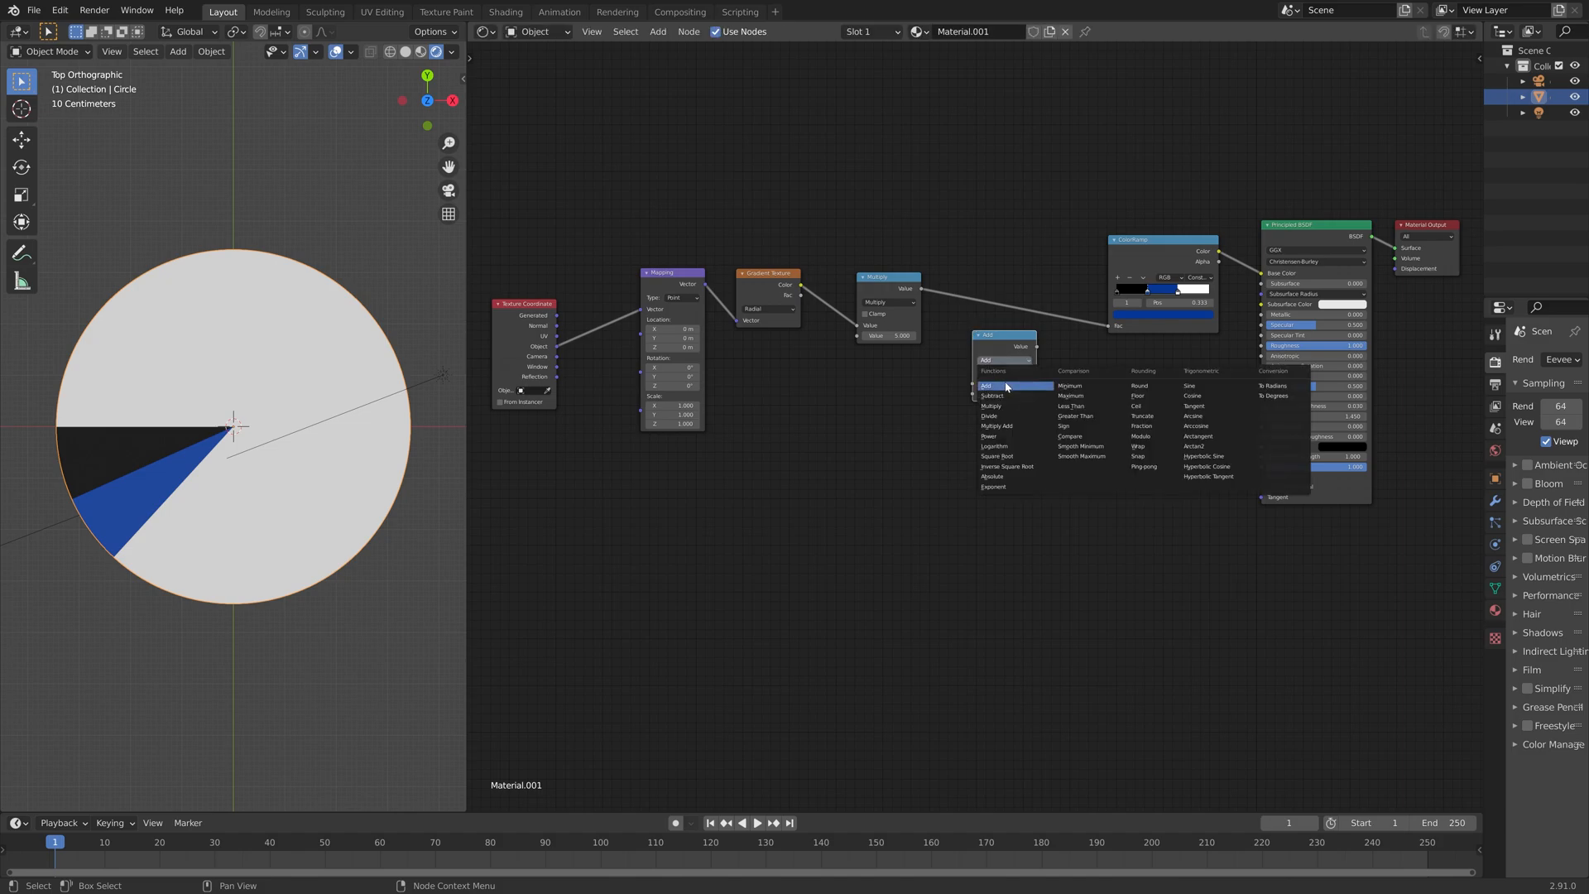
pyautogui.moveTo(1005, 386)
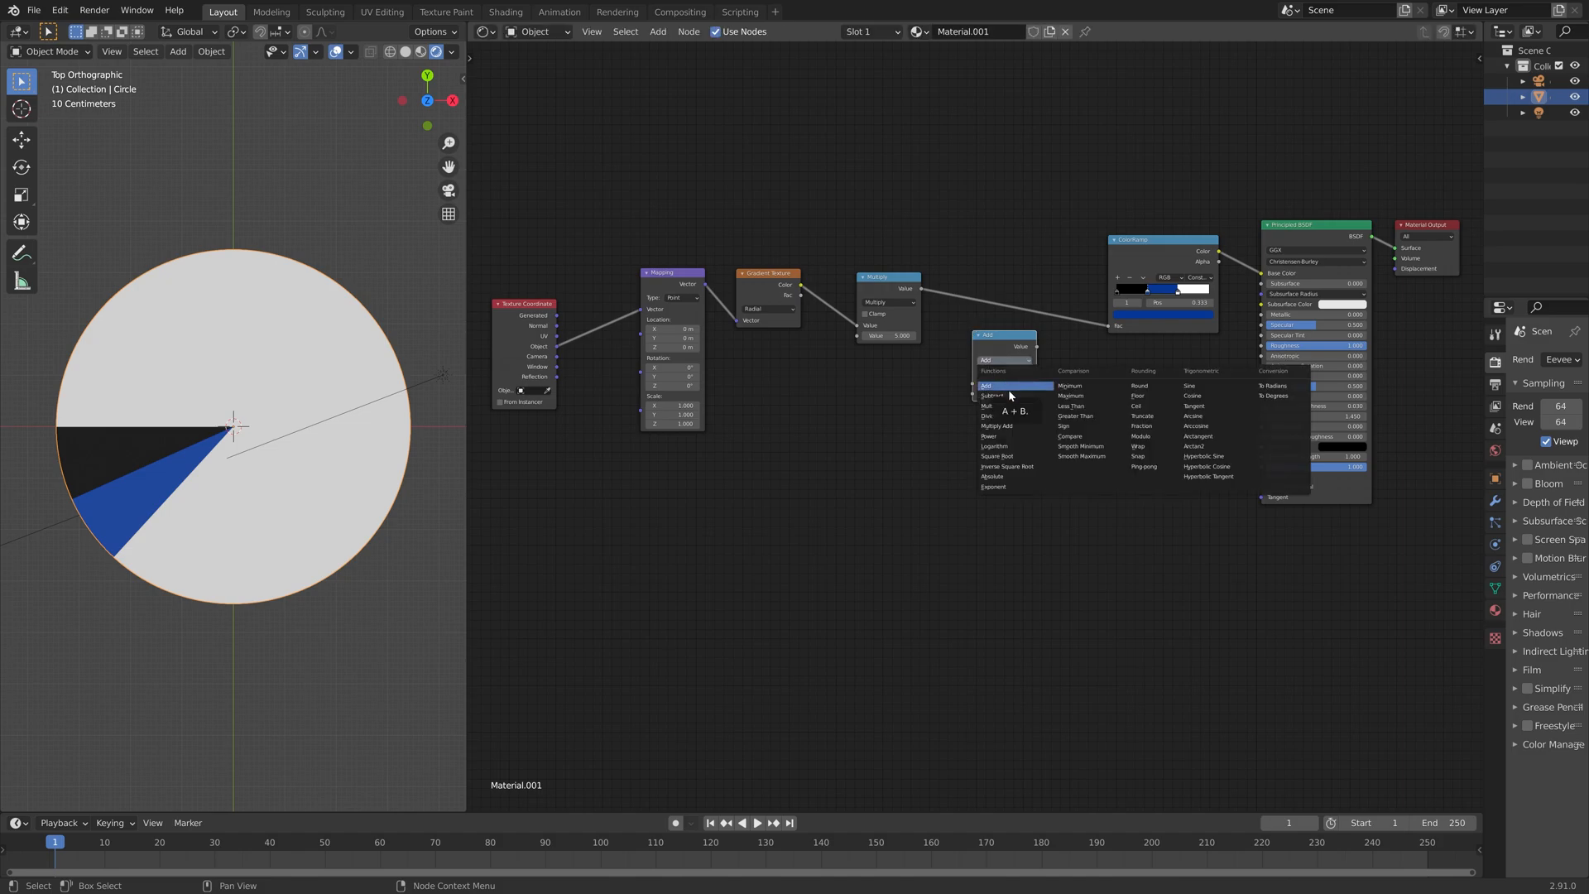
pyautogui.moveTo(1036, 406)
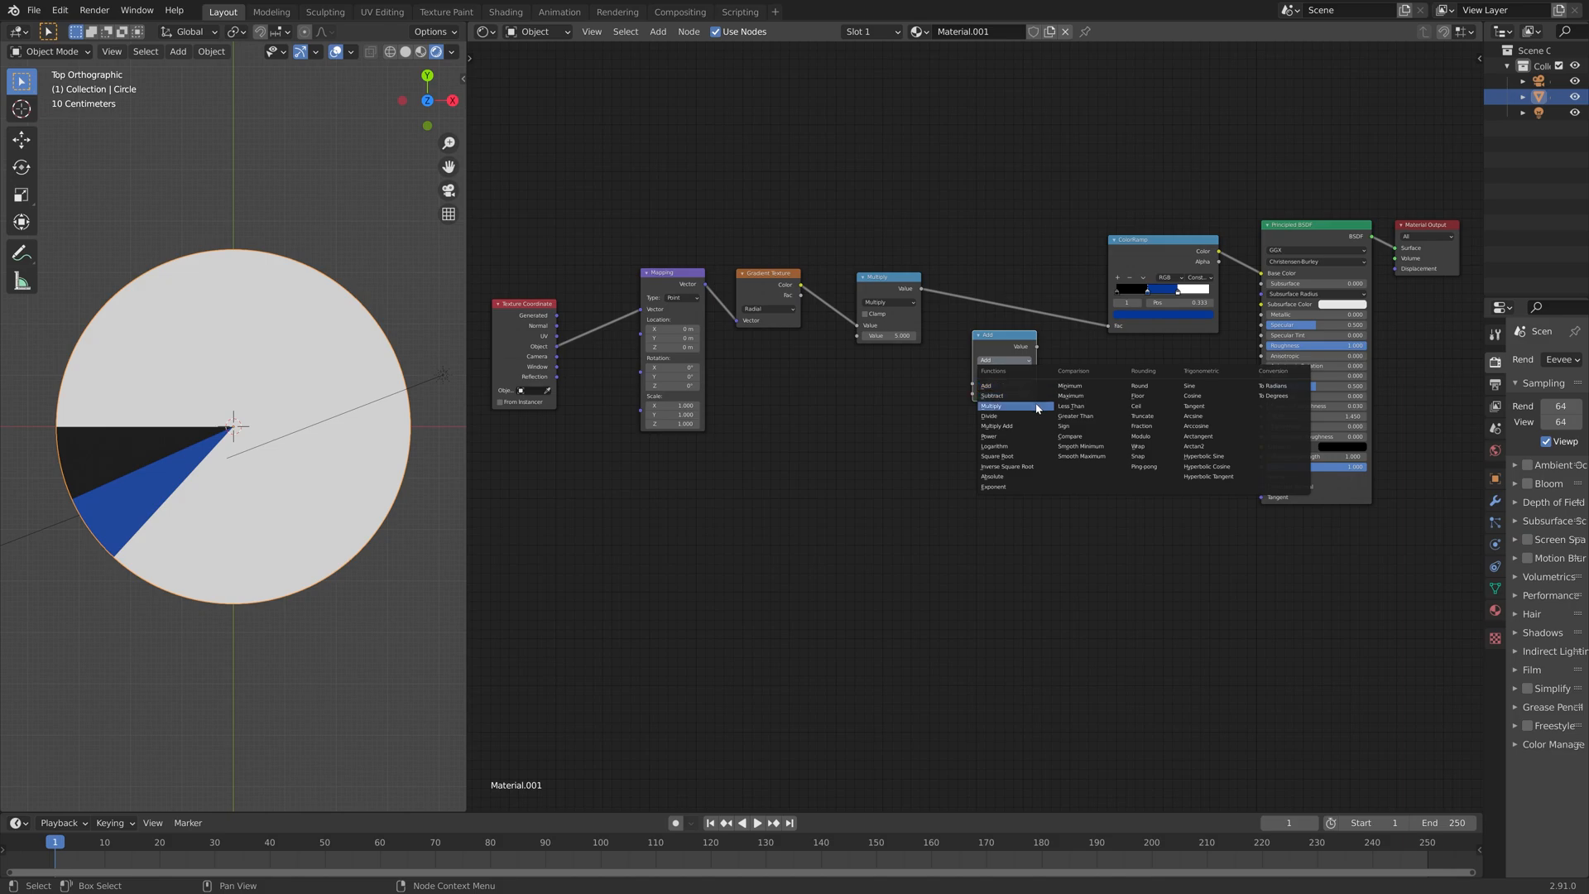
pyautogui.moveTo(1025, 431)
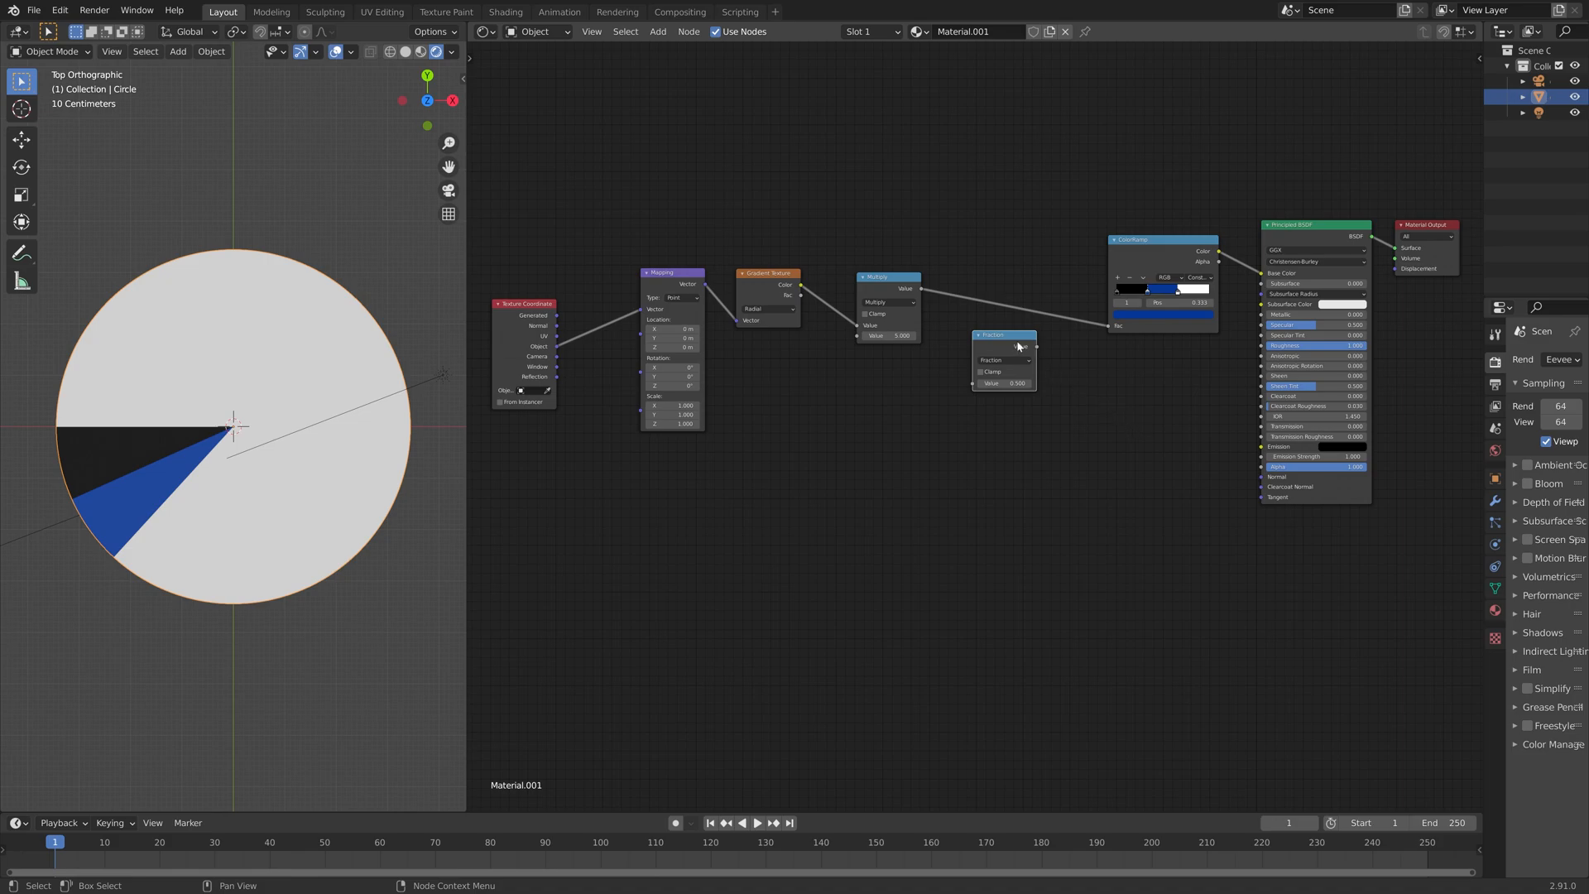
pyautogui.moveTo(1003, 355); pyautogui.dragTo(1003, 308)
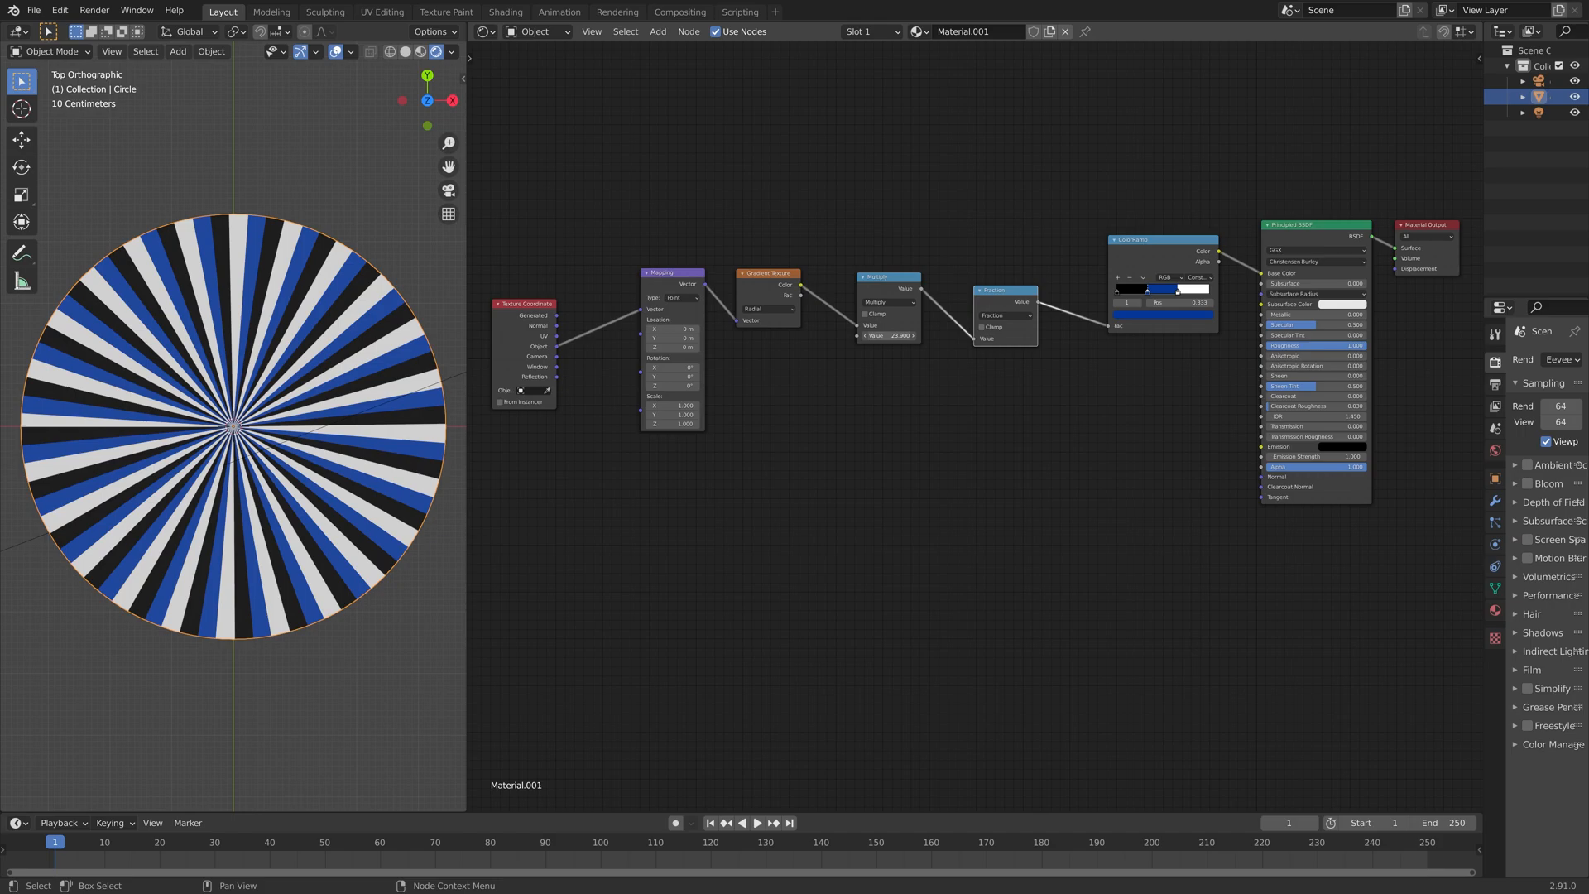
pyautogui.moveTo(902, 335); pyautogui.dragTo(887, 335)
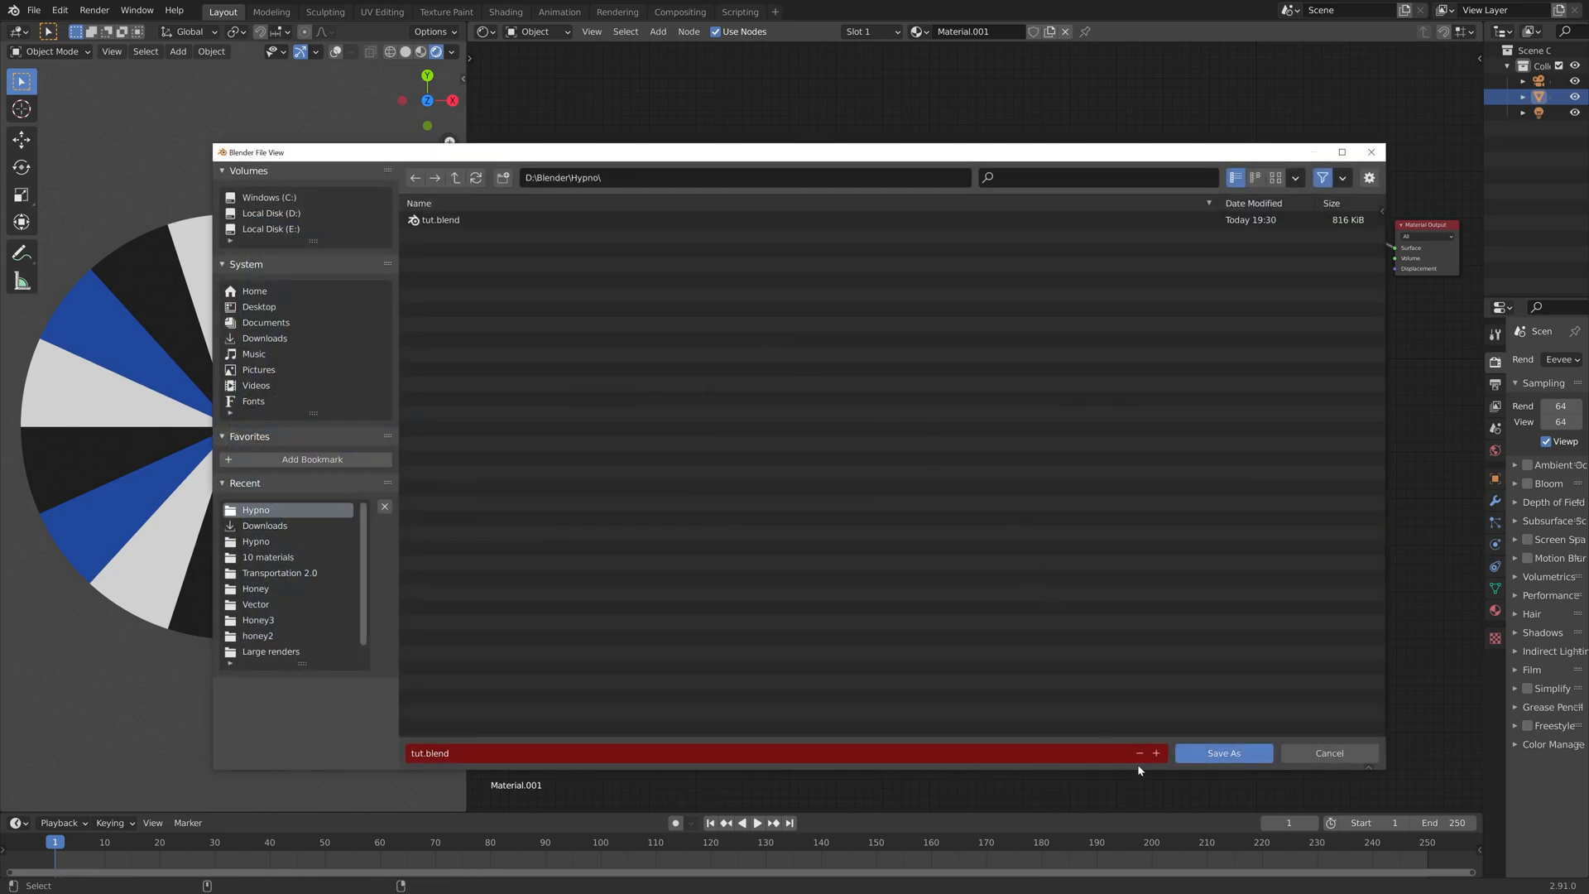
# Save the project as tut.blend in D:\Blender\Hypno
pyautogui.click(1223, 753)
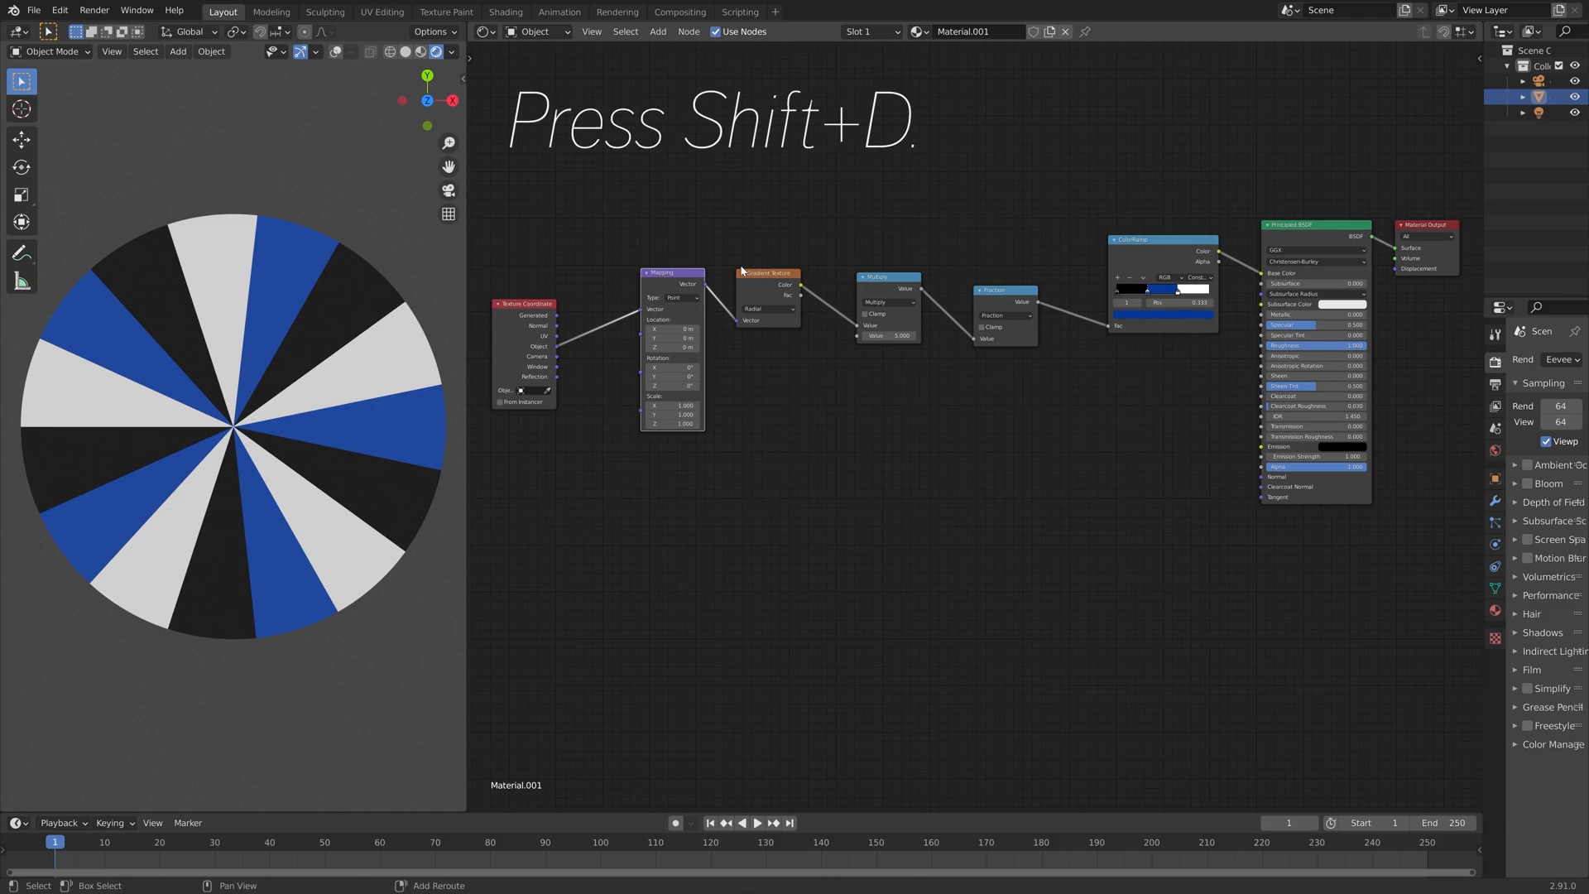
# Duplicate the Mapping and Gradient Texture nodes and place the copies below the main chain
pyautogui.press('Shift+D')
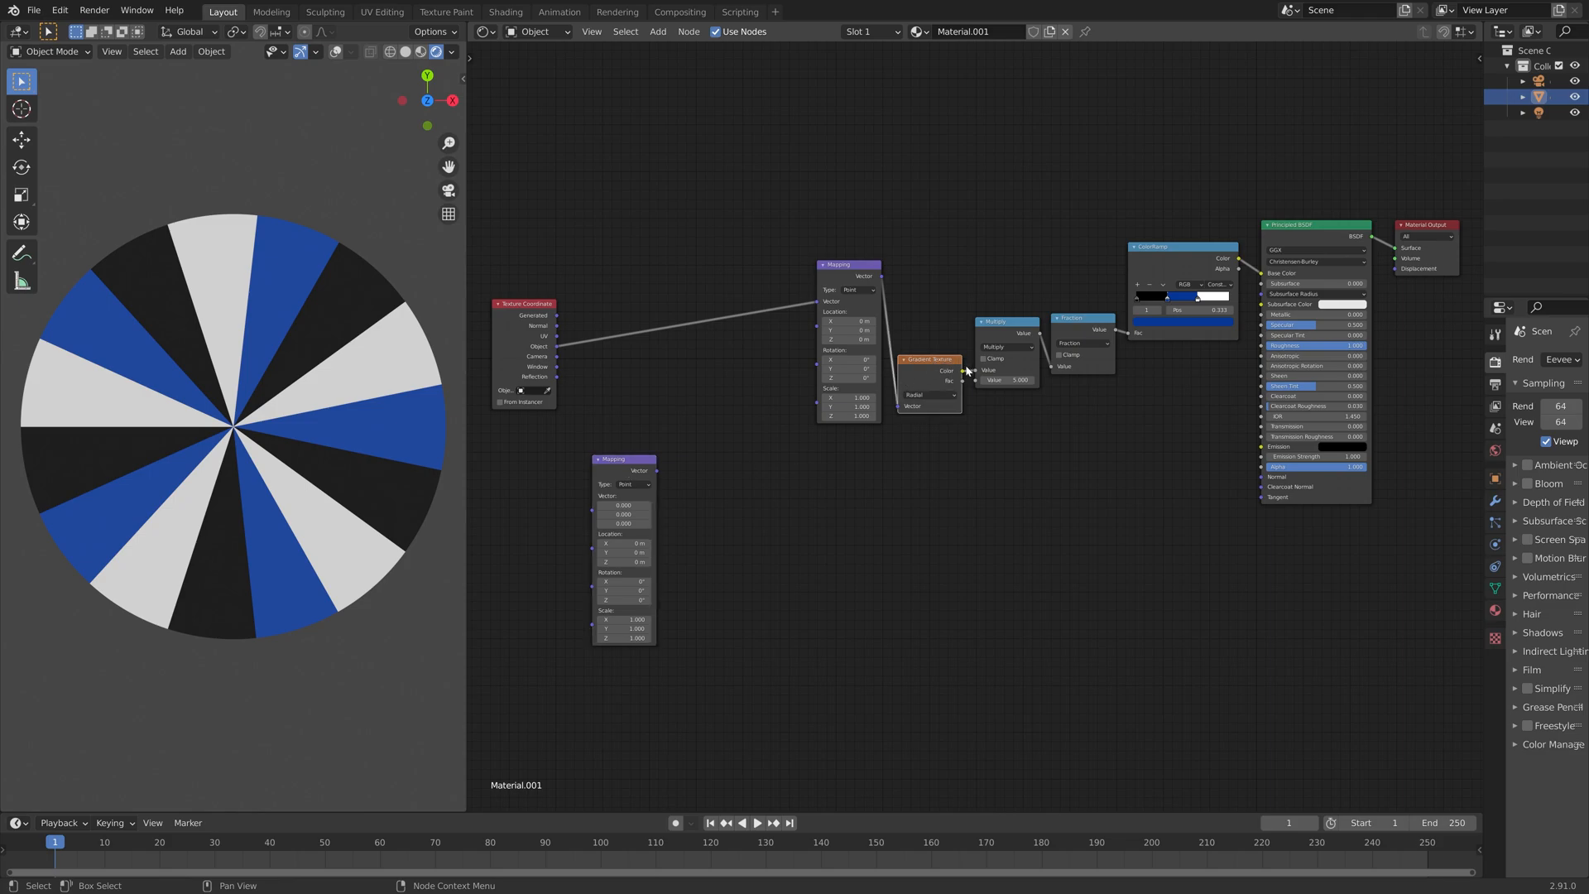
pyautogui.moveTo(927, 360); pyautogui.dragTo(758, 519)
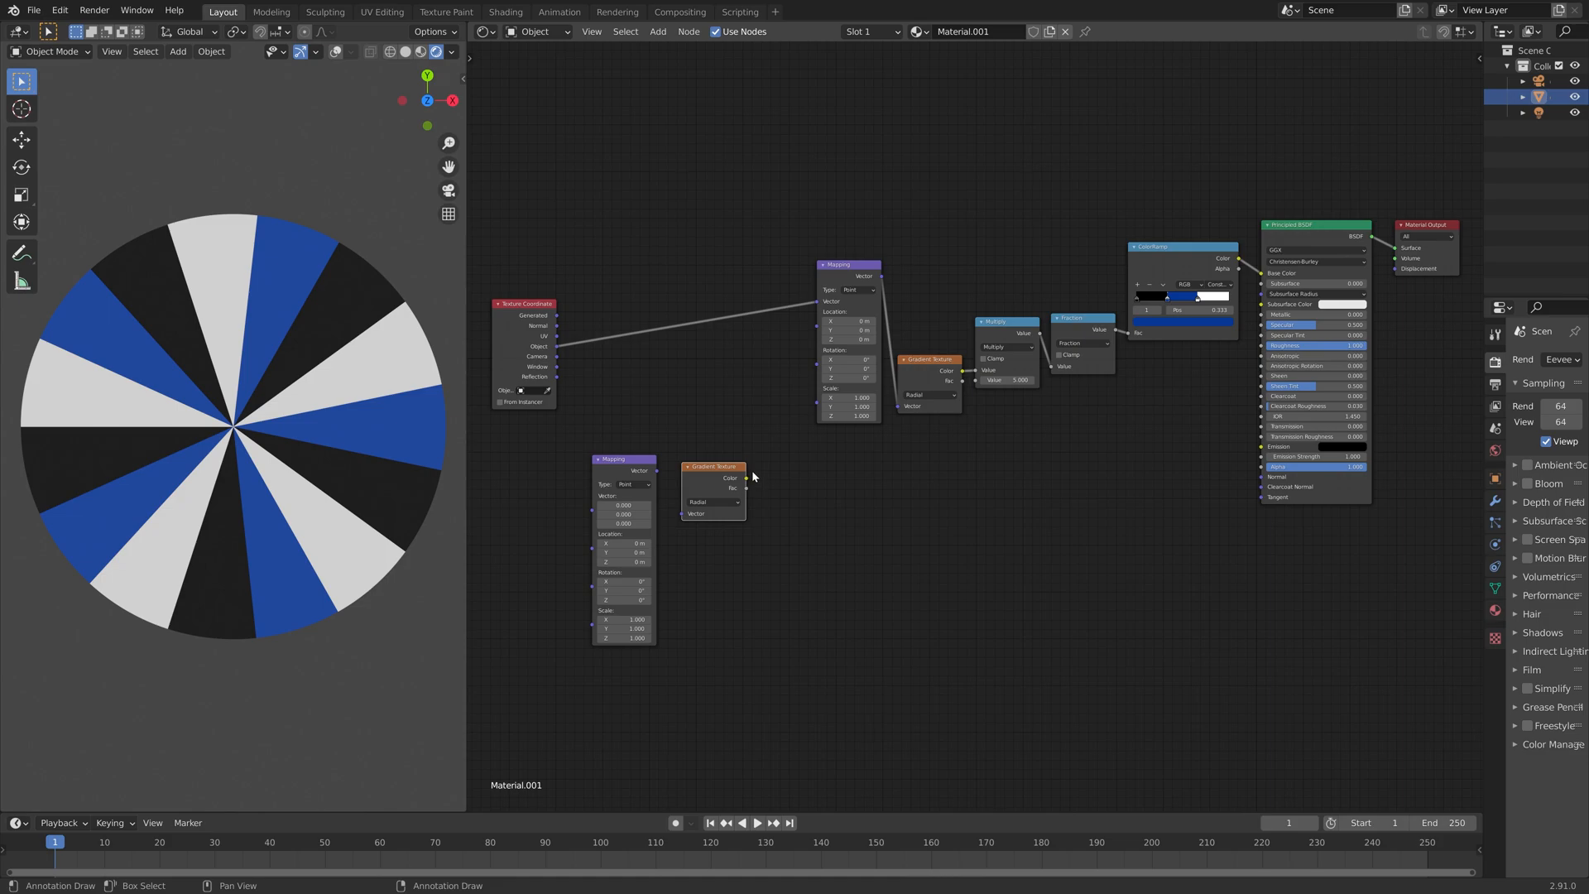
pyautogui.moveTo(799, 497)
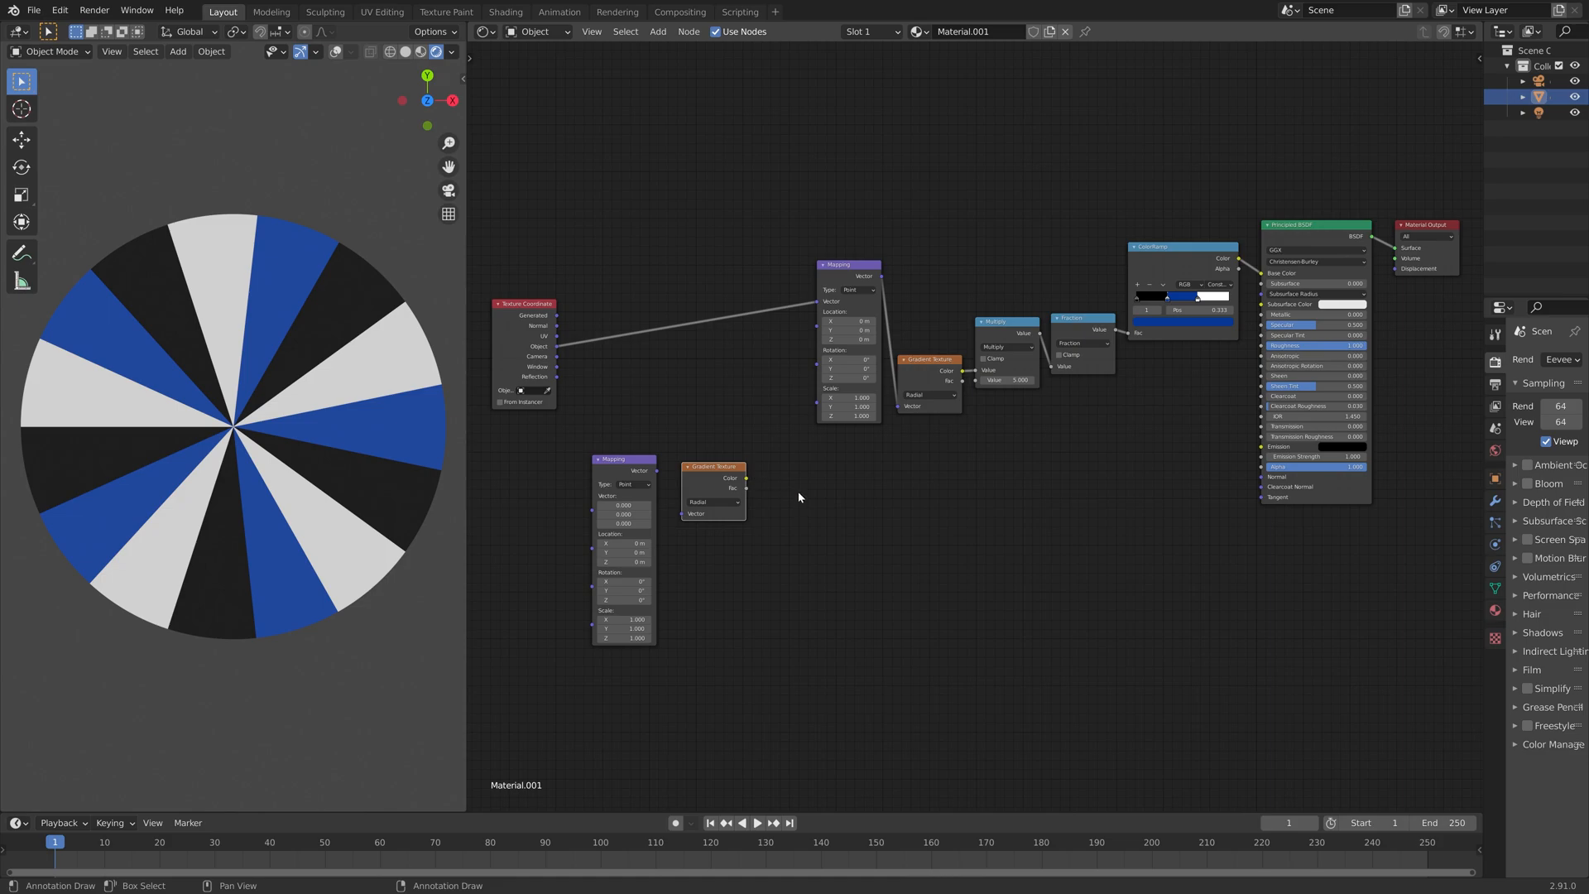
pyautogui.moveTo(553, 350)
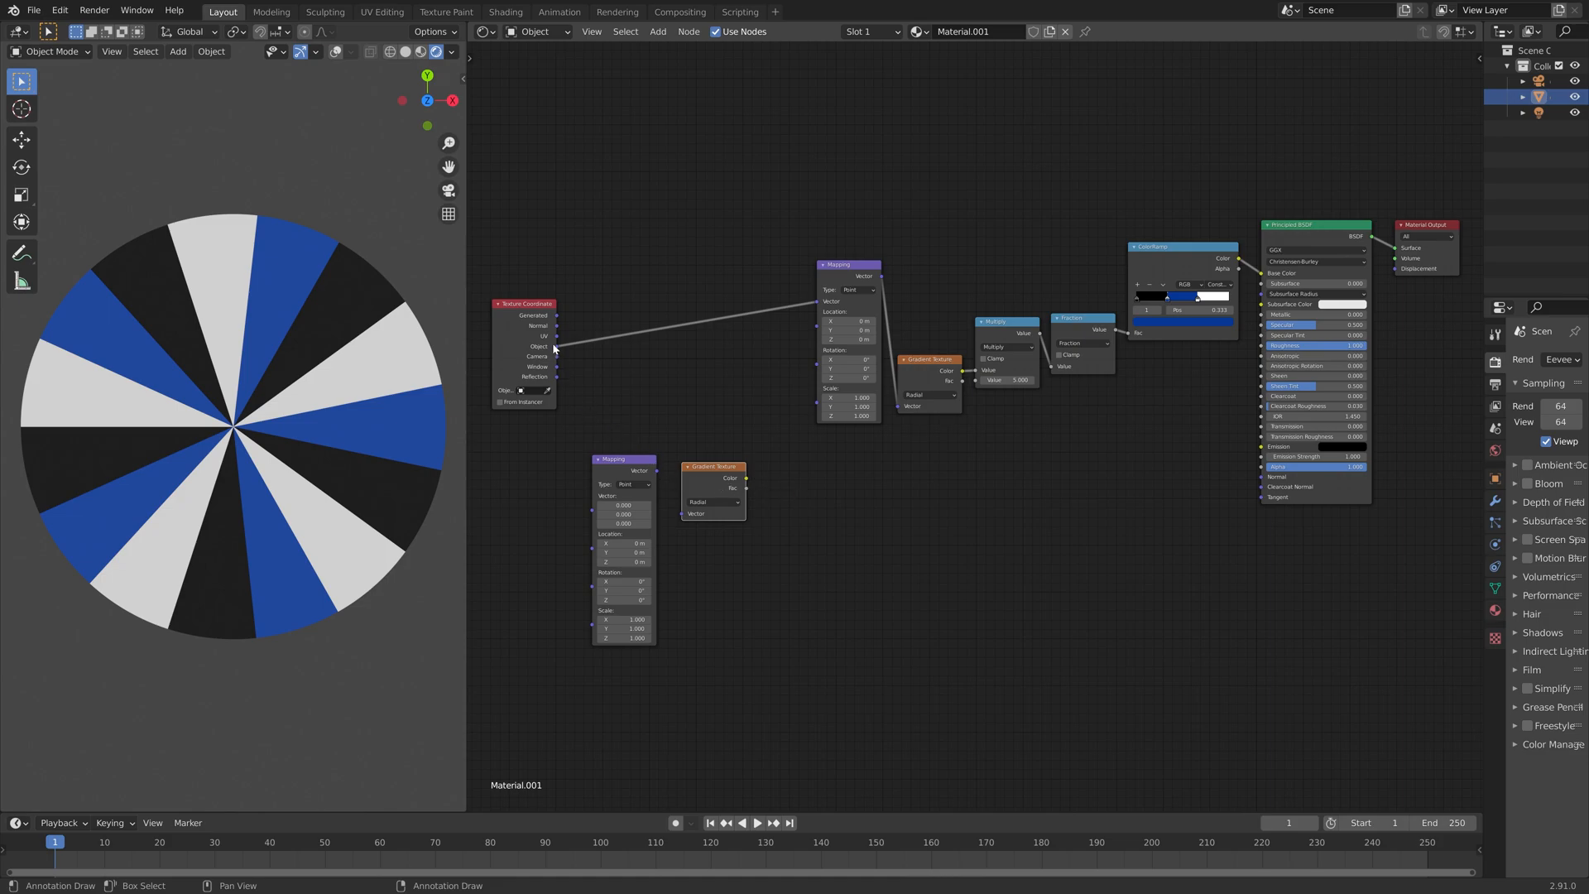
# Feed Object coordinates into the new Mapping, make its gradient Spherical, and add a Combine XYZ after the Multiply
pyautogui.moveTo(557, 346); pyautogui.dragTo(618, 471)
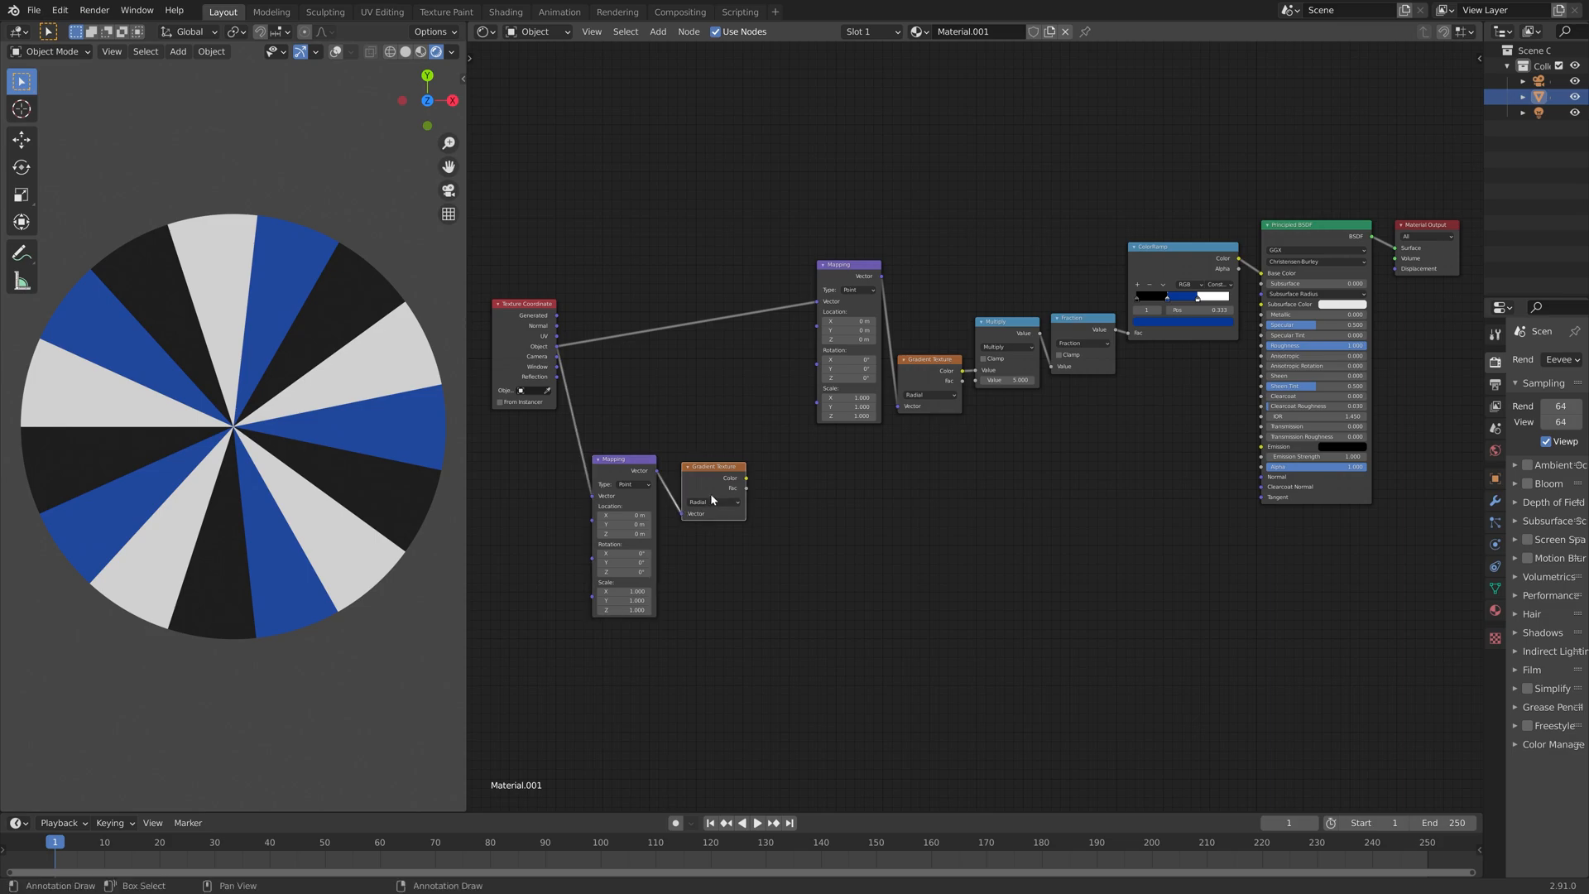
pyautogui.click(711, 501)
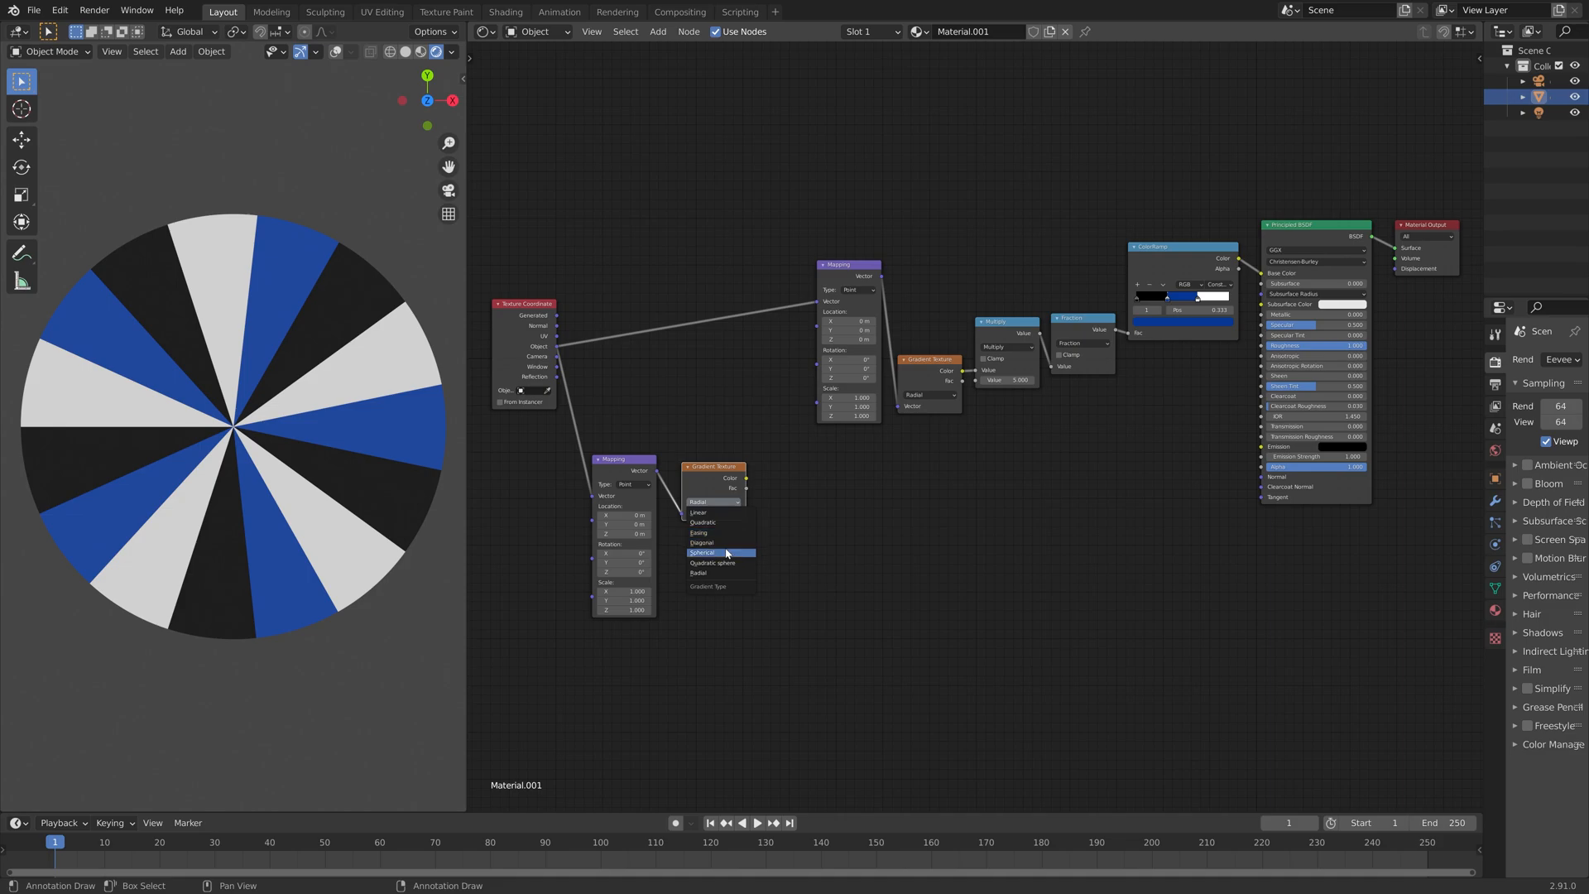
pyautogui.click(703, 552)
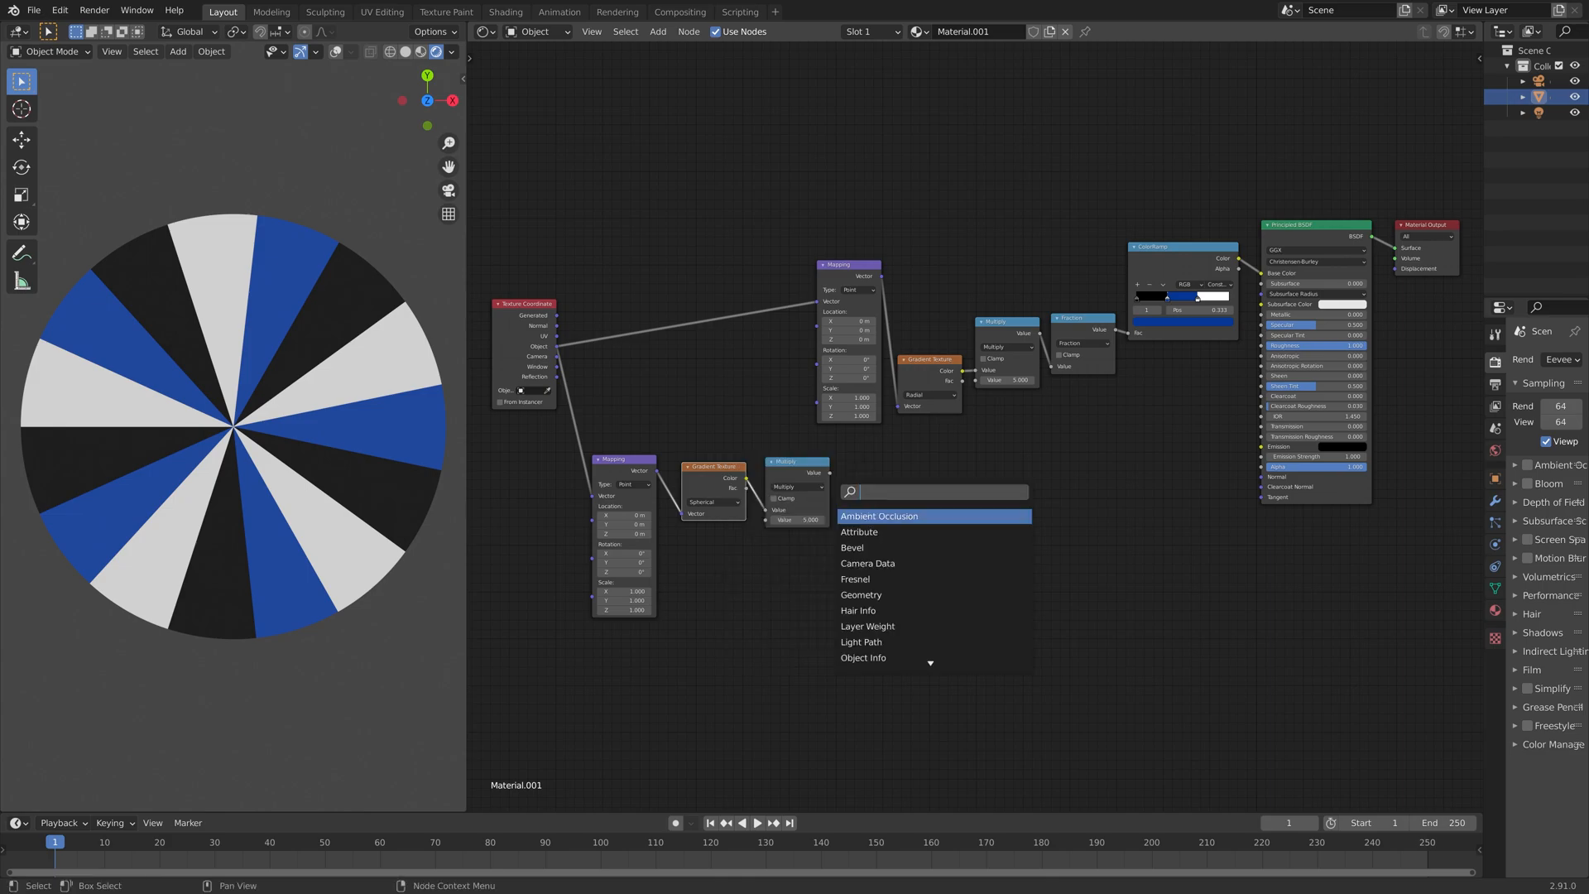
pyautogui.click(879, 515)
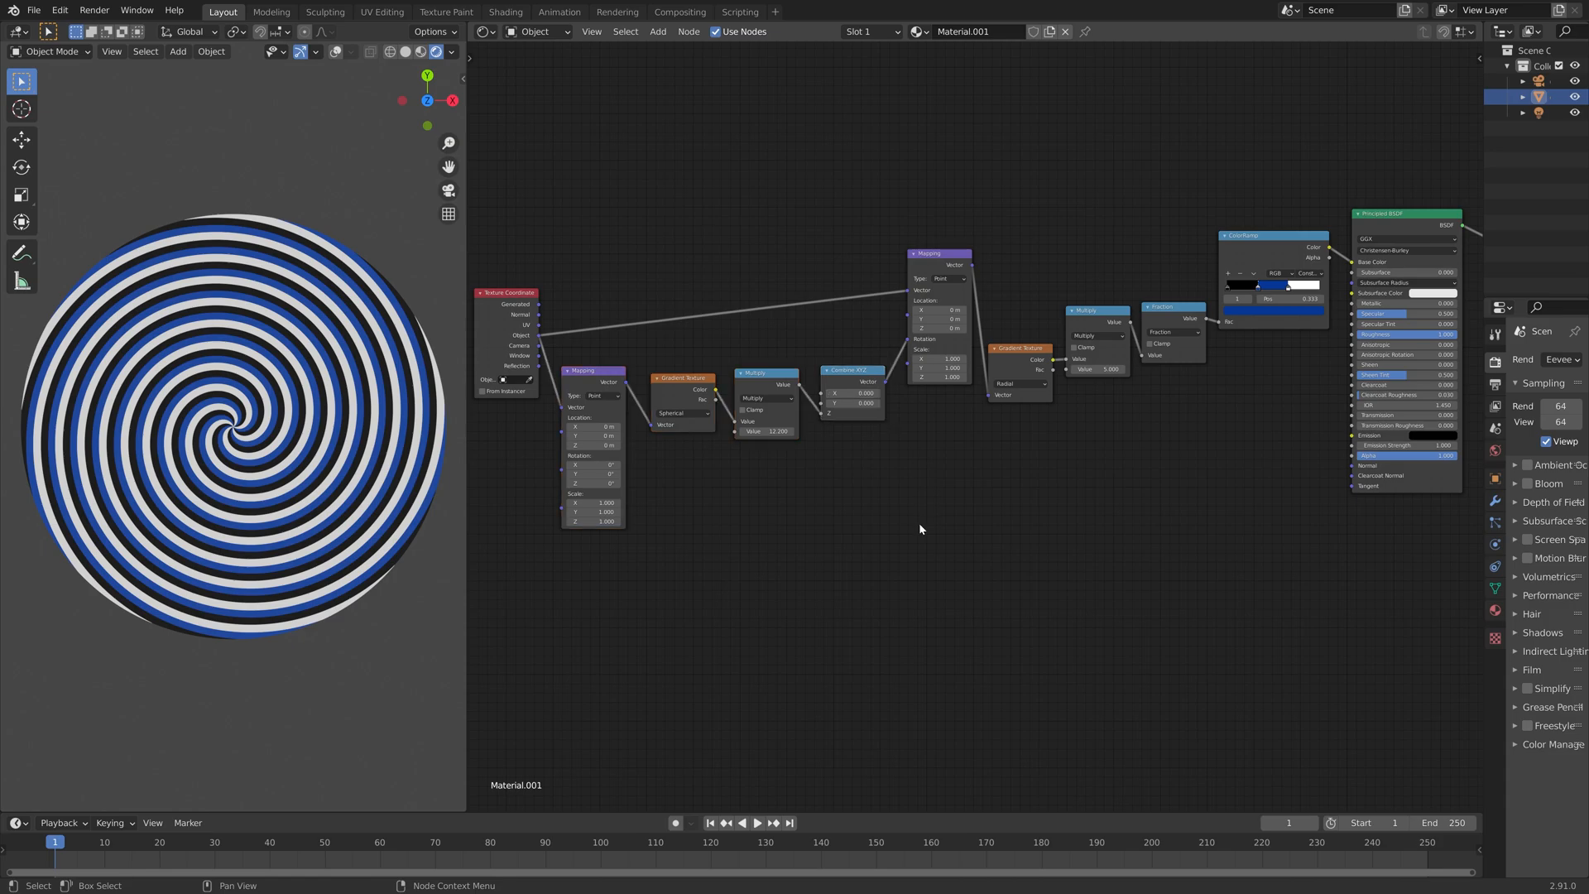
pyautogui.moveTo(968, 542)
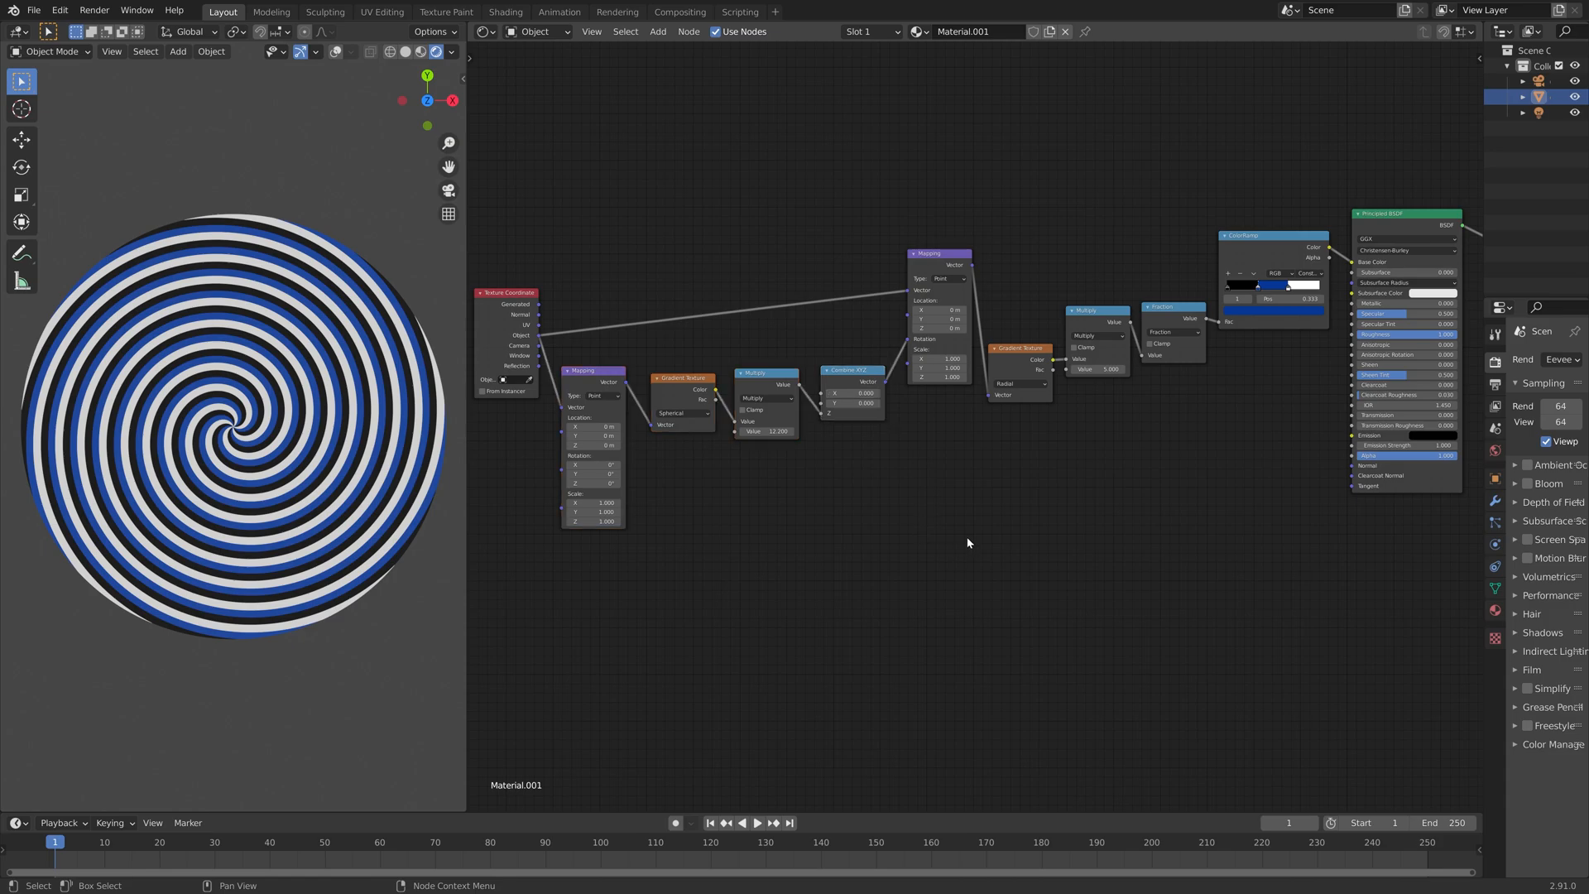
pyautogui.moveTo(970, 532)
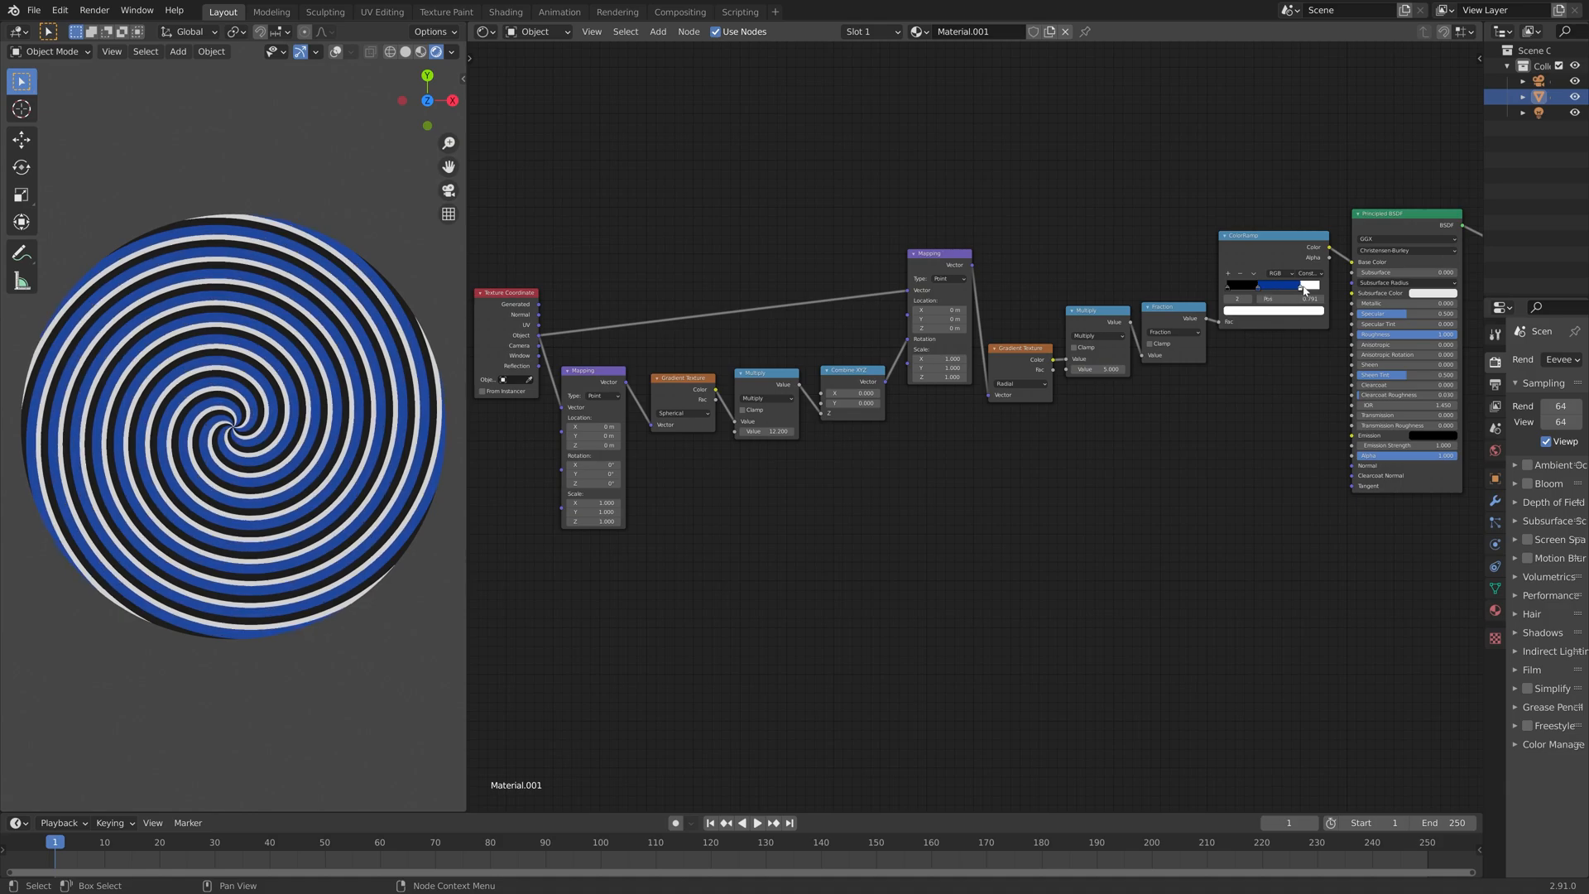
# Shift a ColorRamp stop to broaden the blue bands of the spiral
pyautogui.moveTo(1301, 285); pyautogui.dragTo(1287, 299)
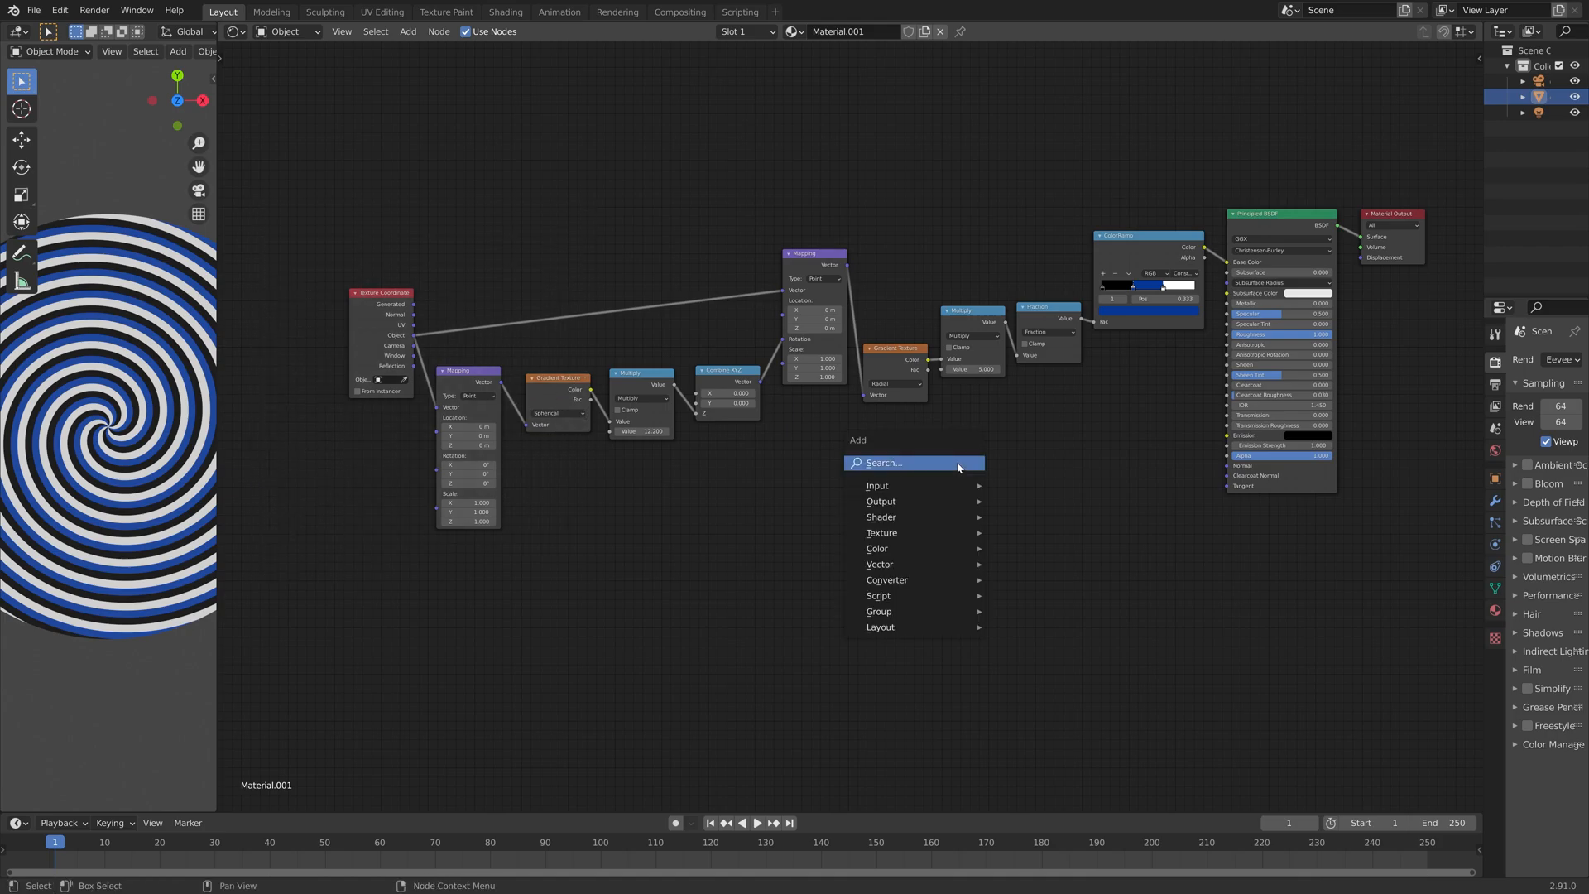
# Add a Noise Texture node and position it below the Mapping branch
pyautogui.click(881, 532)
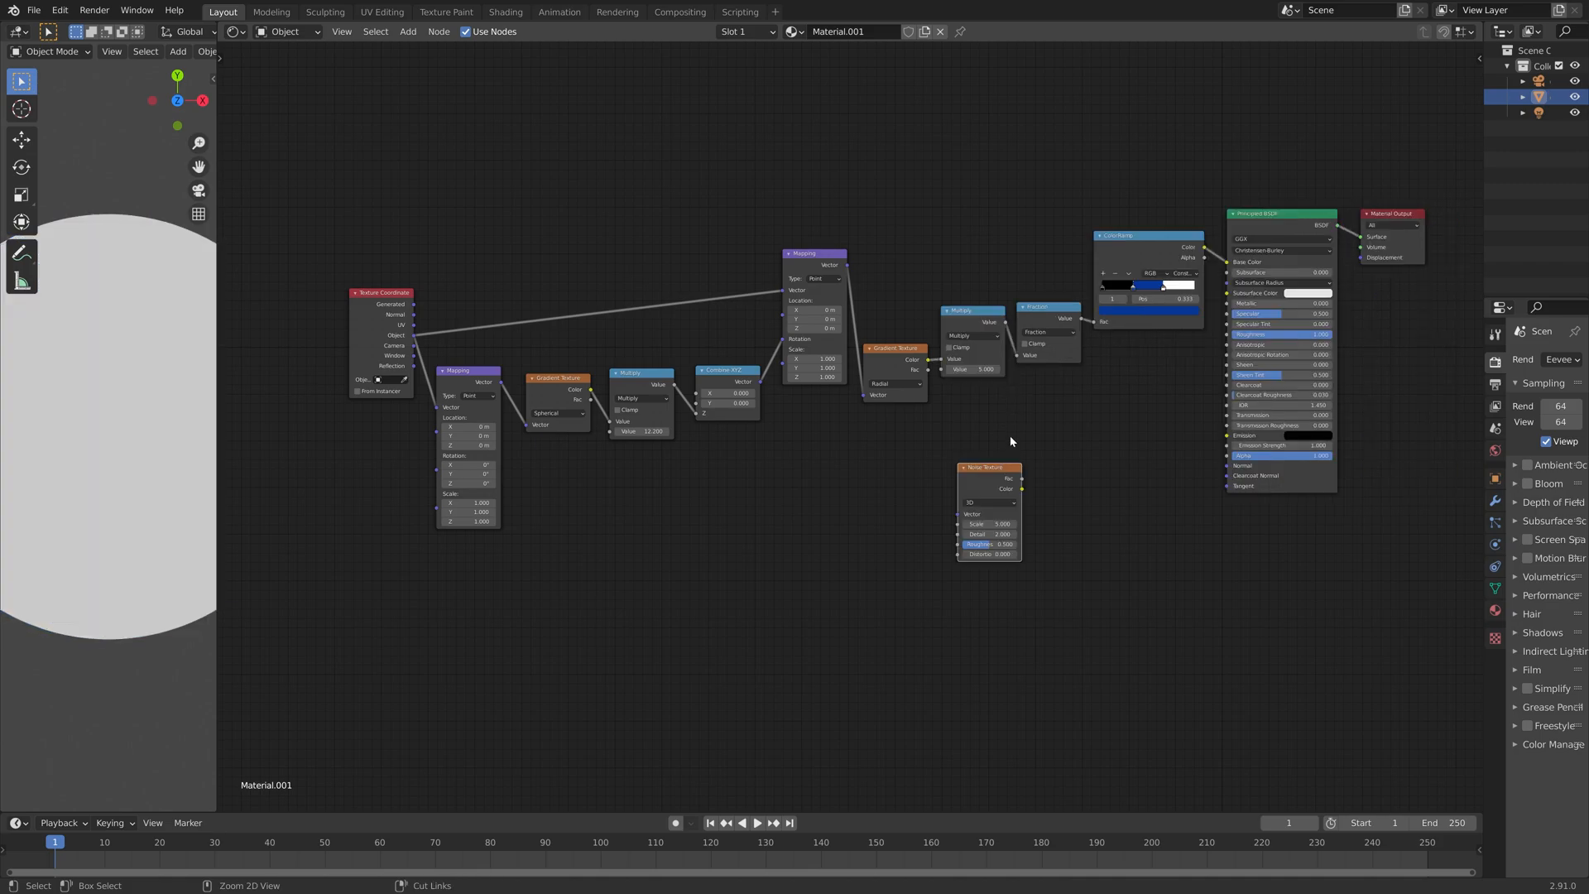
pyautogui.moveTo(988, 467); pyautogui.dragTo(581, 483)
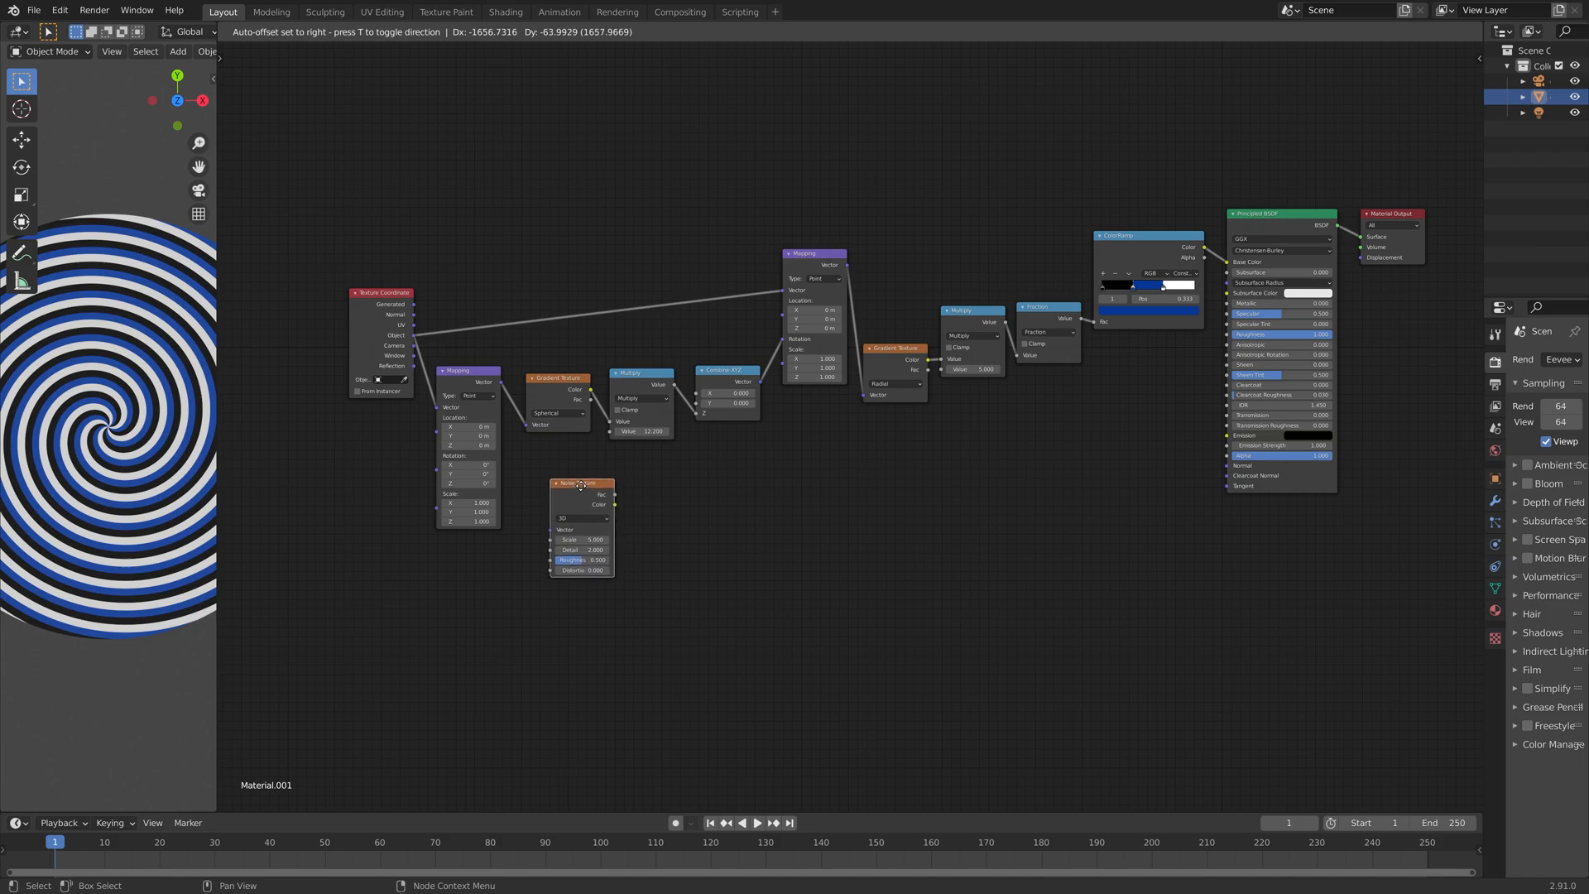
pyautogui.moveTo(581, 483); pyautogui.dragTo(585, 461)
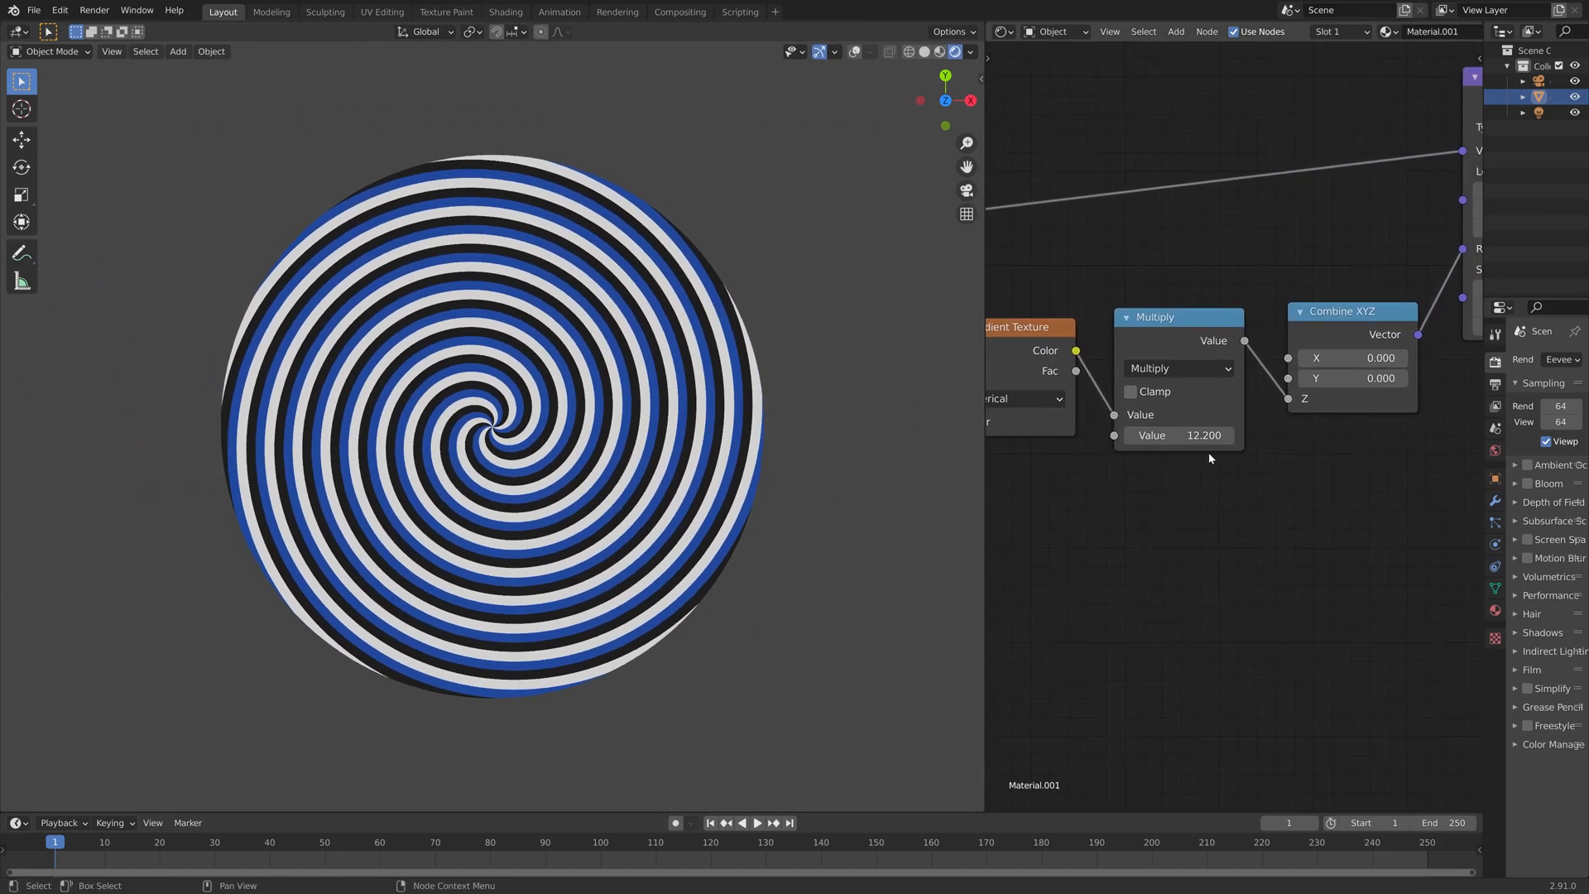
# Keyframe the Multiply value from 20 to near 100 at the last frame with Linear interpolation, then preview
pyautogui.doubleClick(1178, 435)
pyautogui.write('20.000')
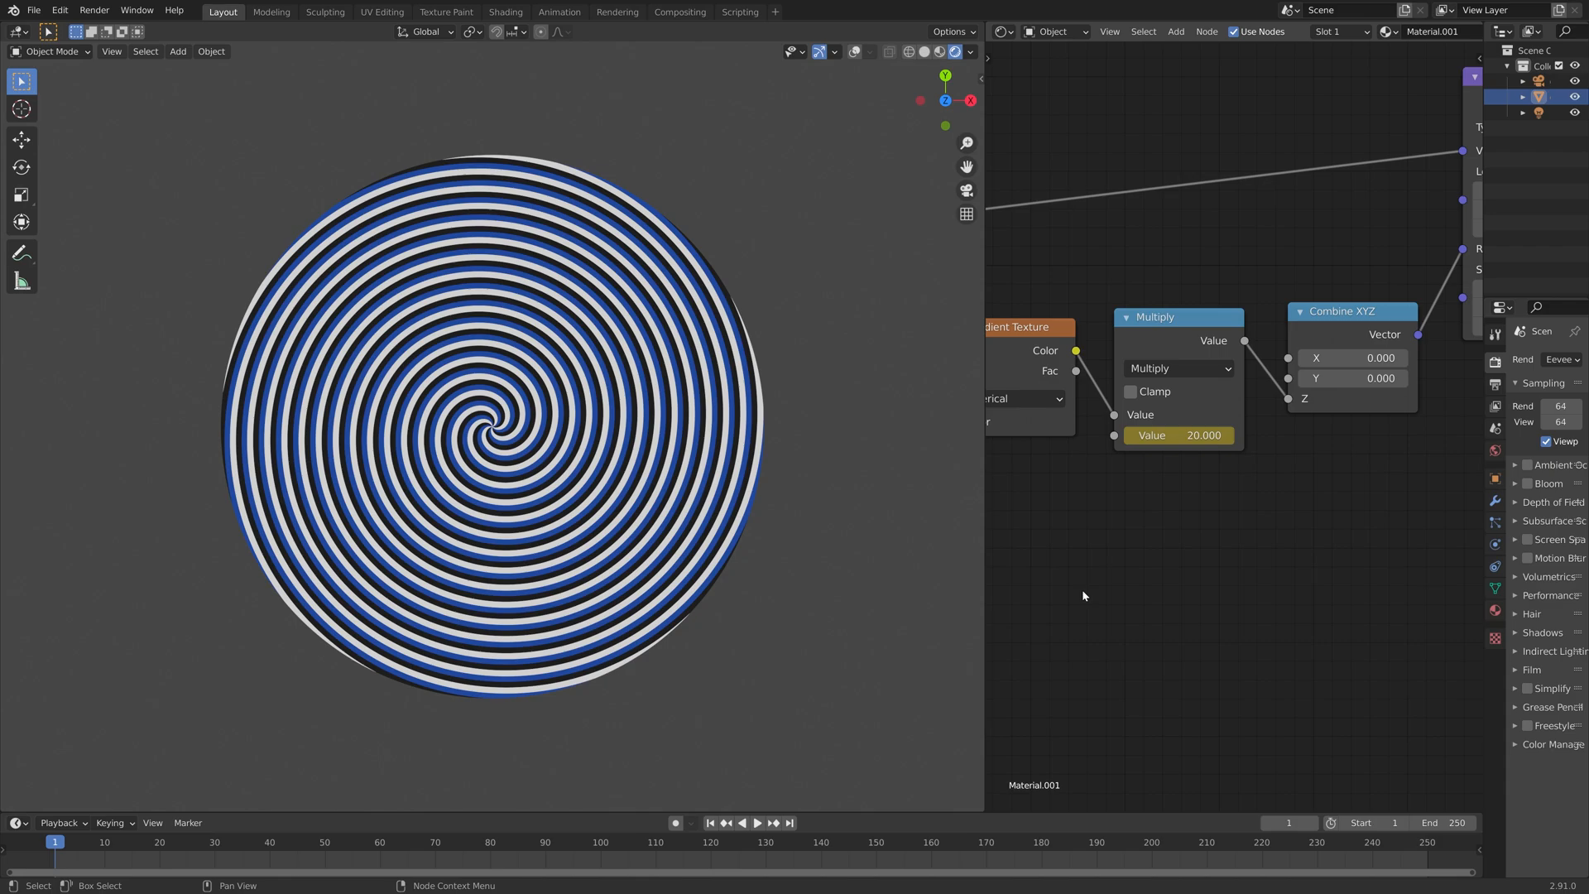
pyautogui.moveTo(794, 823)
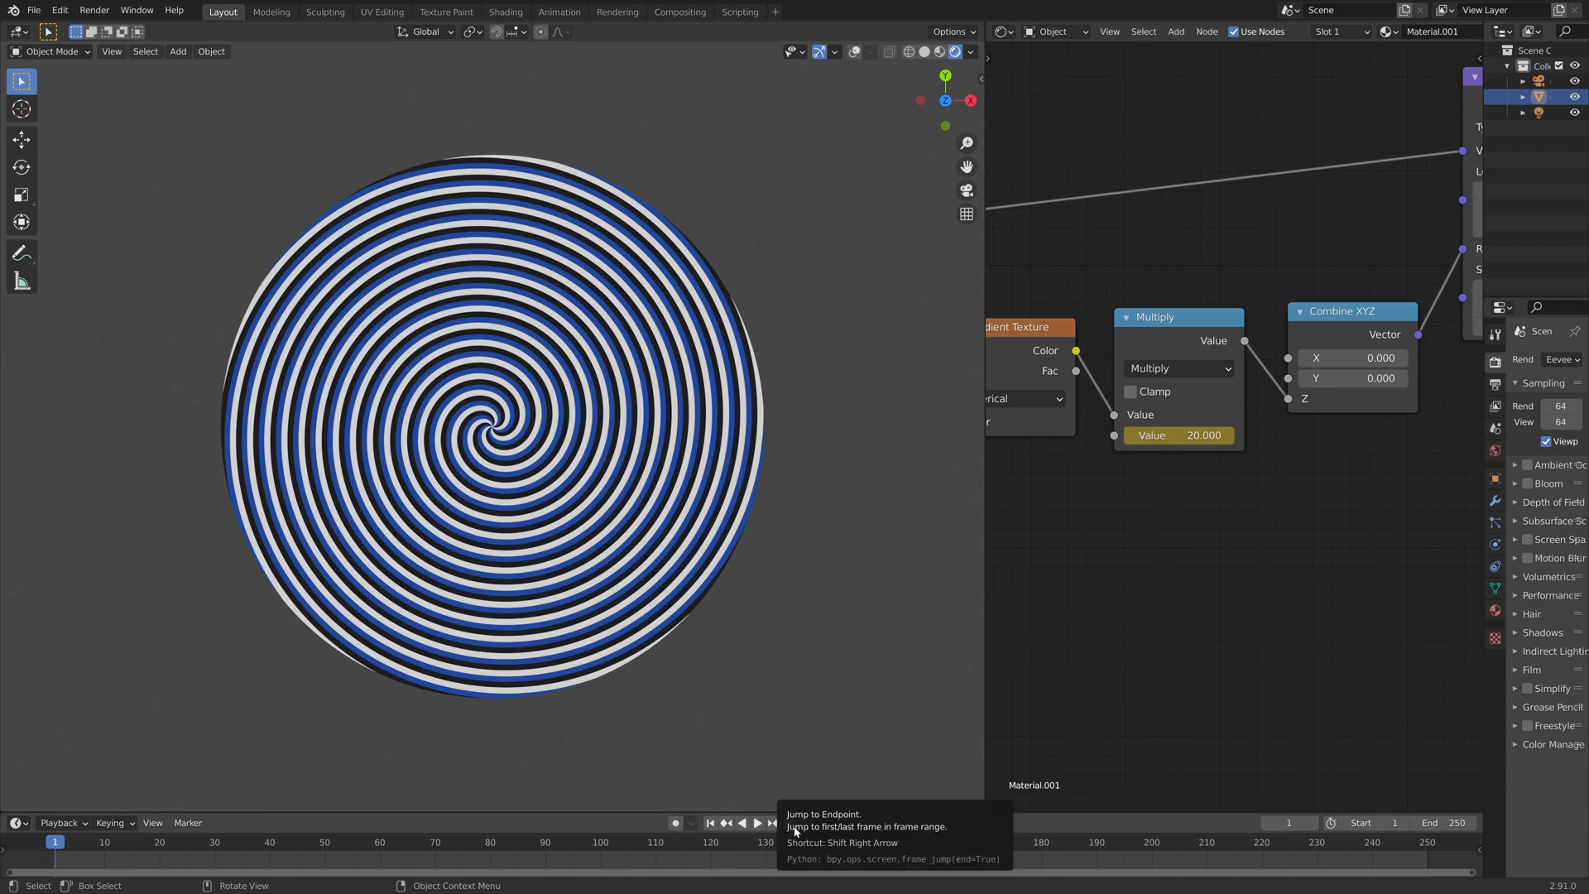
pyautogui.click(789, 823)
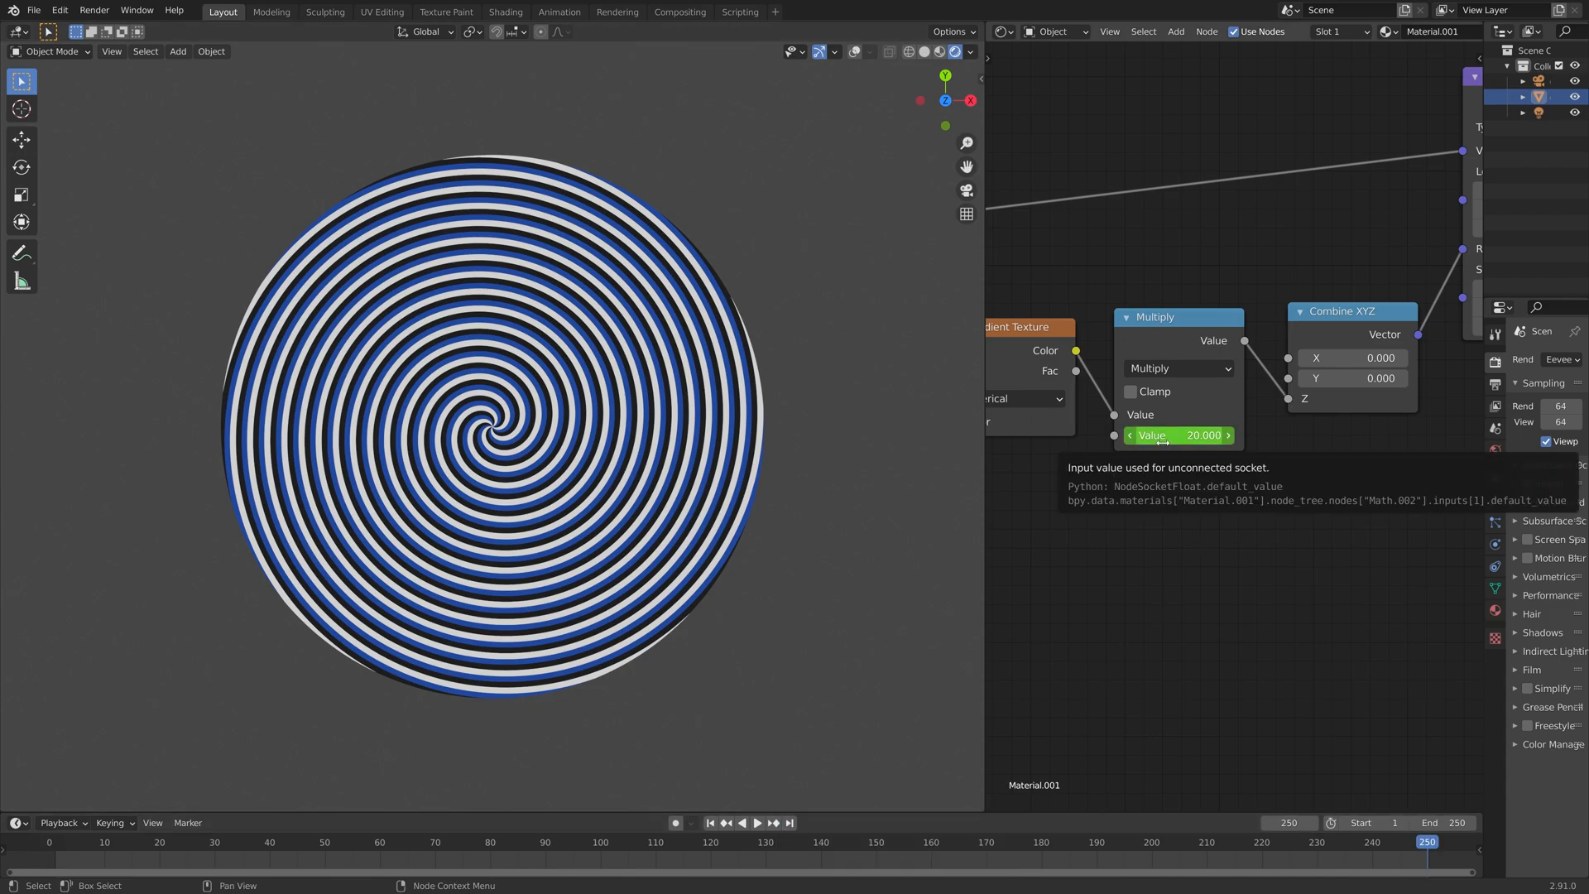
pyautogui.moveTo(1175, 435); pyautogui.dragTo(1231, 434)
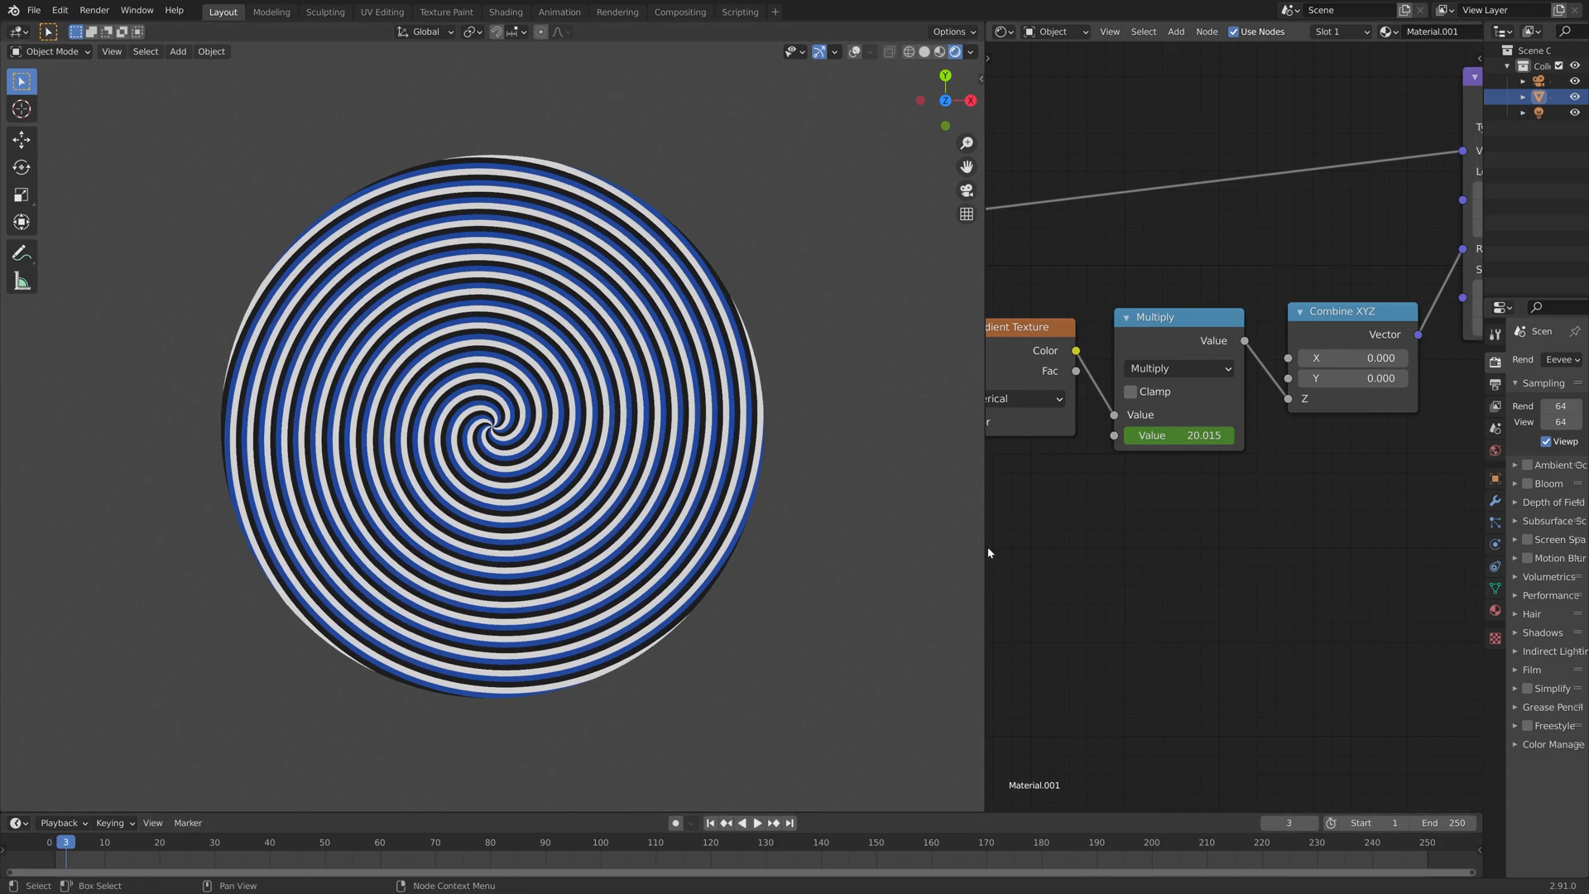
pyautogui.press('T')
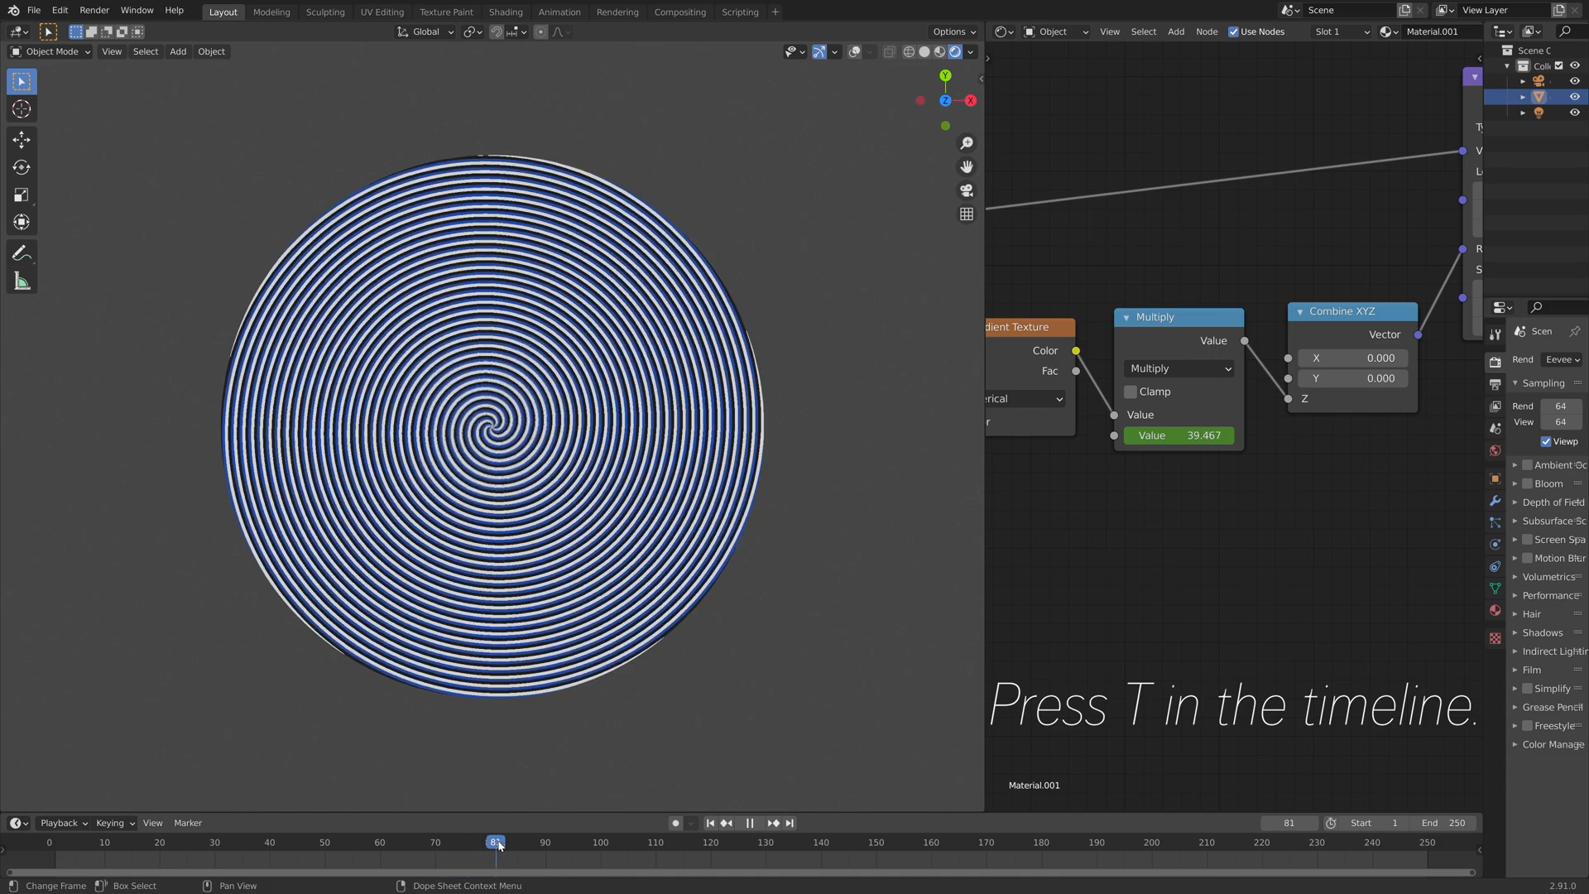
pyautogui.moveTo(496, 840); pyautogui.dragTo(1246, 841)
pyautogui.write('400')
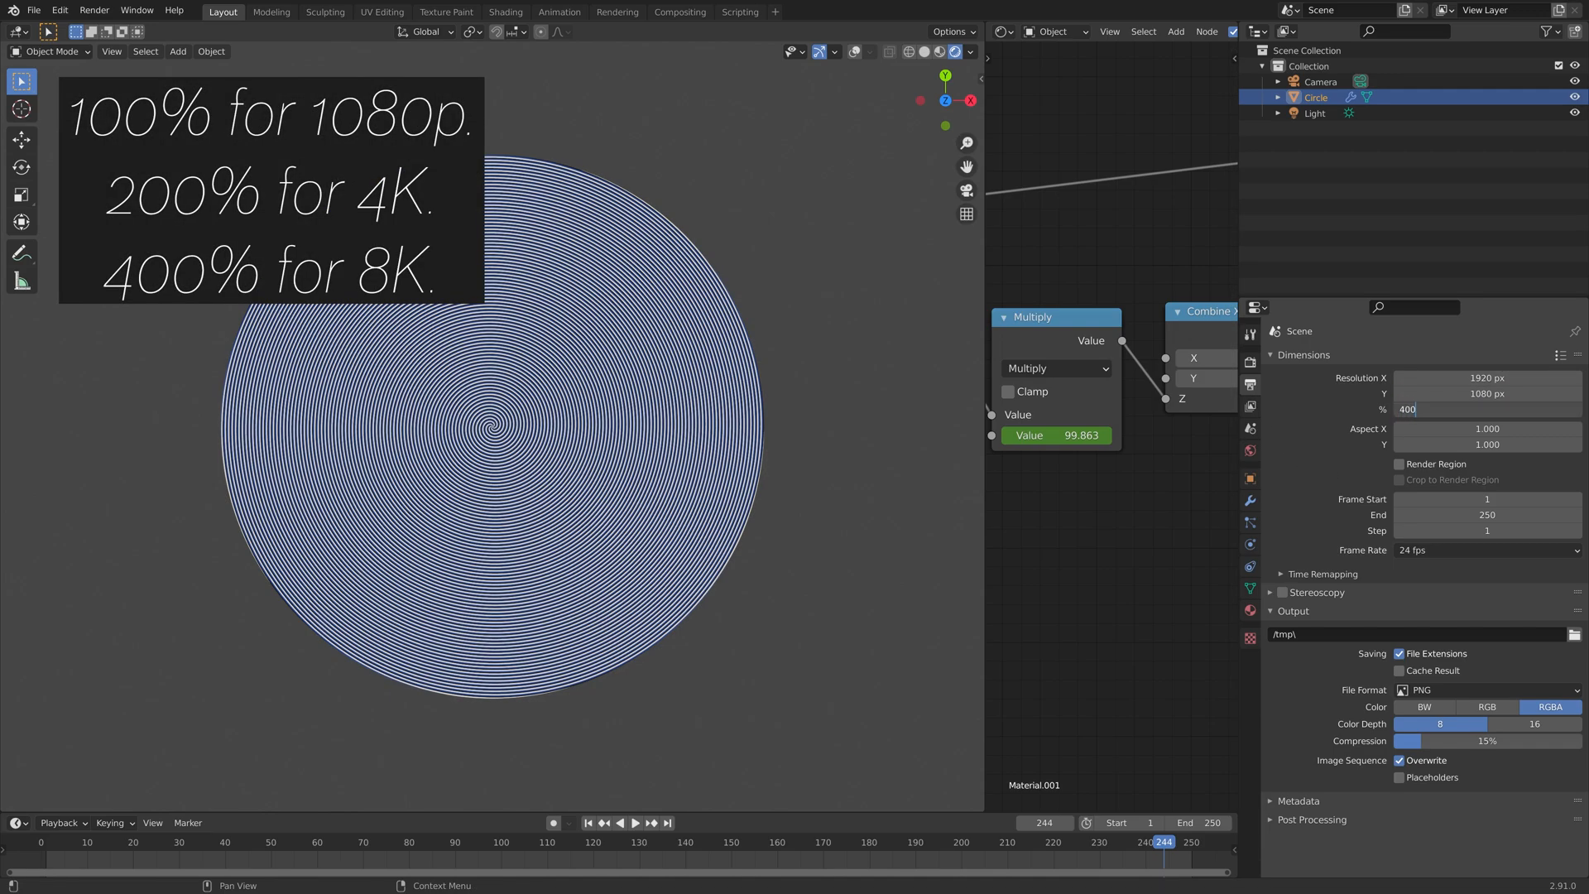
# Set the frame rate to 30 fps and bring up the output path file browser
pyautogui.click(1487, 551)
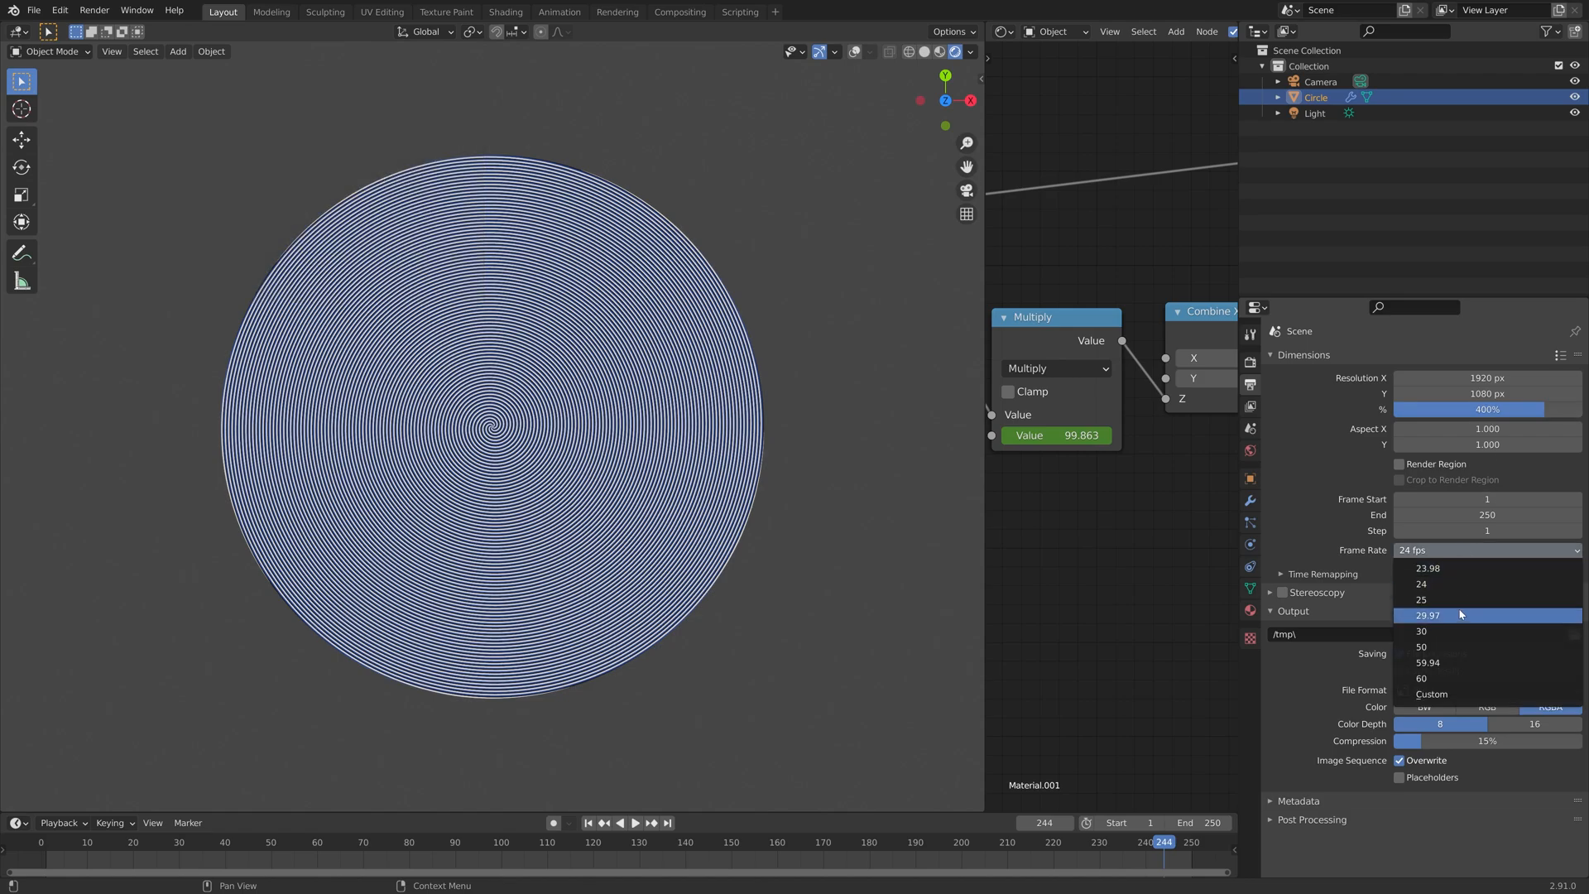
pyautogui.click(1421, 631)
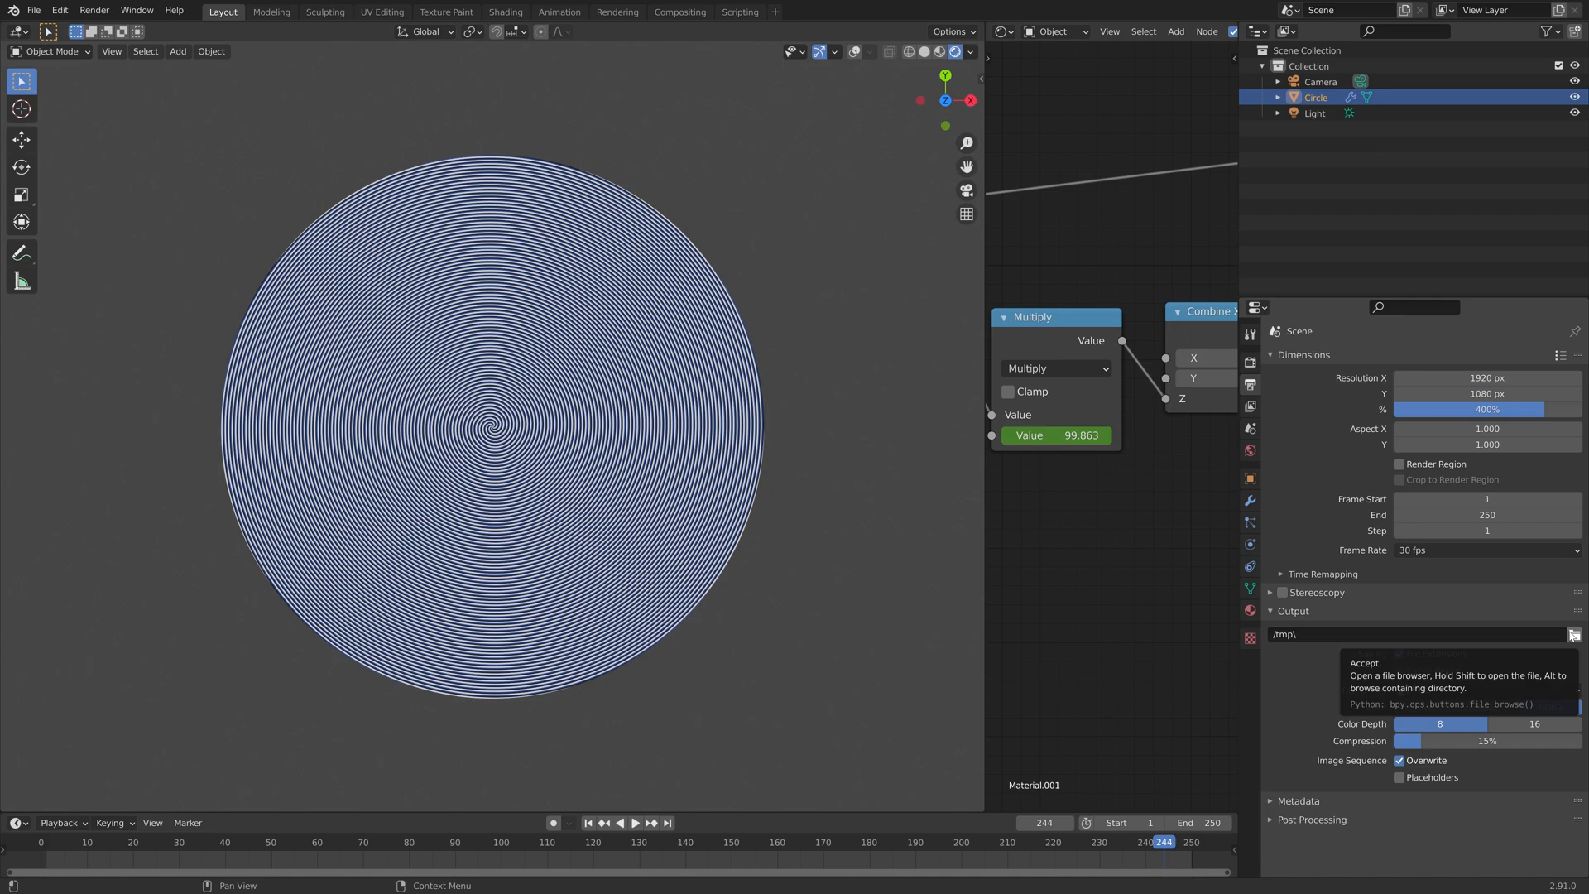
pyautogui.click(1573, 635)
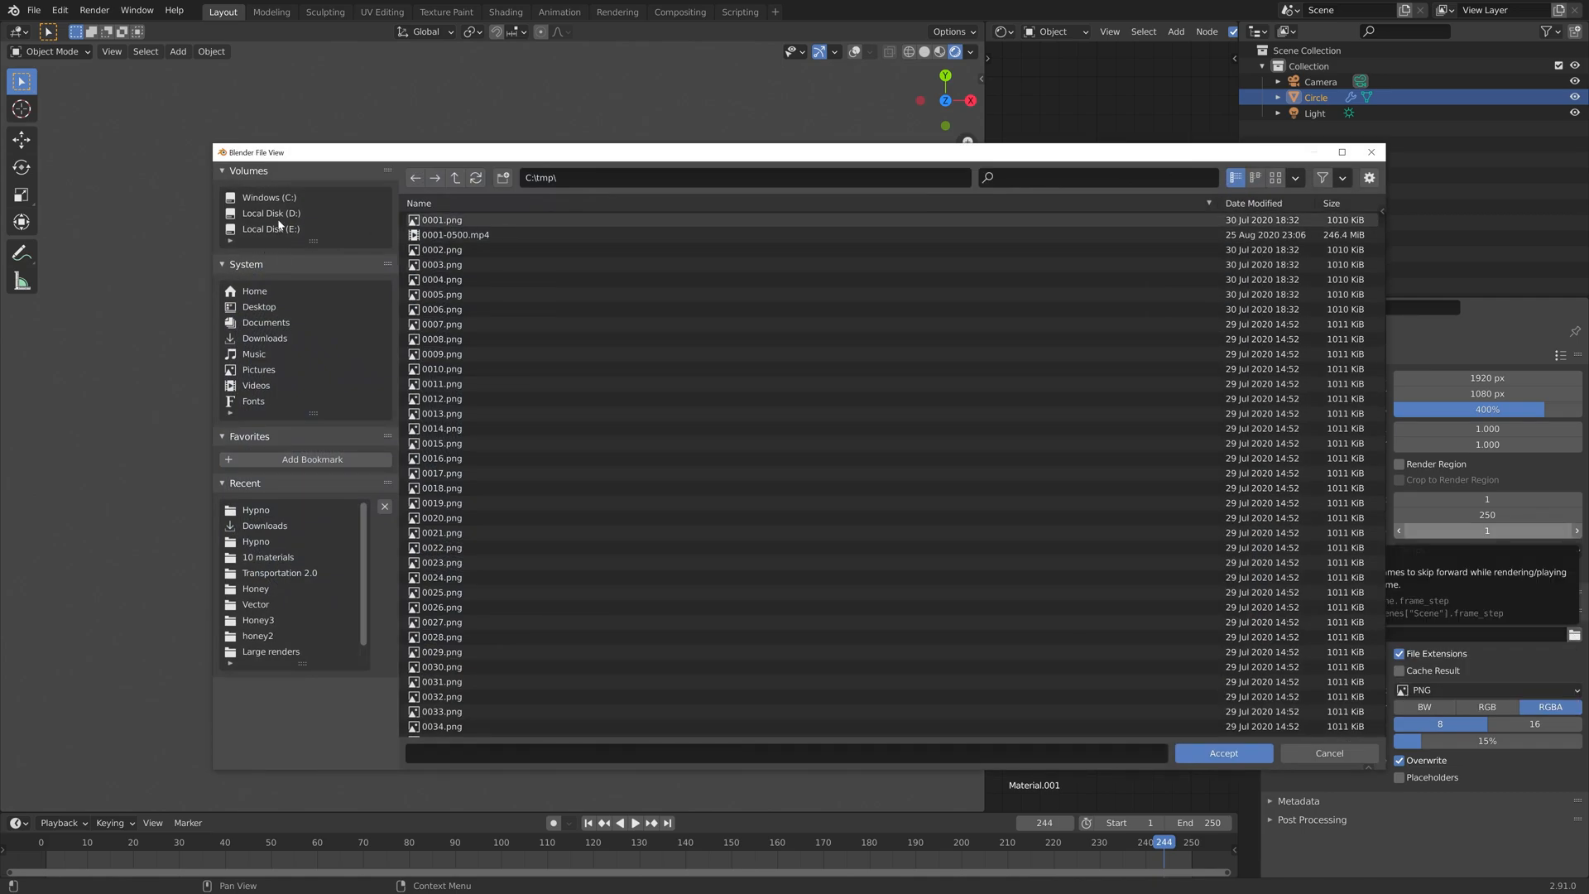
# Point render output to a new Hypno tut folder under E:\Large renders with file name tut
pyautogui.click(269, 229)
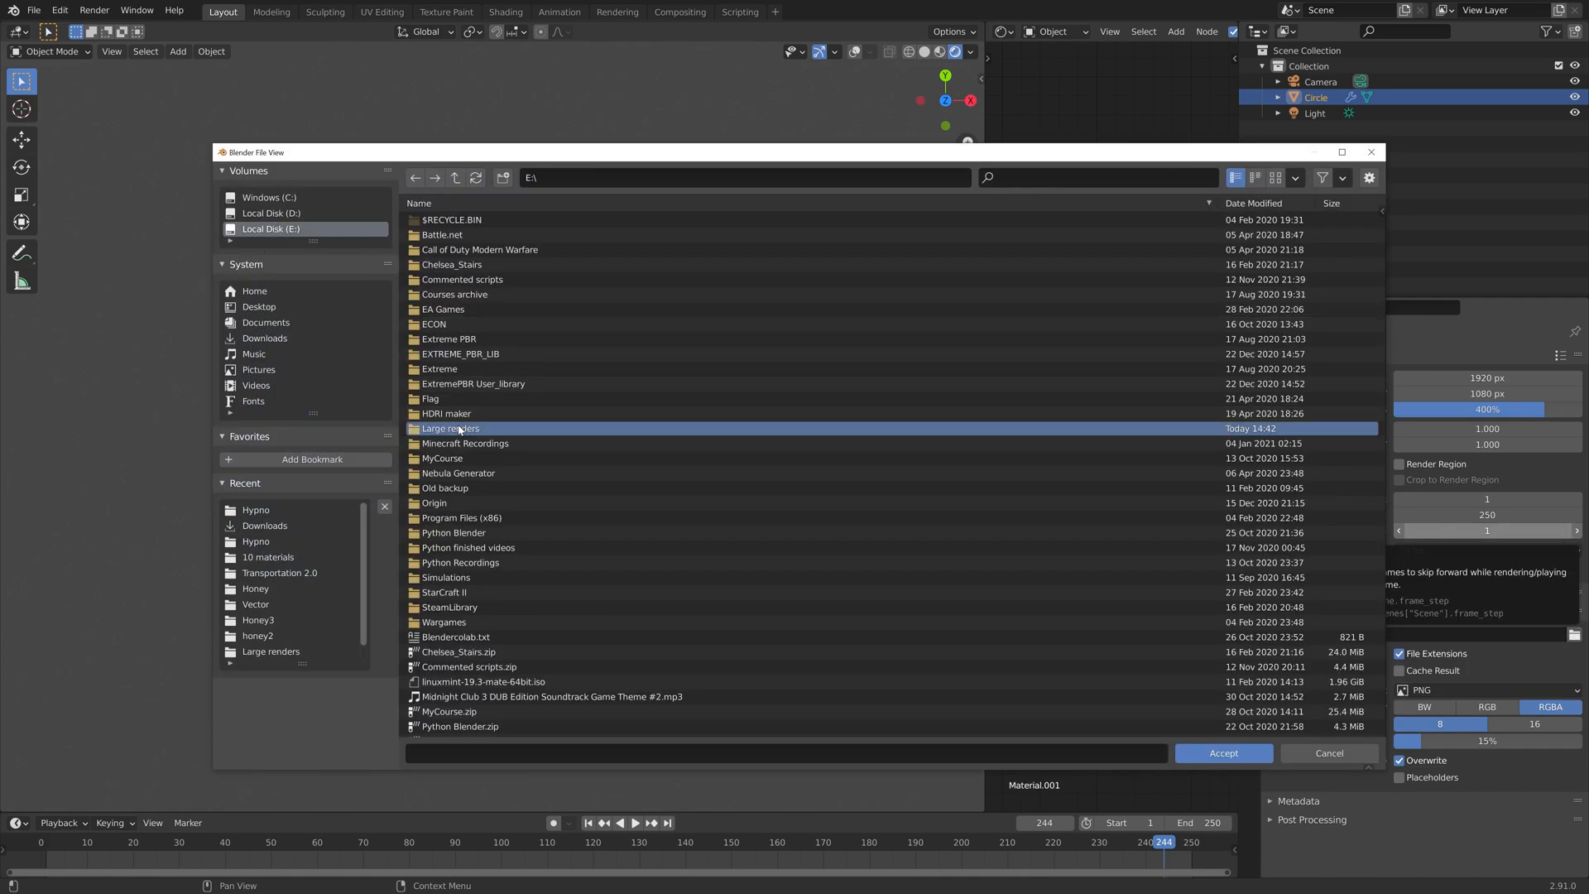
pyautogui.doubleClick(449, 428)
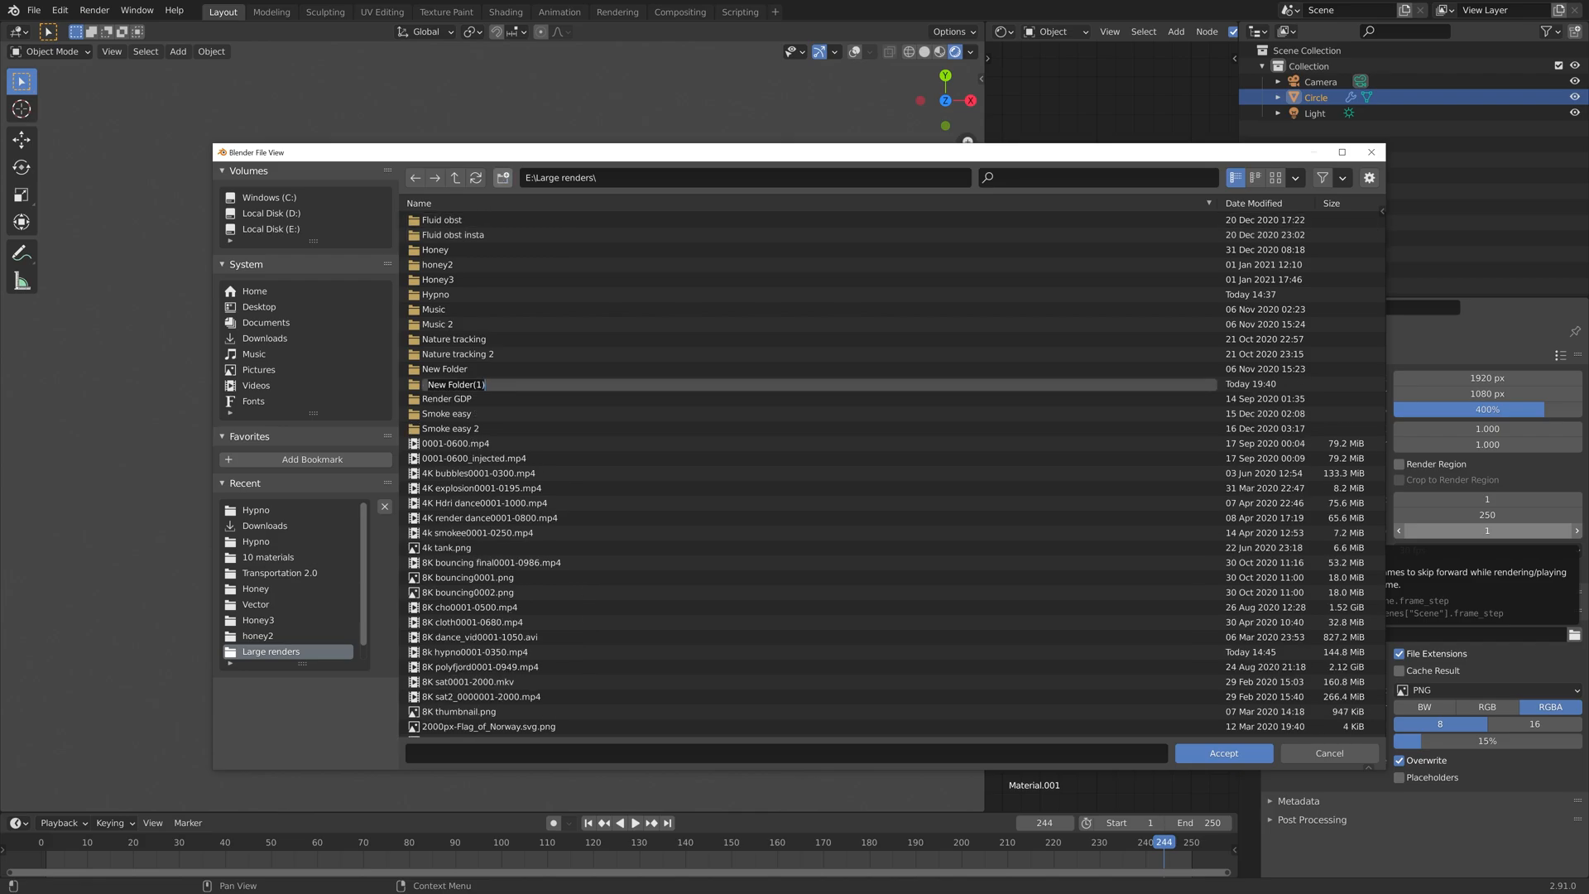
pyautogui.write('Hypno tut')
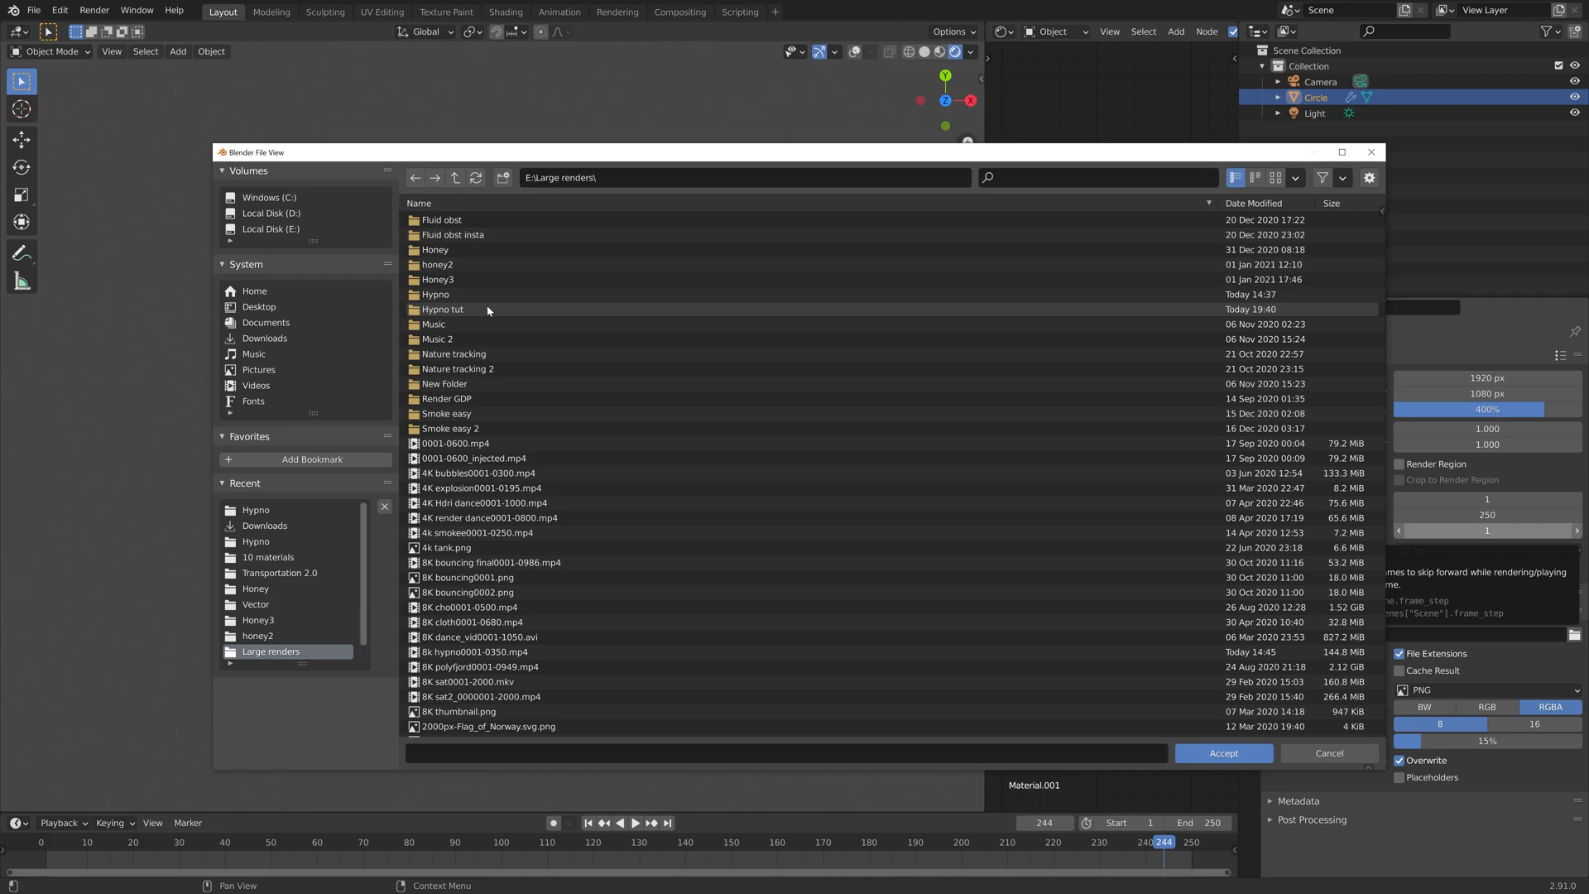
pyautogui.doubleClick(452, 309)
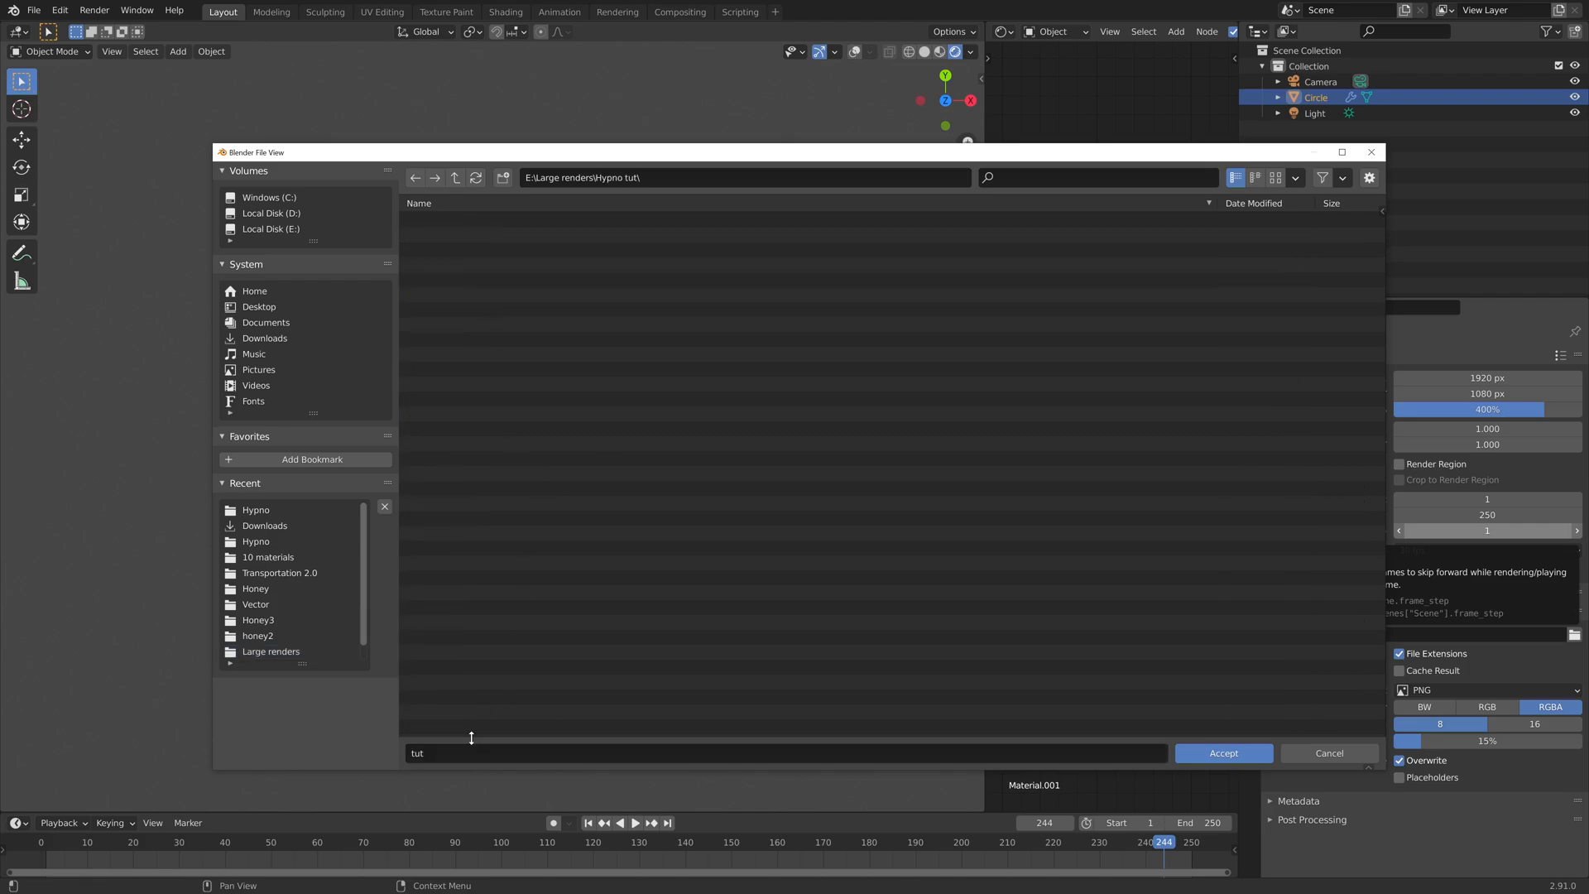
pyautogui.click(1224, 753)
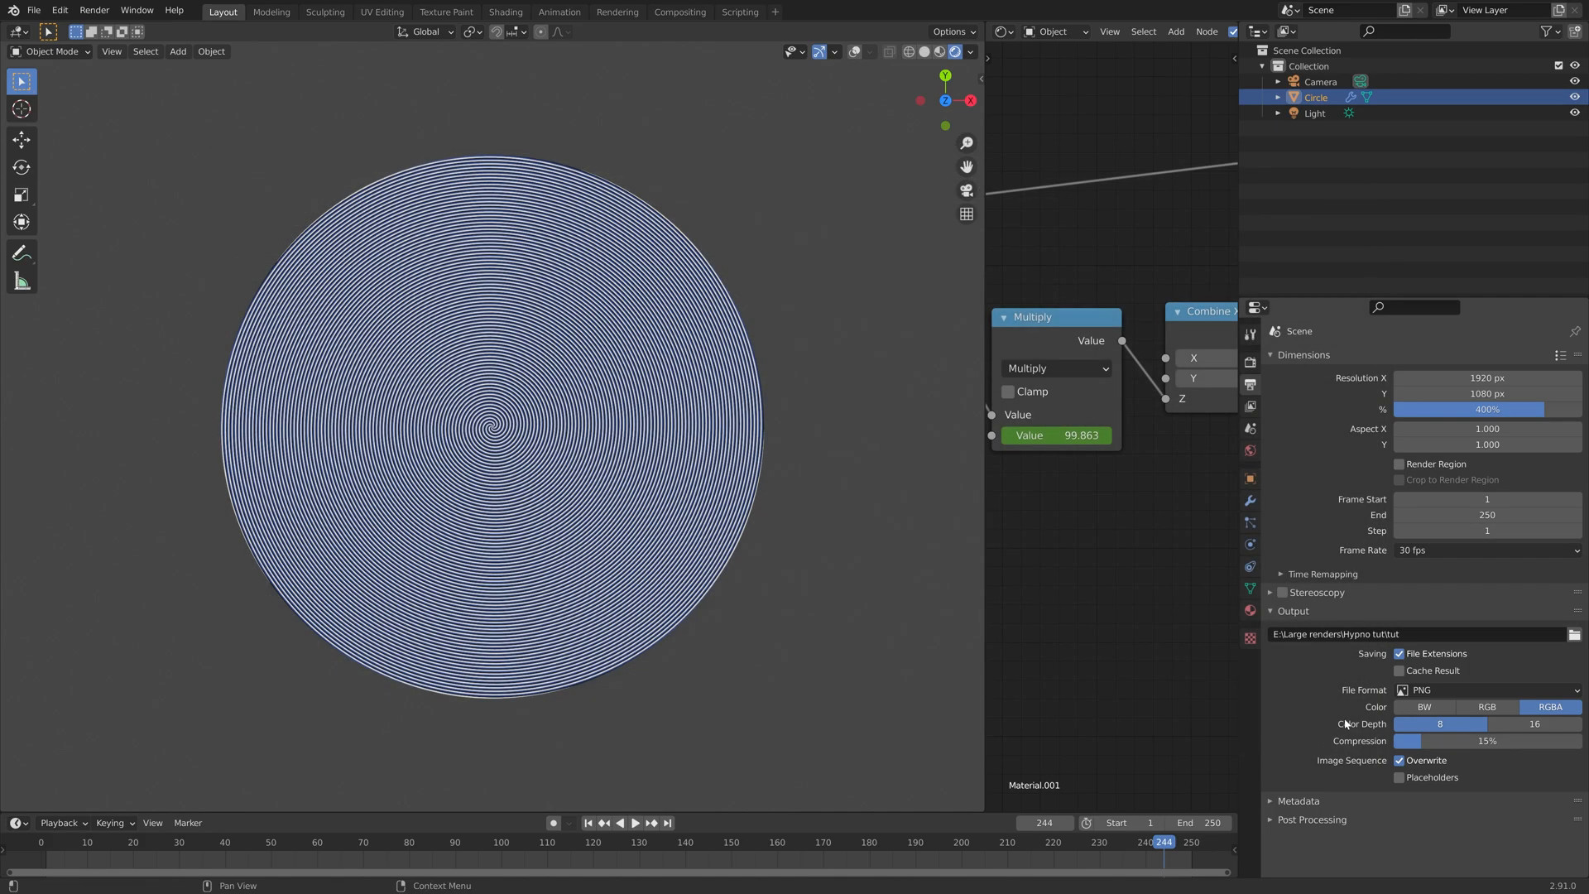
# Set the output file format to JPEG
pyautogui.click(1488, 690)
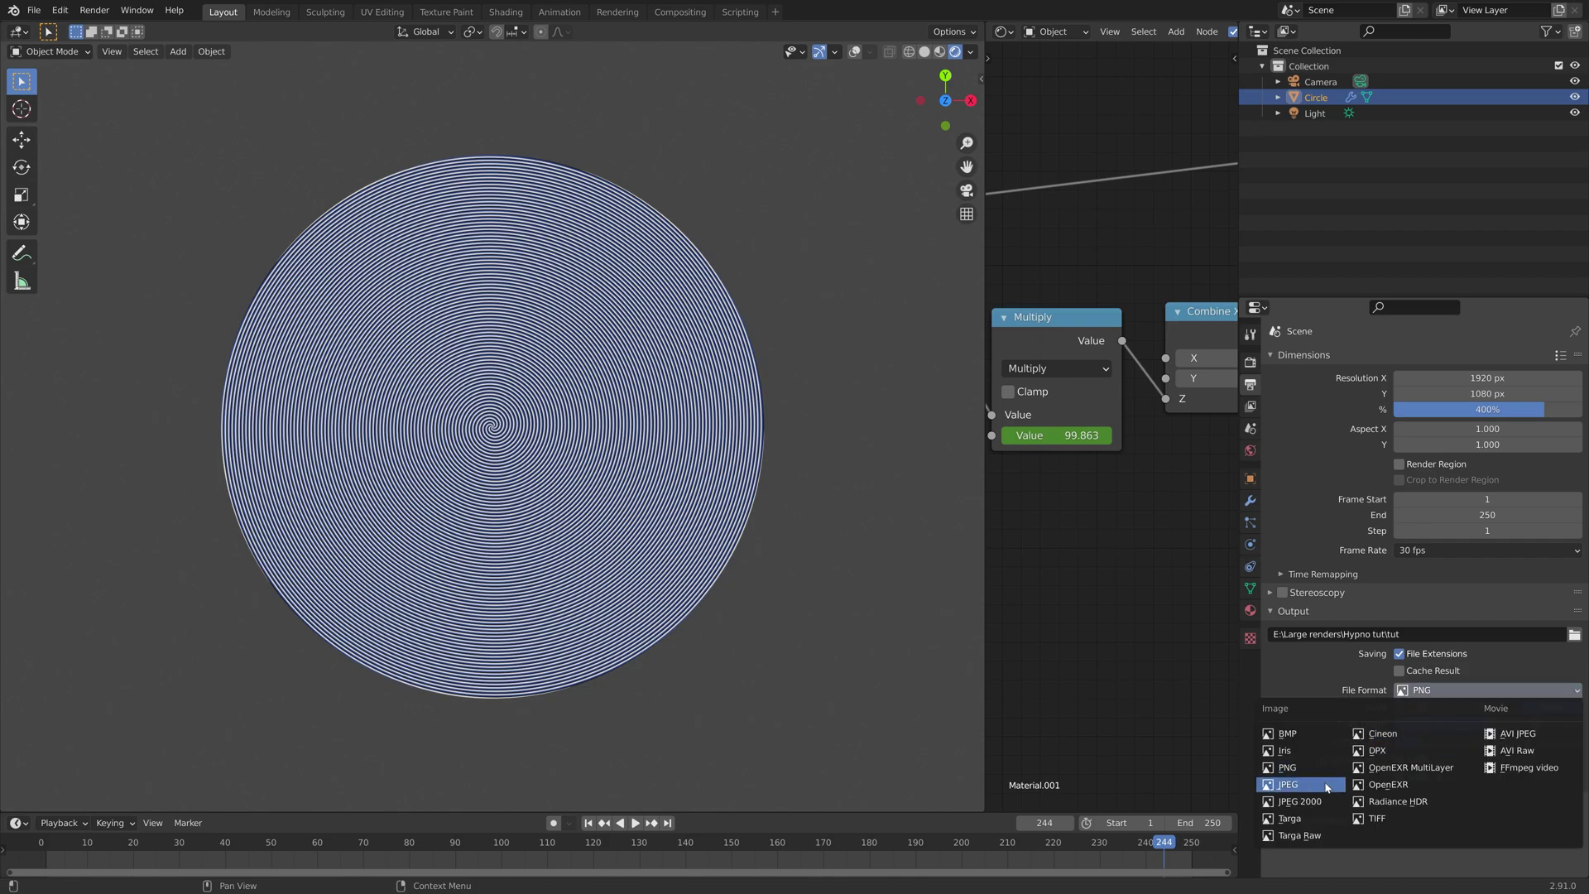
pyautogui.click(1291, 784)
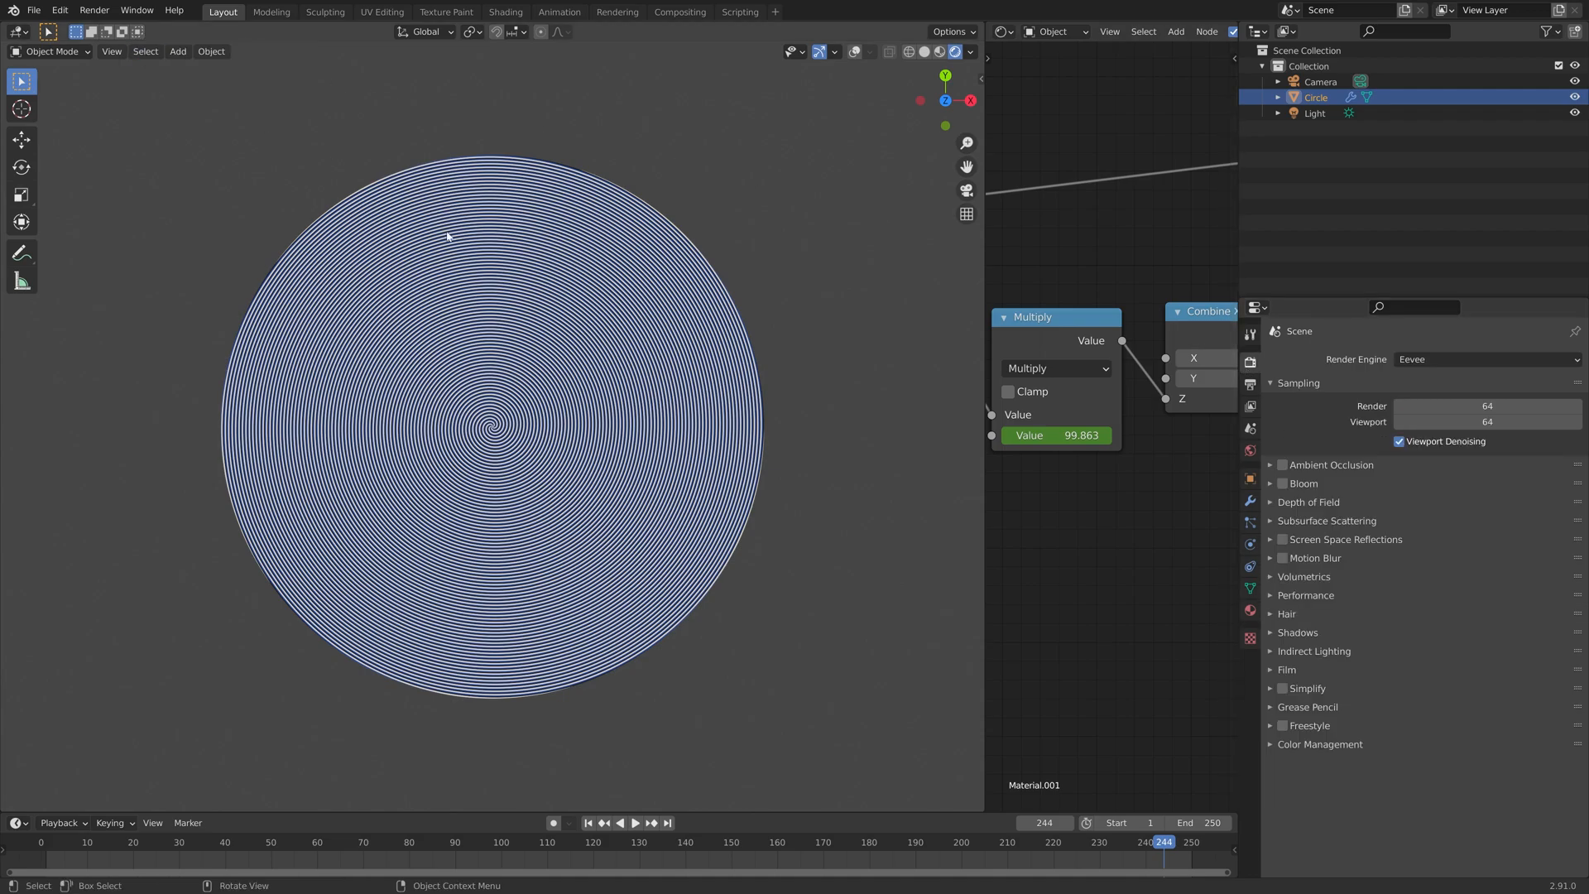
# Switch to camera view and jump to an early frame of the animation
pyautogui.press('ctrl+alt+numpad0')
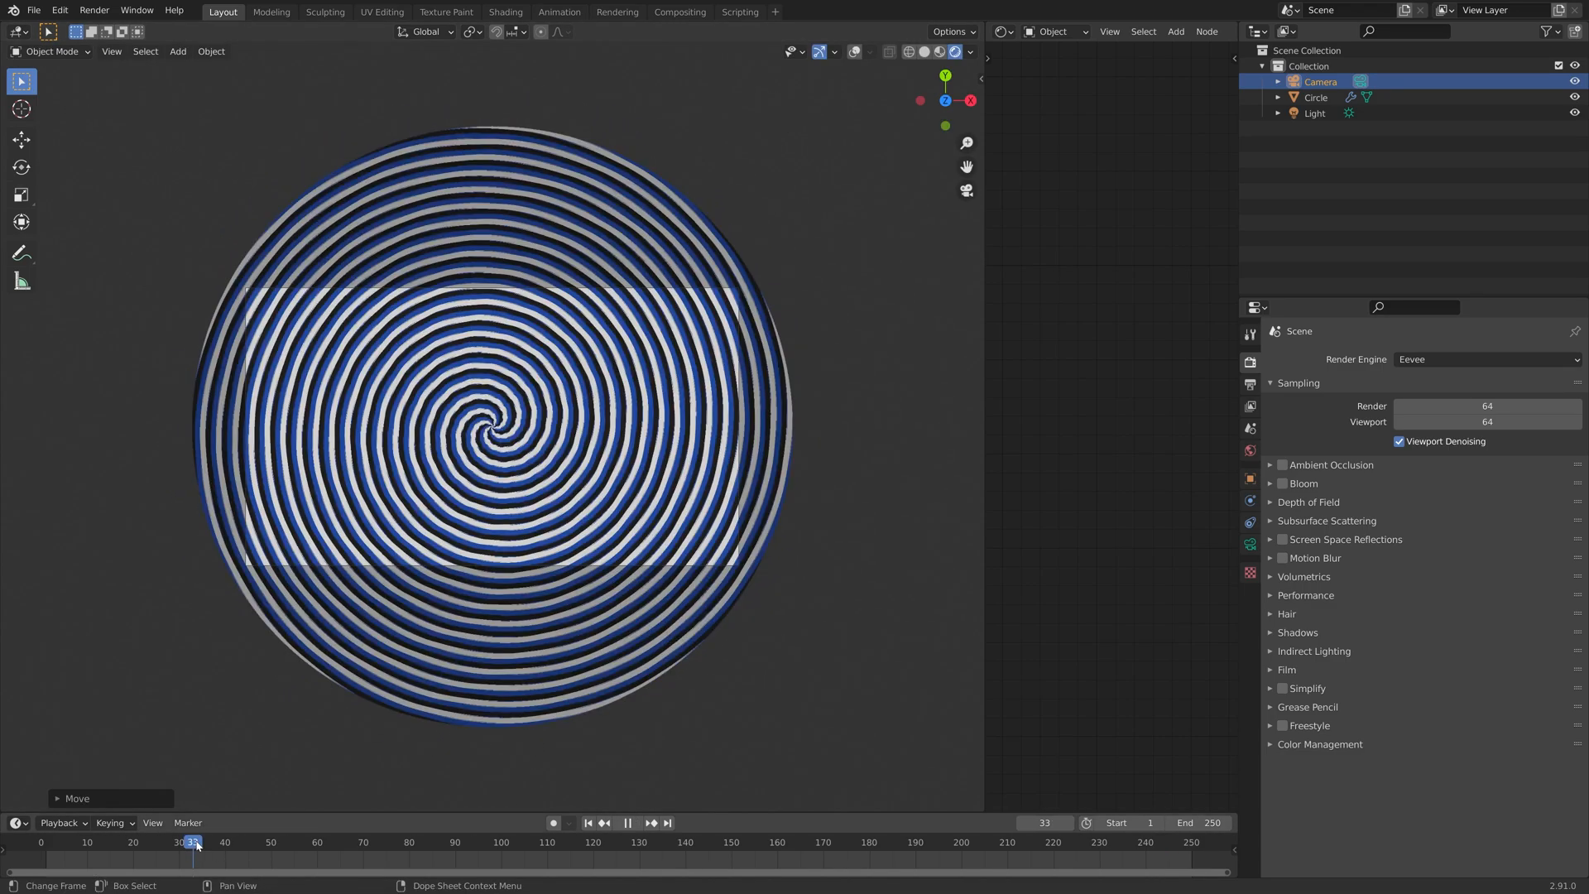
pyautogui.click(1058, 865)
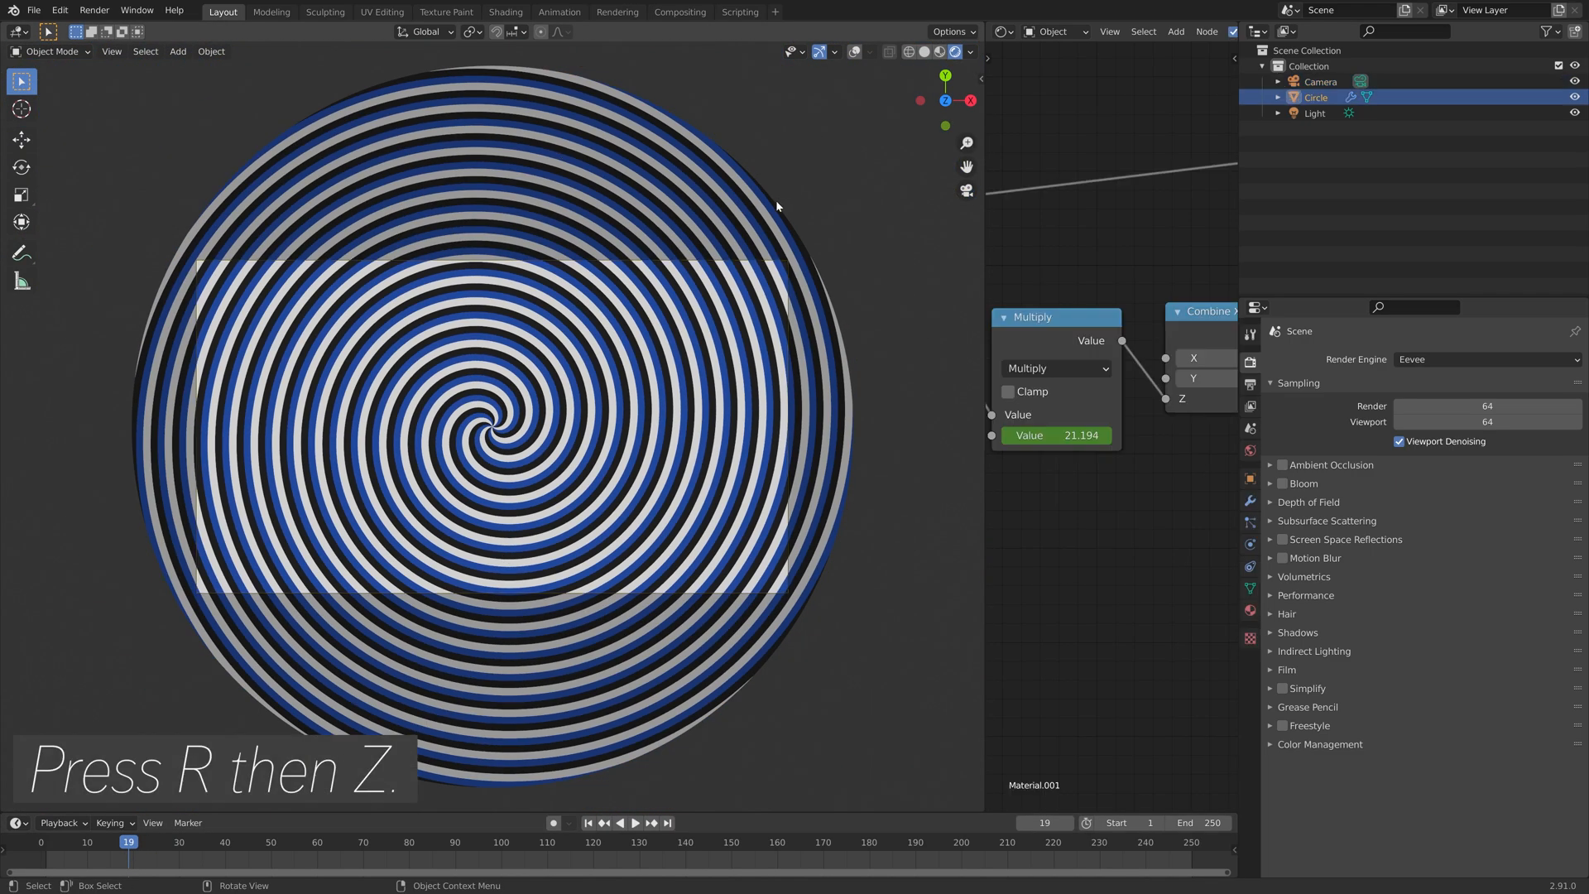
# Spin the spiral circle around its vertical Z axis and confirm the new rotation
pyautogui.press('r')
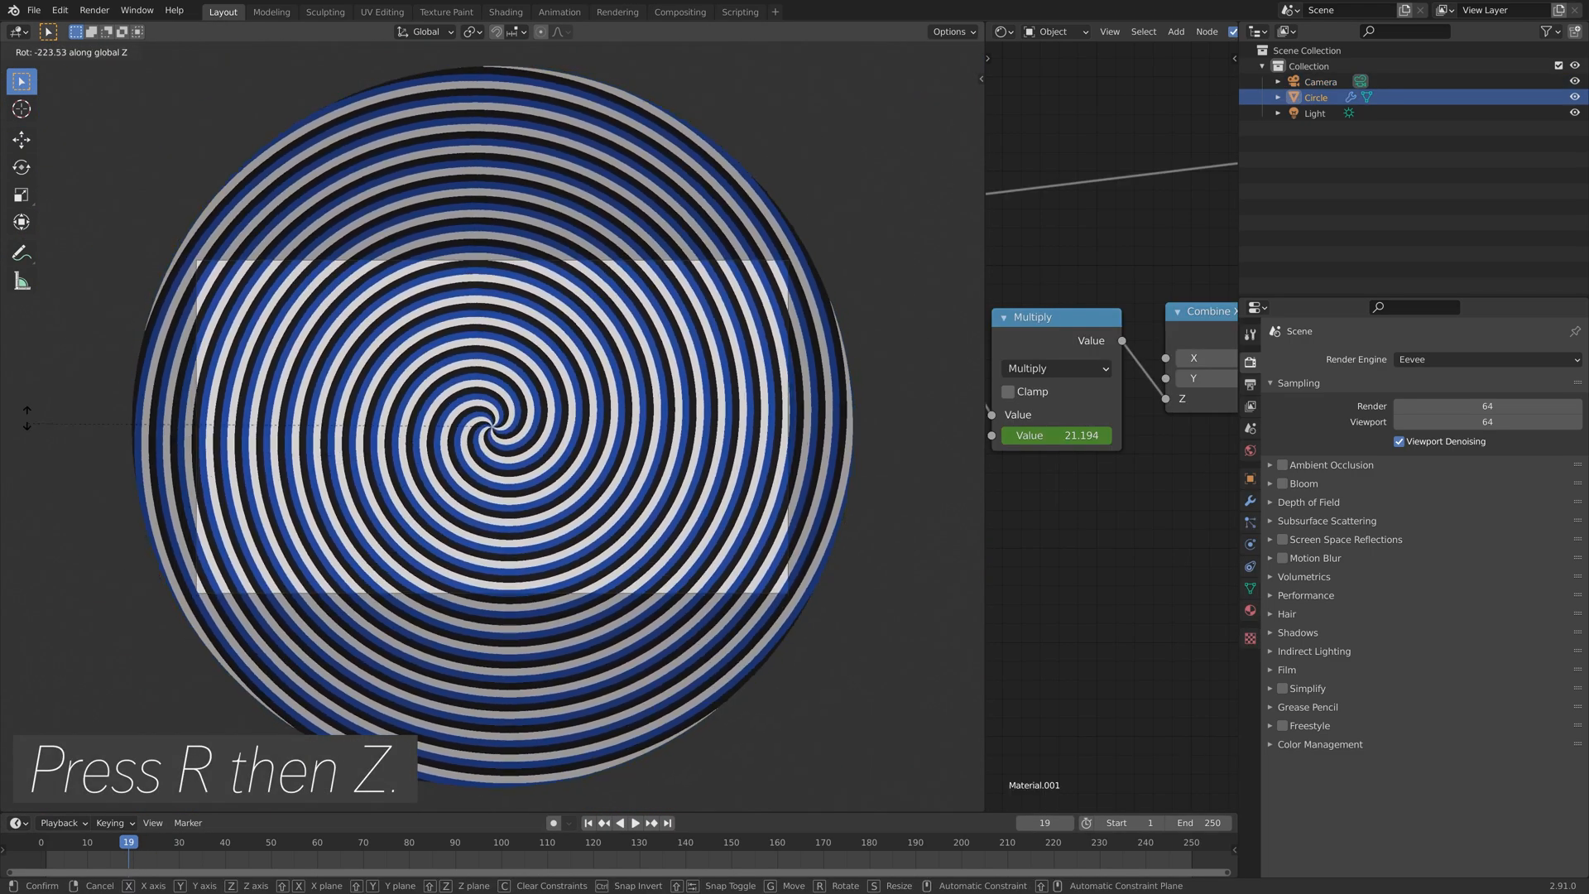
pyautogui.moveTo(904, 362)
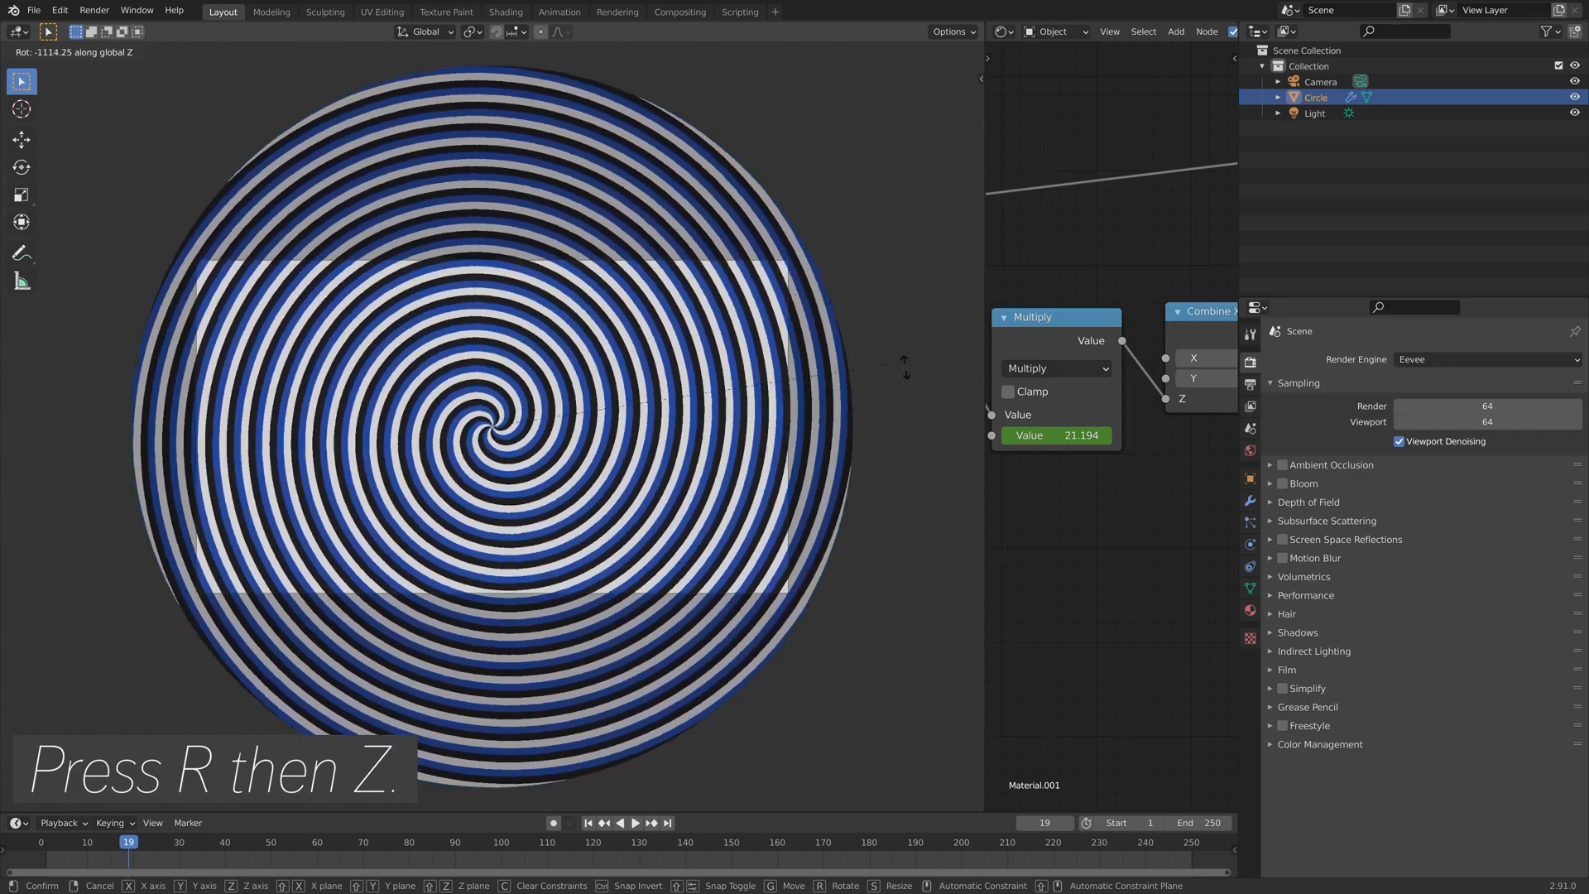
pyautogui.moveTo(937, 142)
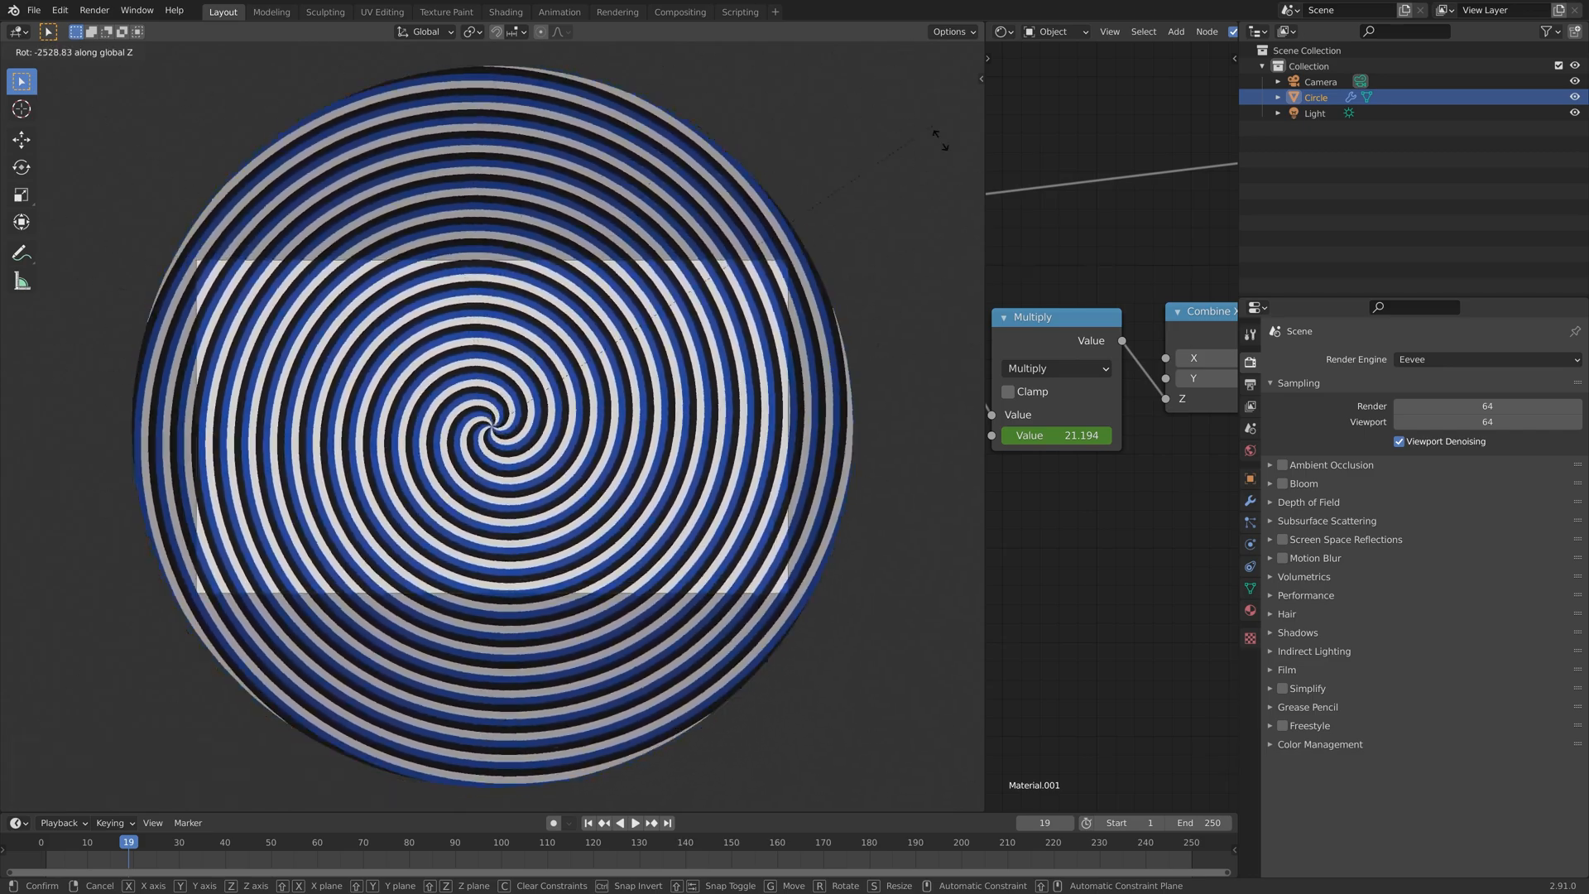
pyautogui.click(412, 156)
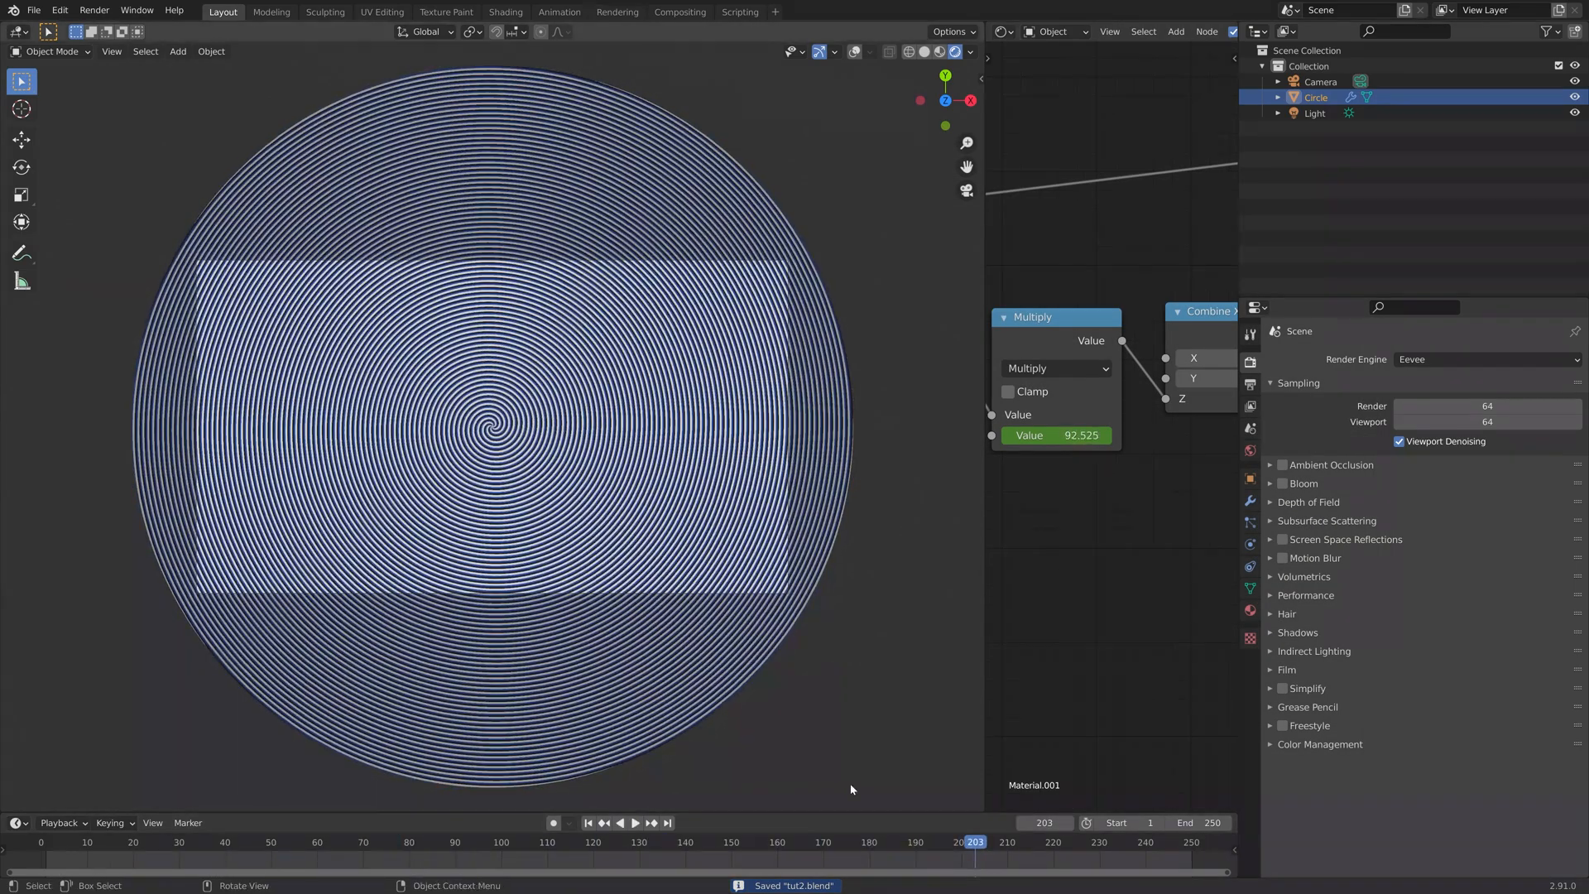
# Start rendering the whole animation from the Render menu
pyautogui.click(91, 10)
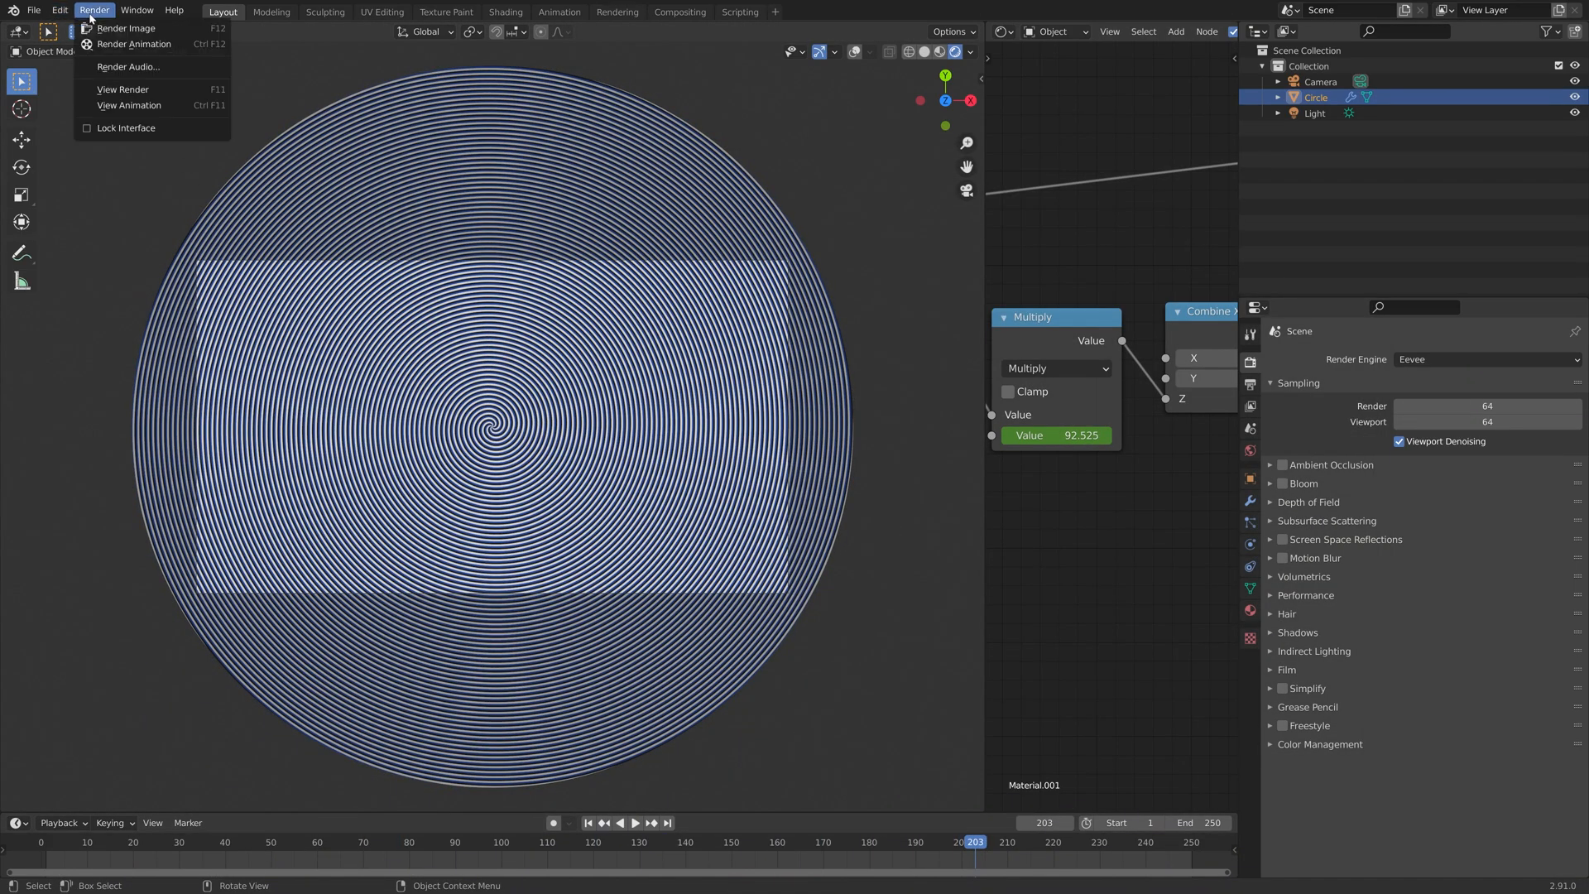
pyautogui.click(122, 27)
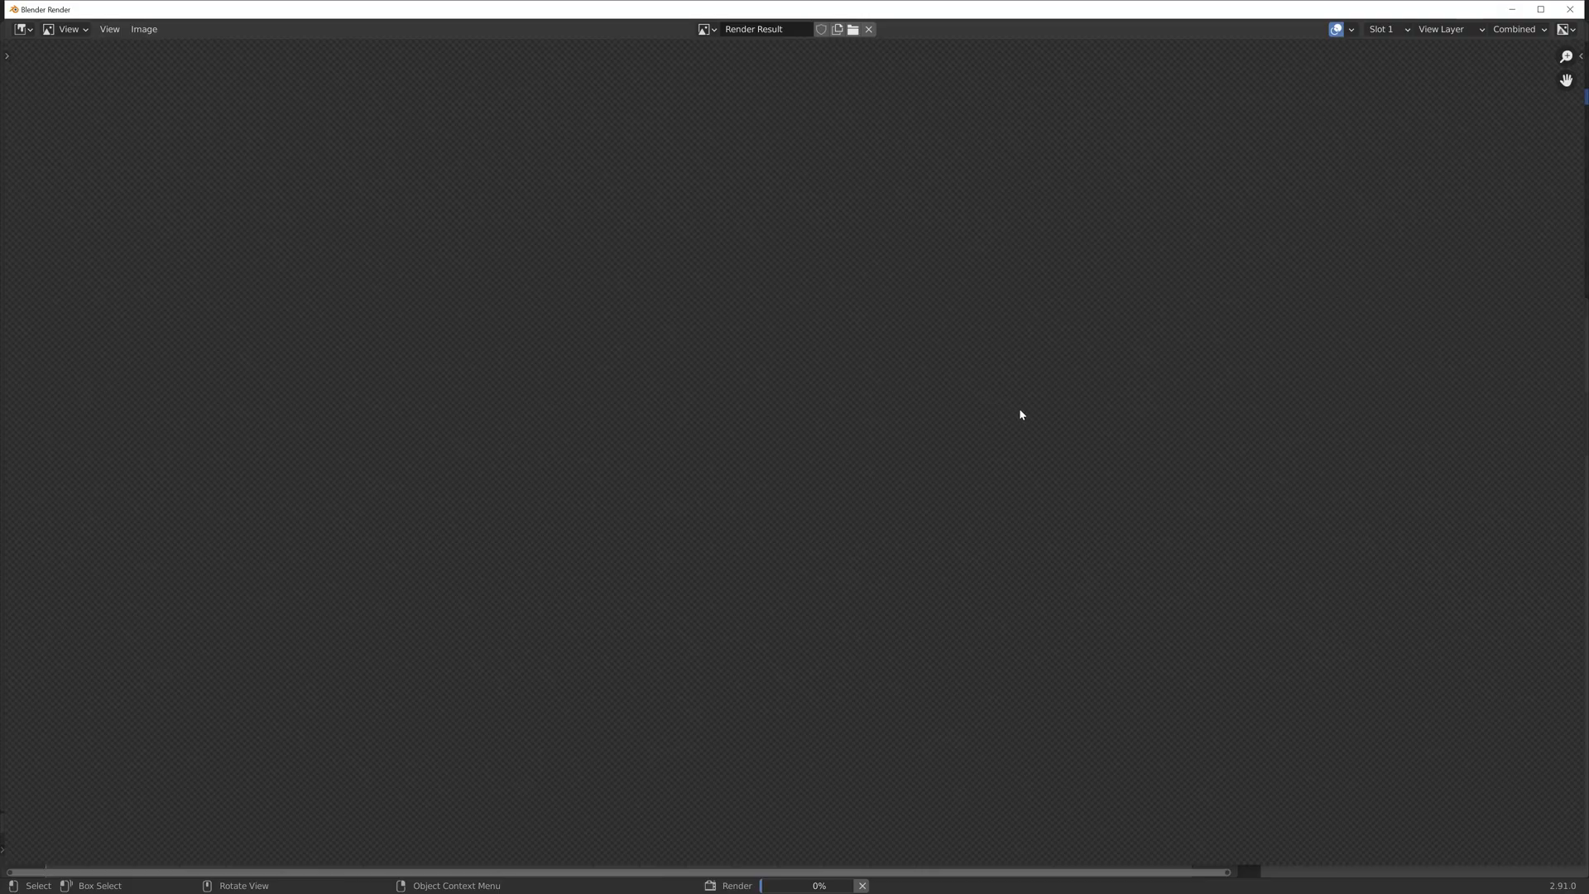